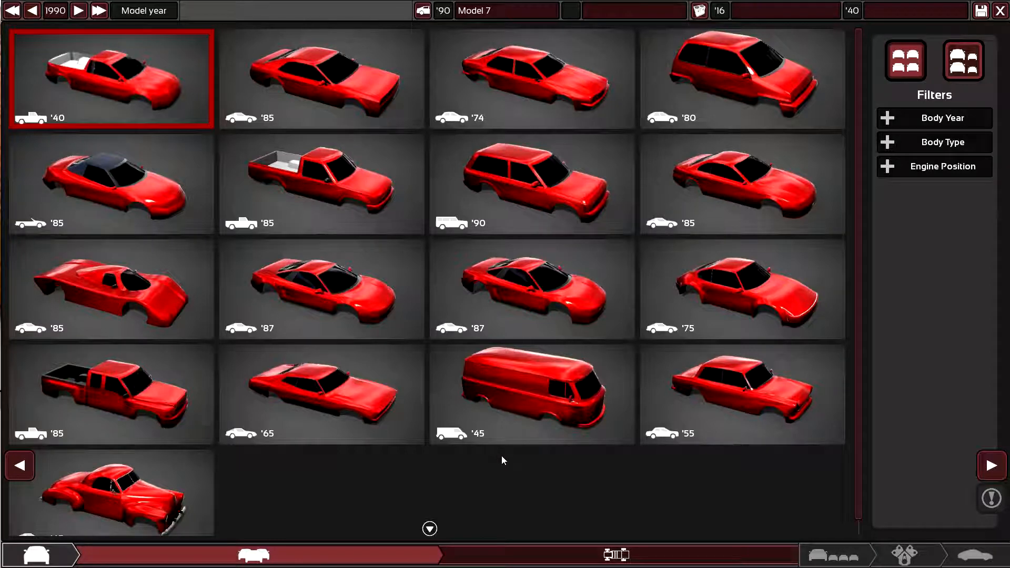
pyautogui.moveTo(545, 336)
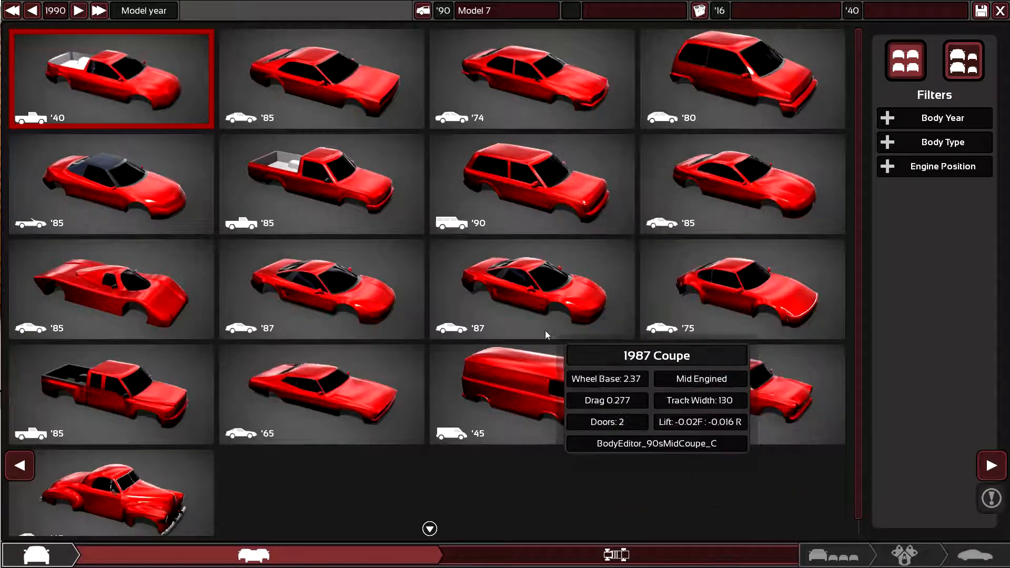
pyautogui.moveTo(322, 394)
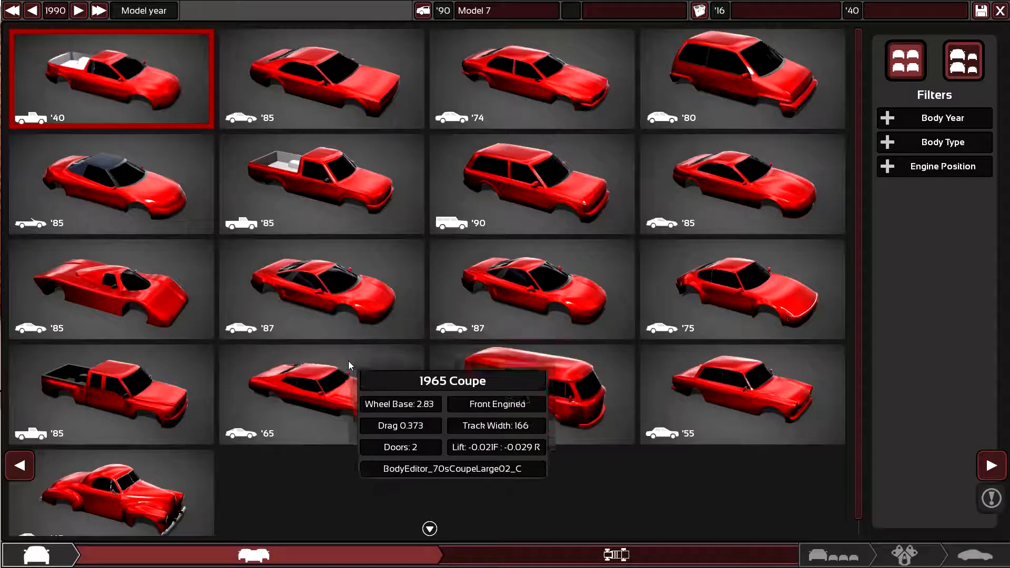
pyautogui.moveTo(465, 550)
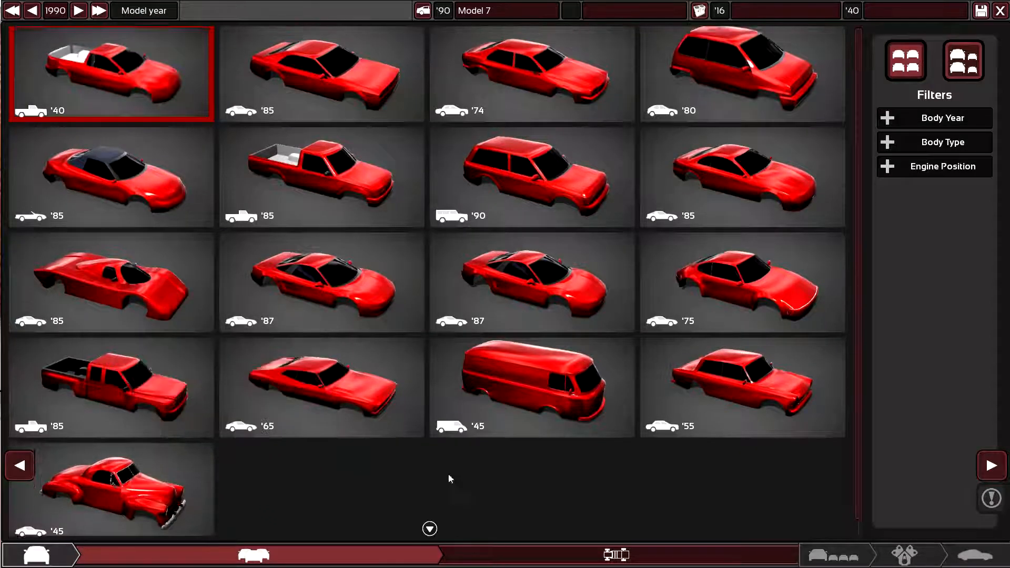
pyautogui.moveTo(705, 286)
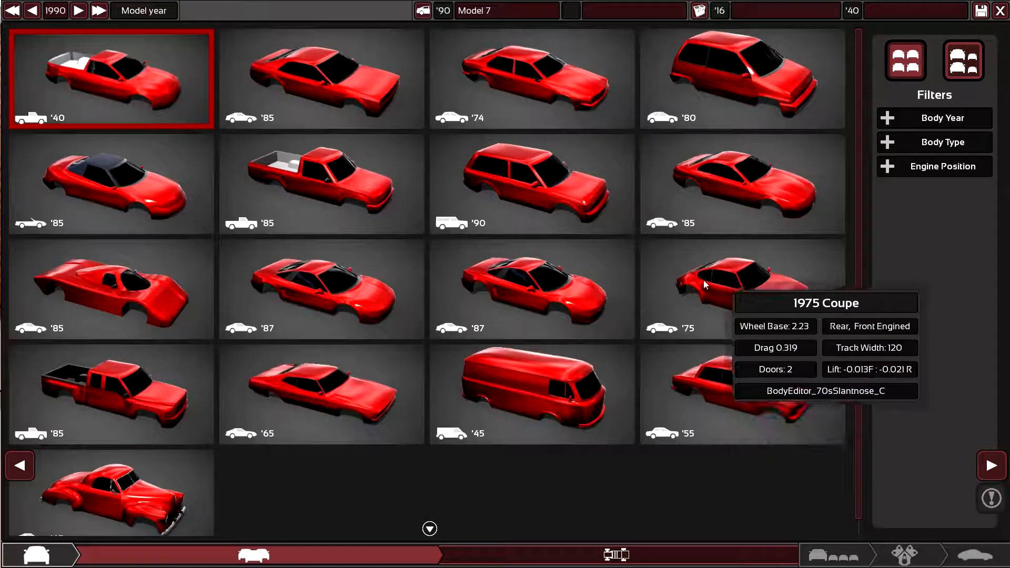
pyautogui.moveTo(714, 300)
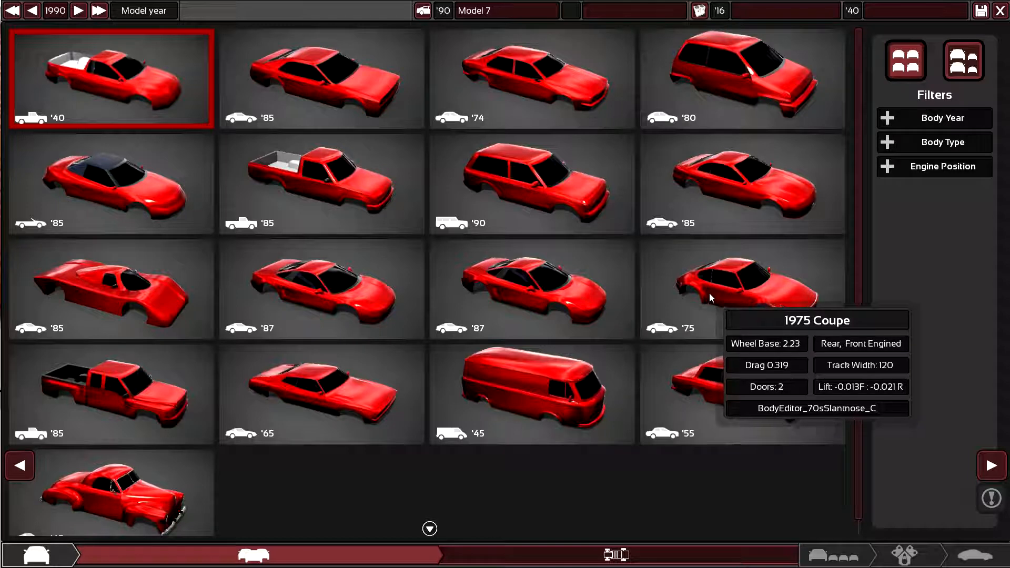
pyautogui.moveTo(87, 179)
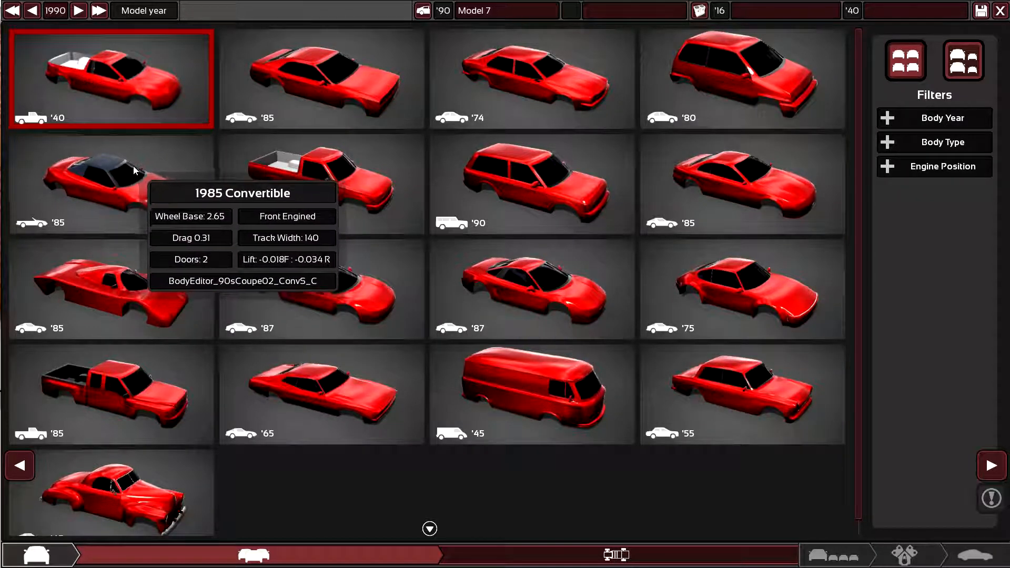
# Step: Pick the 1985 Convertible body shell for Model 7, replacing the 1940 pickup
pyautogui.click(110, 183)
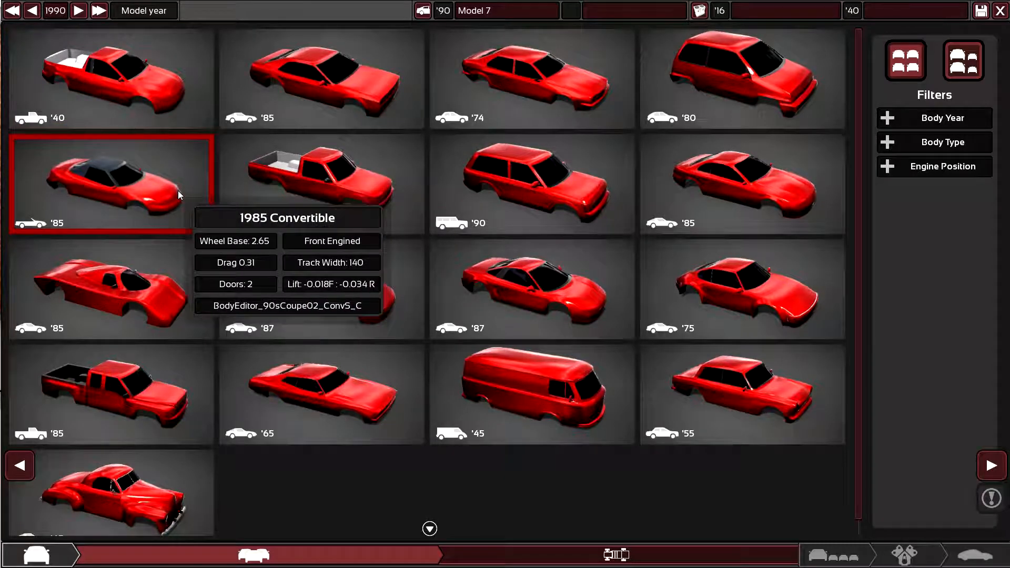
# Step: Toggle the Engine Position filter to Mid only, then pick the 1987 mid-engined coupe
pyautogui.click(945, 166)
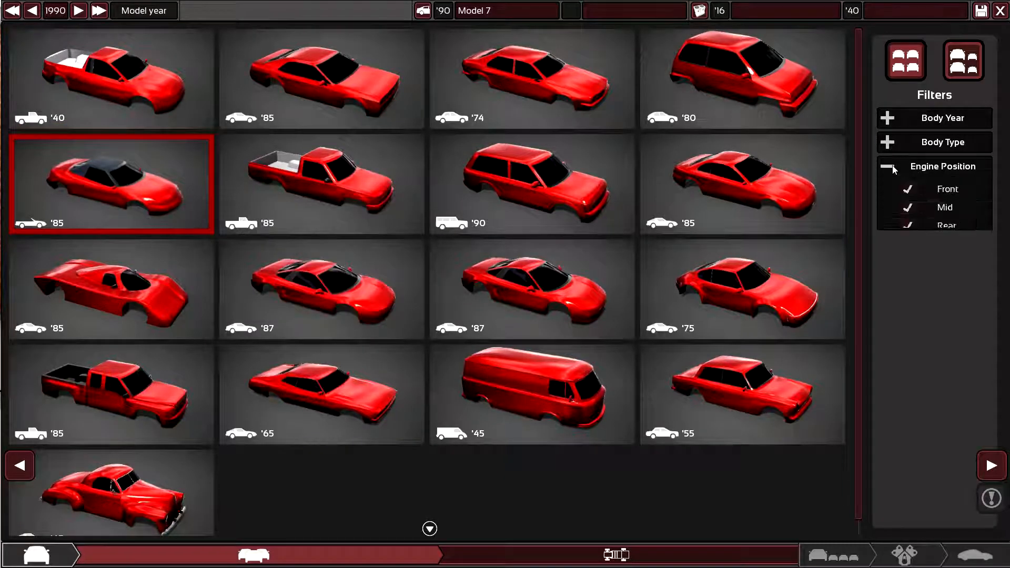
pyautogui.click(907, 189)
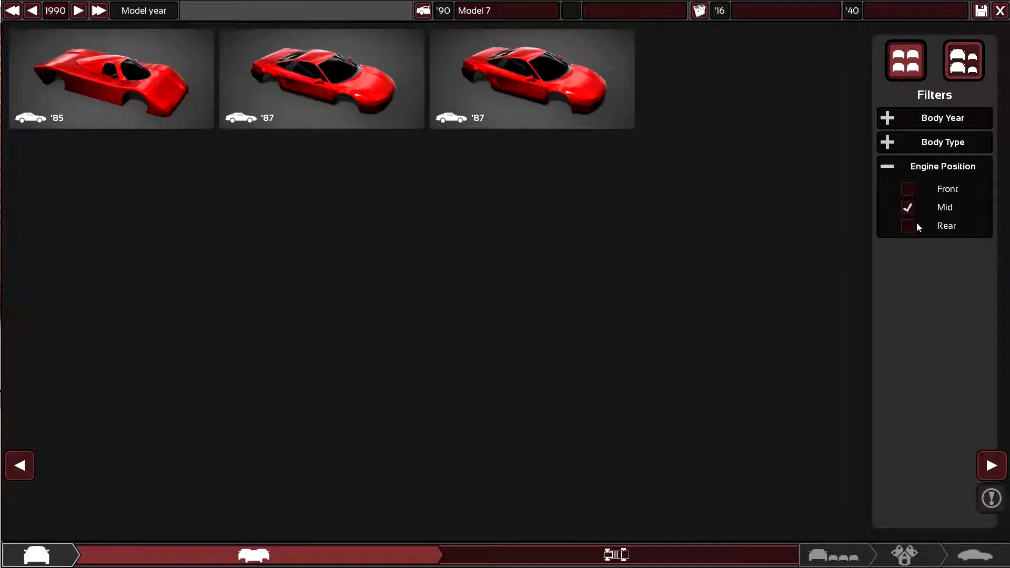
pyautogui.click(907, 189)
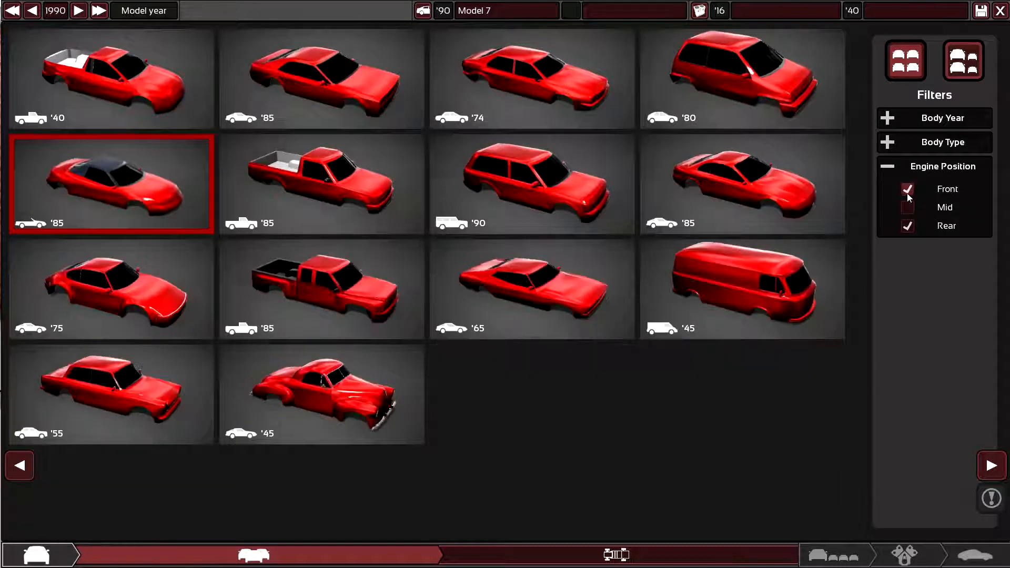
pyautogui.click(909, 189)
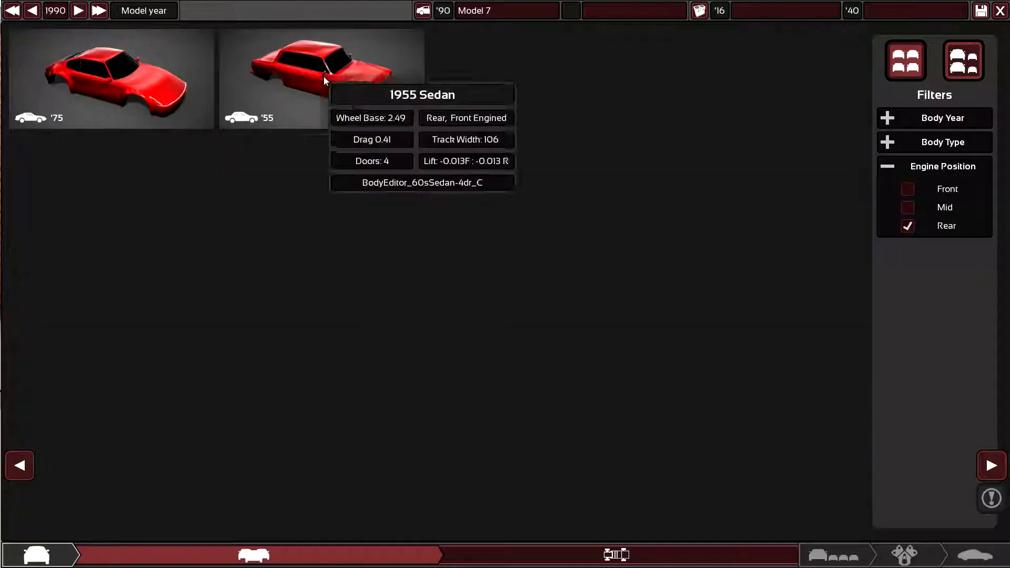
pyautogui.click(907, 207)
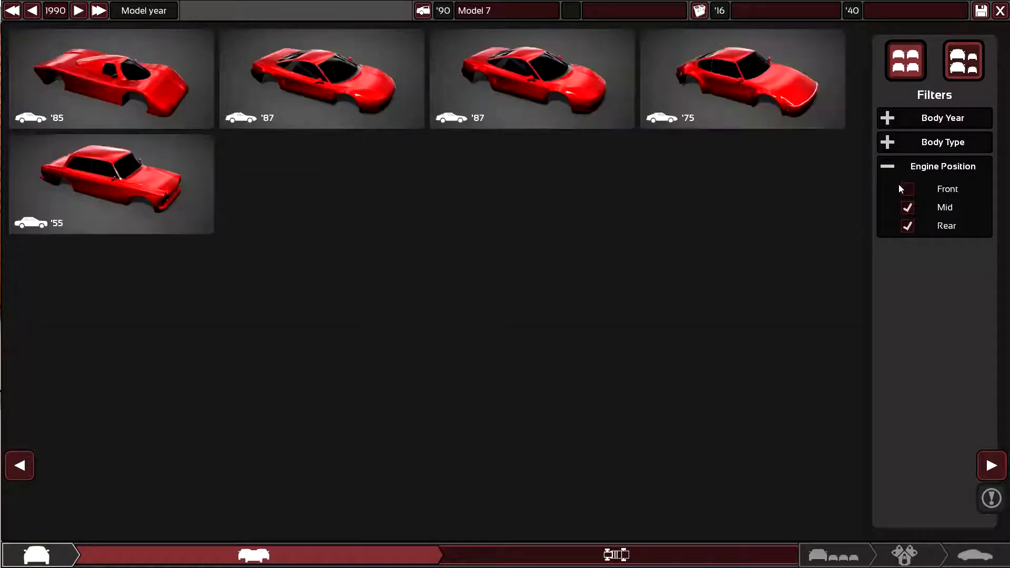
pyautogui.click(908, 189)
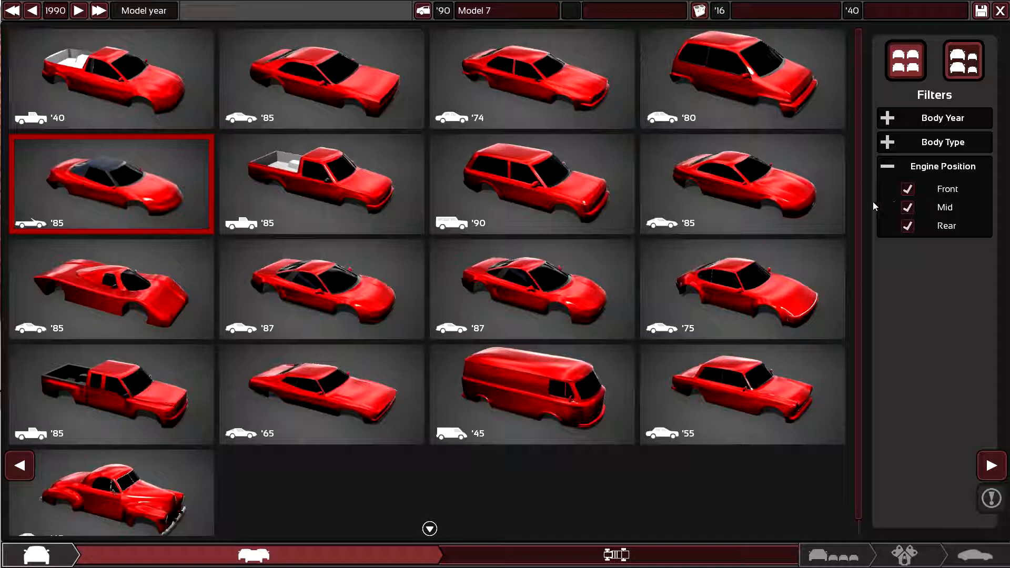
pyautogui.moveTo(868, 207)
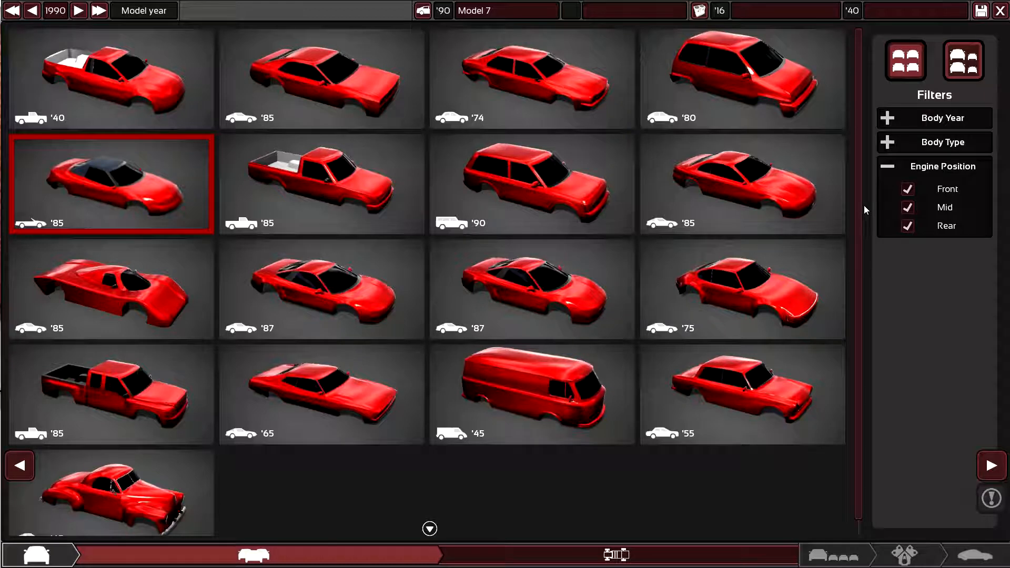
pyautogui.moveTo(741, 290)
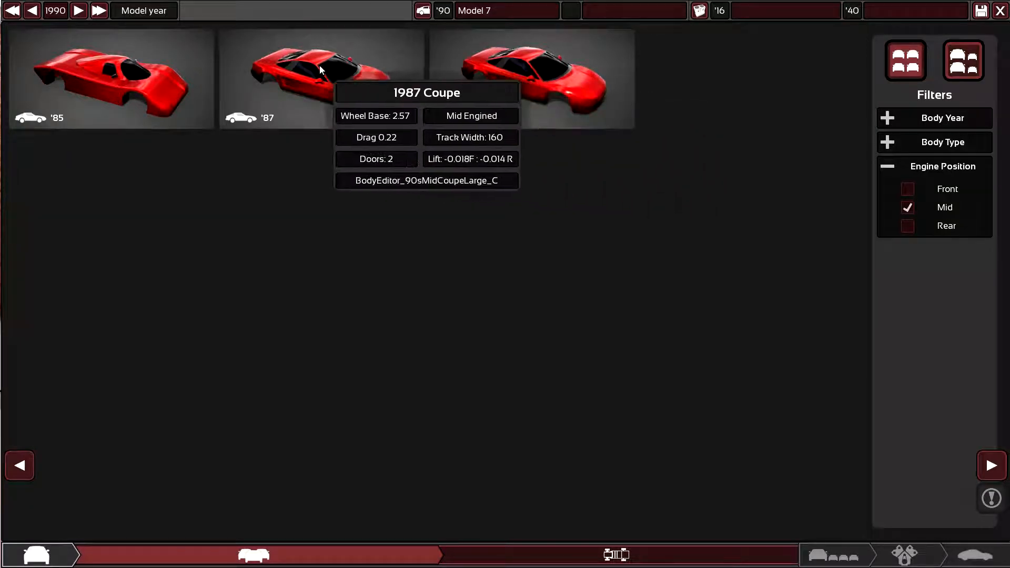
pyautogui.click(321, 71)
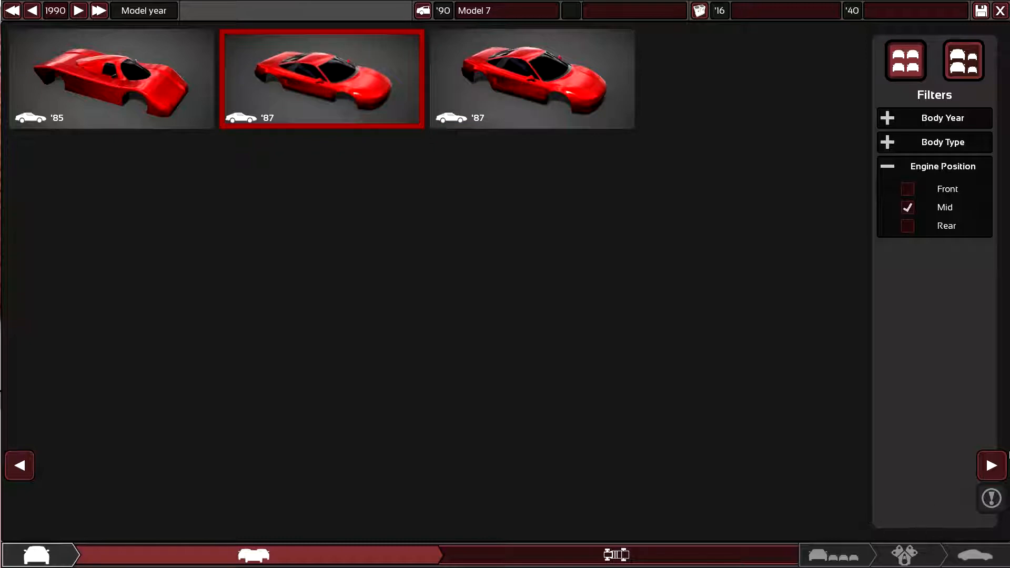
# Step: Advance Model 7 to the chassis design stage
pyautogui.click(616, 555)
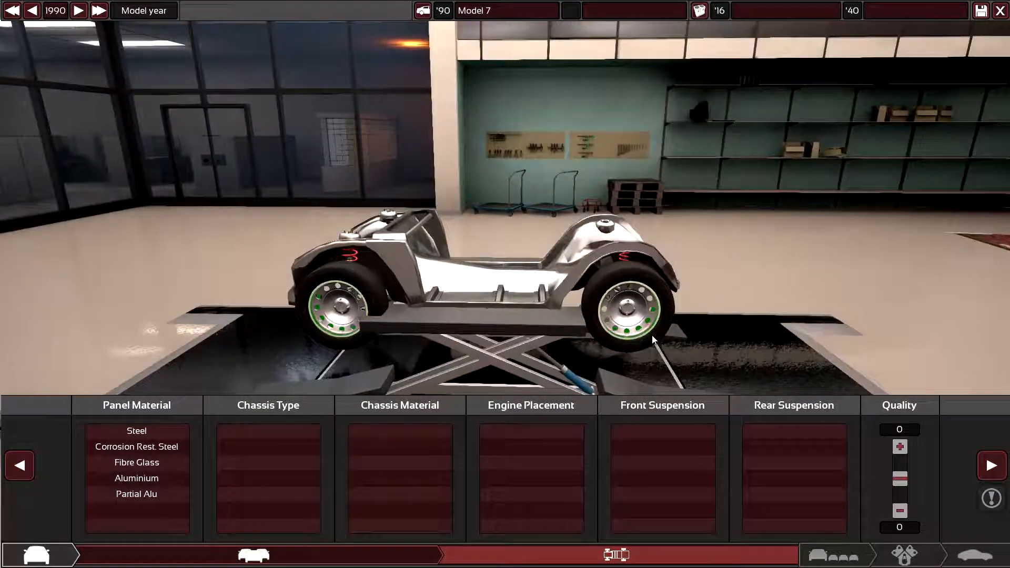
# Step: Give the chassis fibreglass panels and a monocoque structure
pyautogui.click(136, 478)
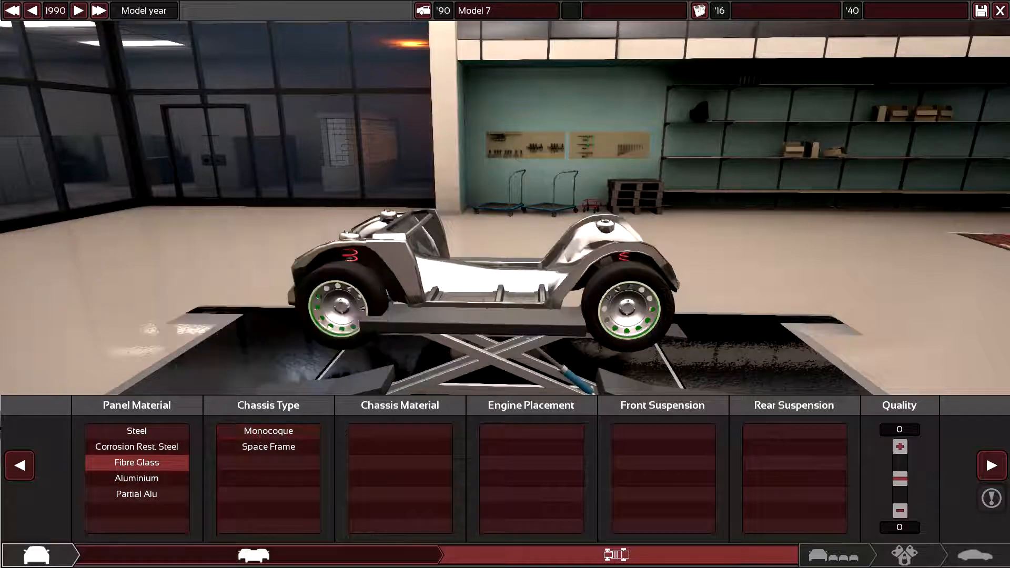
pyautogui.click(268, 431)
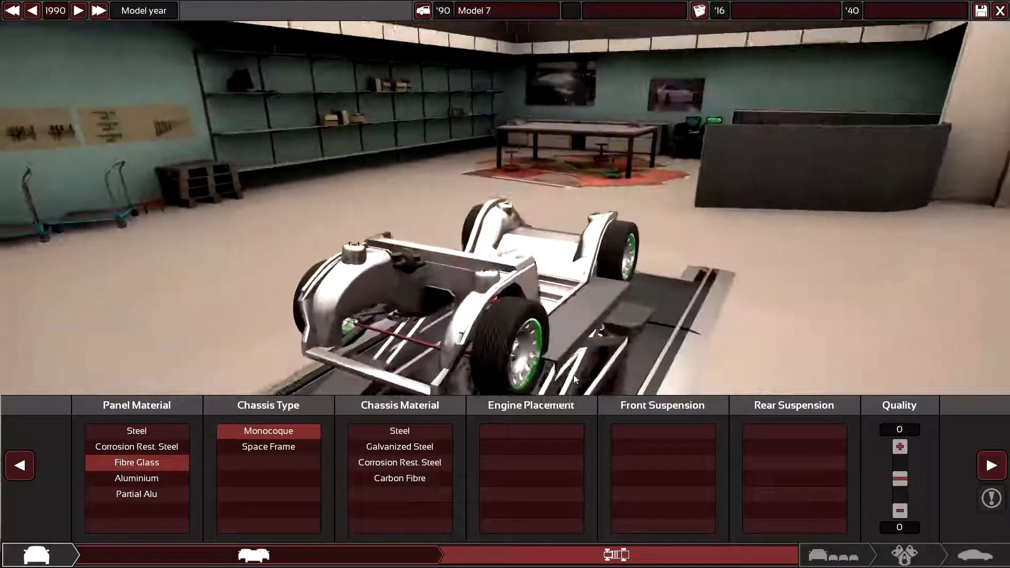
pyautogui.moveTo(399, 431)
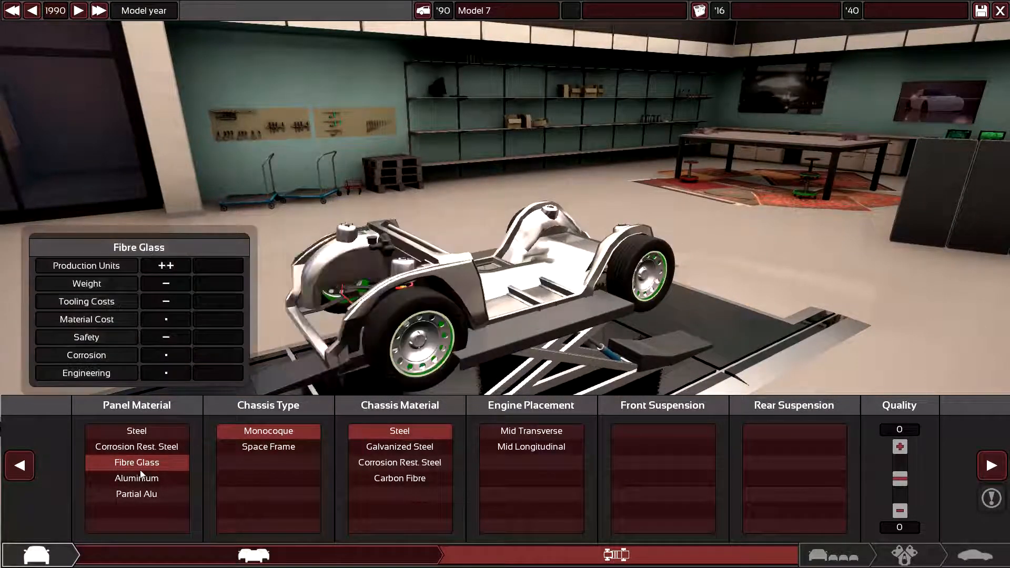
pyautogui.moveTo(616, 470)
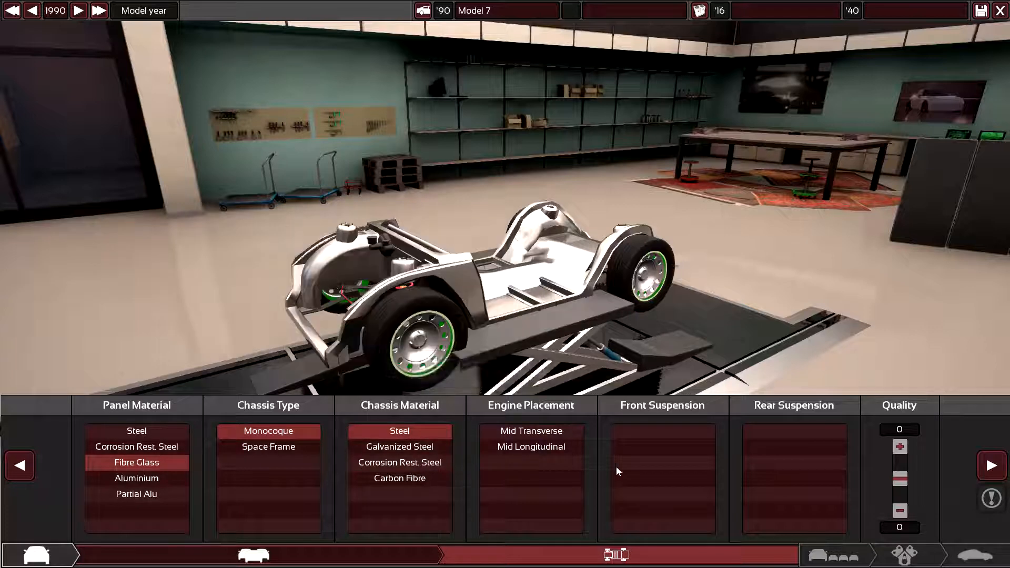
pyautogui.moveTo(136, 478)
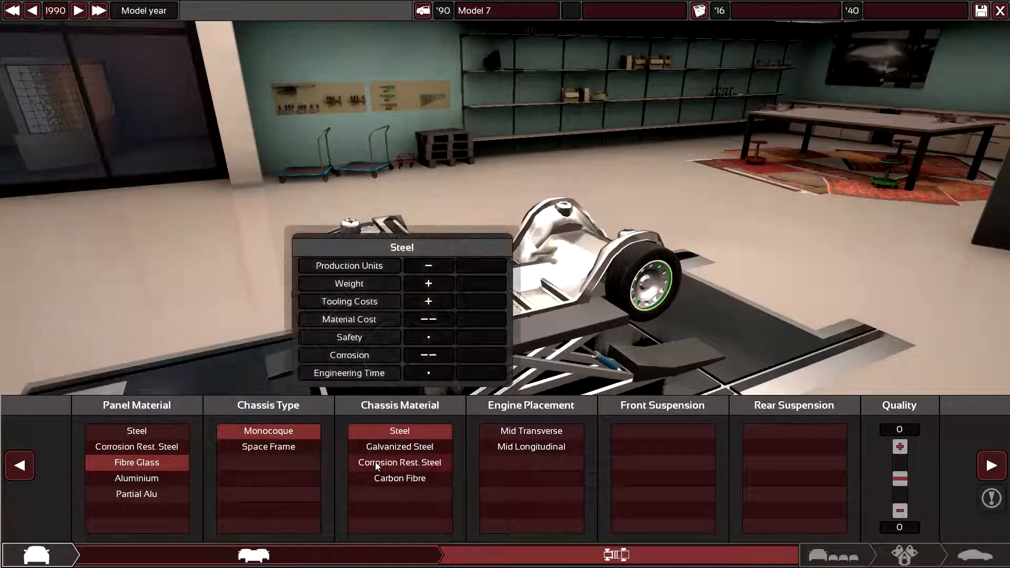
pyautogui.moveTo(399, 447)
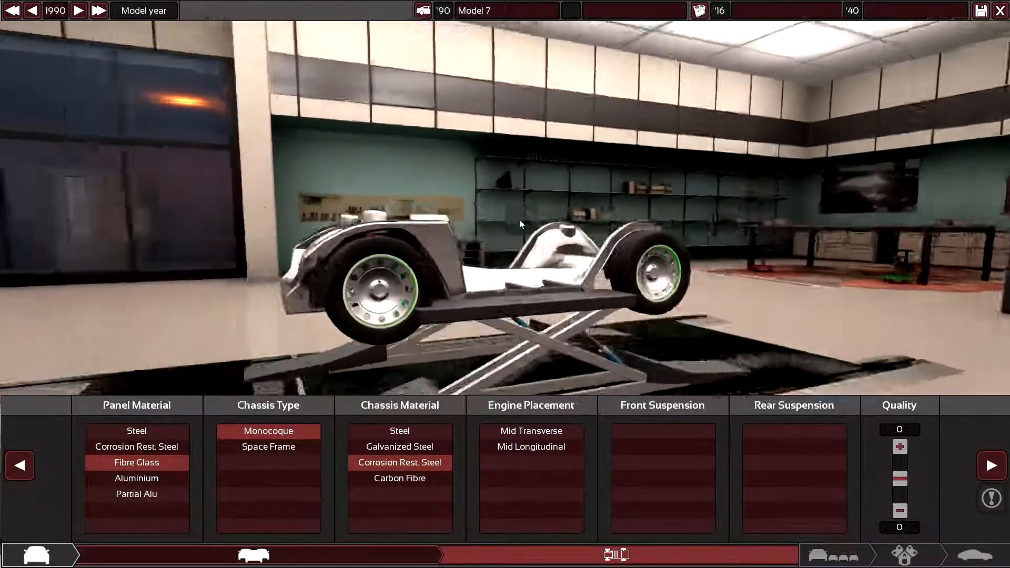
pyautogui.moveTo(519, 225); pyautogui.dragTo(625, 387)
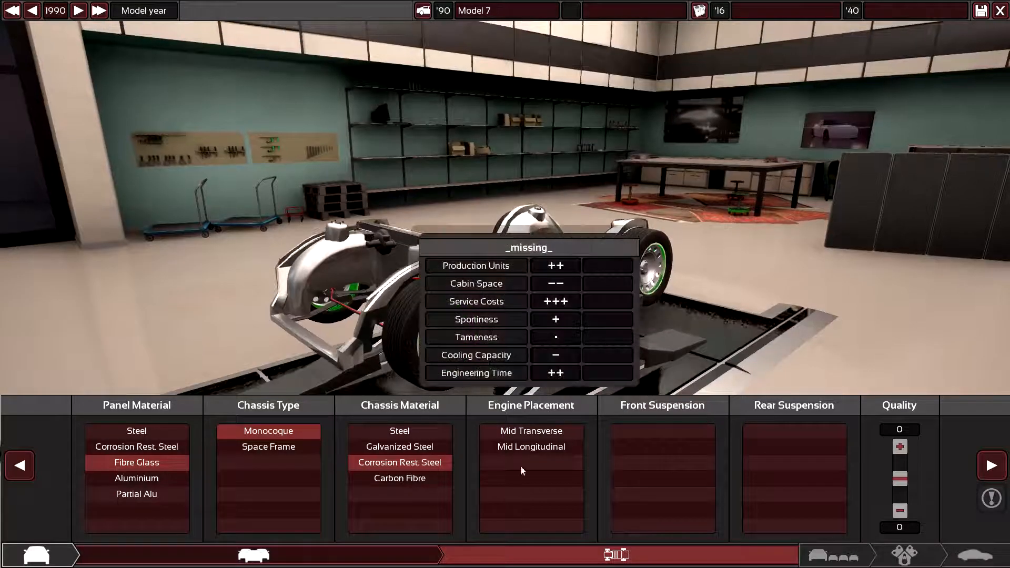
# Step: Mount the engine mid-transverse and fit MacPherson struts front and rear
pyautogui.click(531, 447)
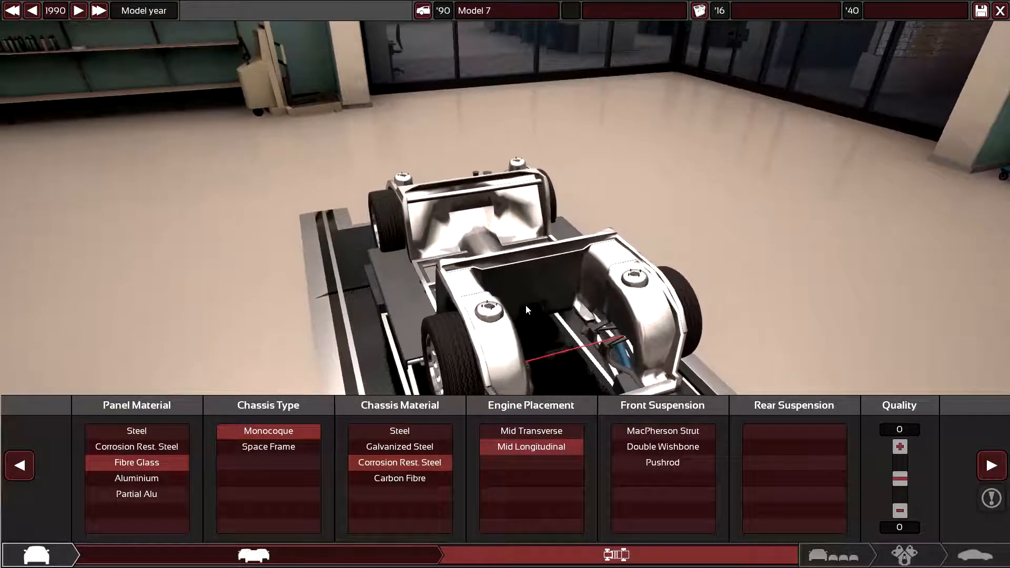
pyautogui.click(531, 430)
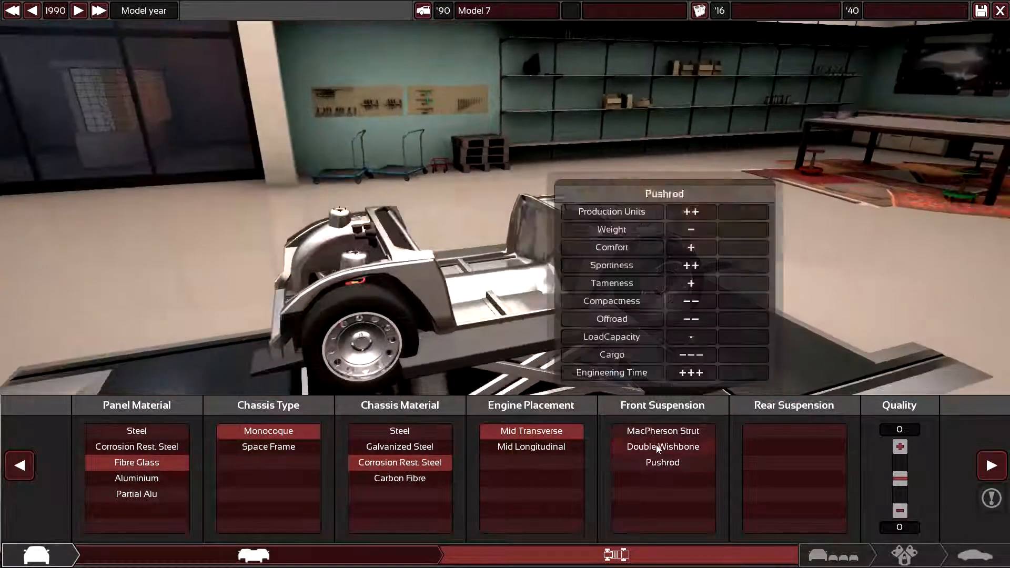
pyautogui.click(662, 462)
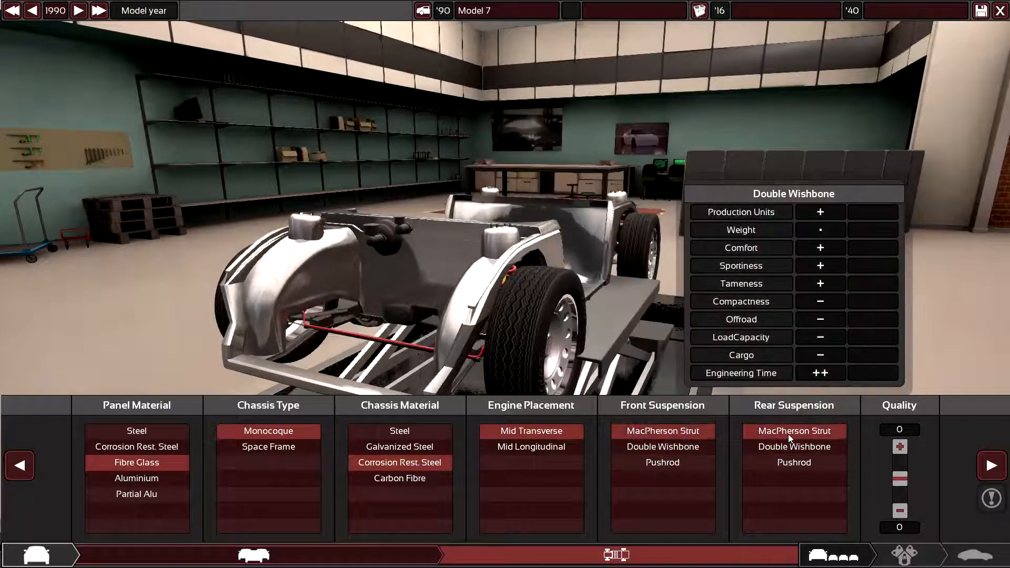
pyautogui.click(794, 431)
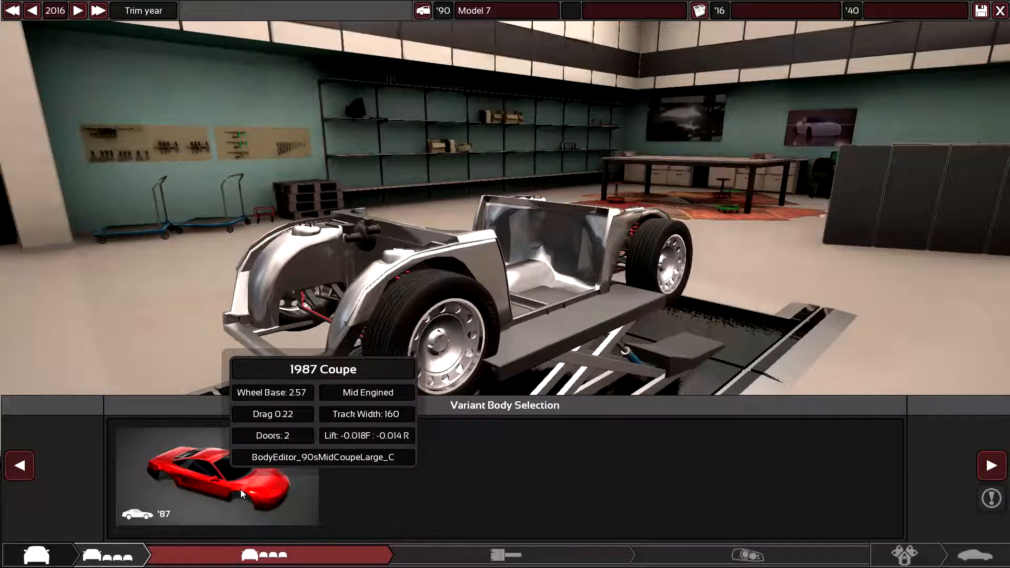
# Step: Fit the 1987 Coupe body onto Trim 4 and bring up the paint stage
pyautogui.click(215, 476)
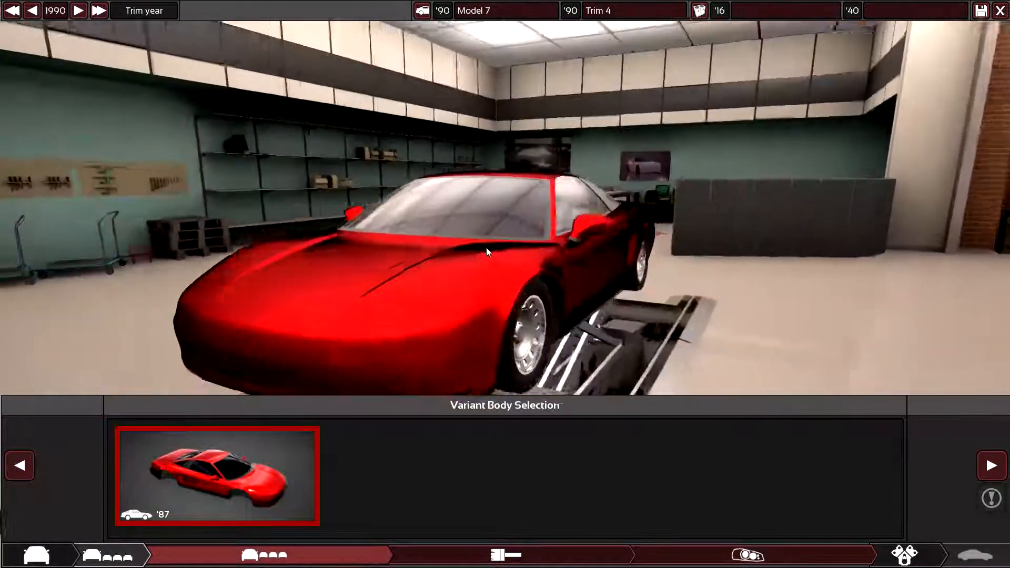
pyautogui.click(504, 554)
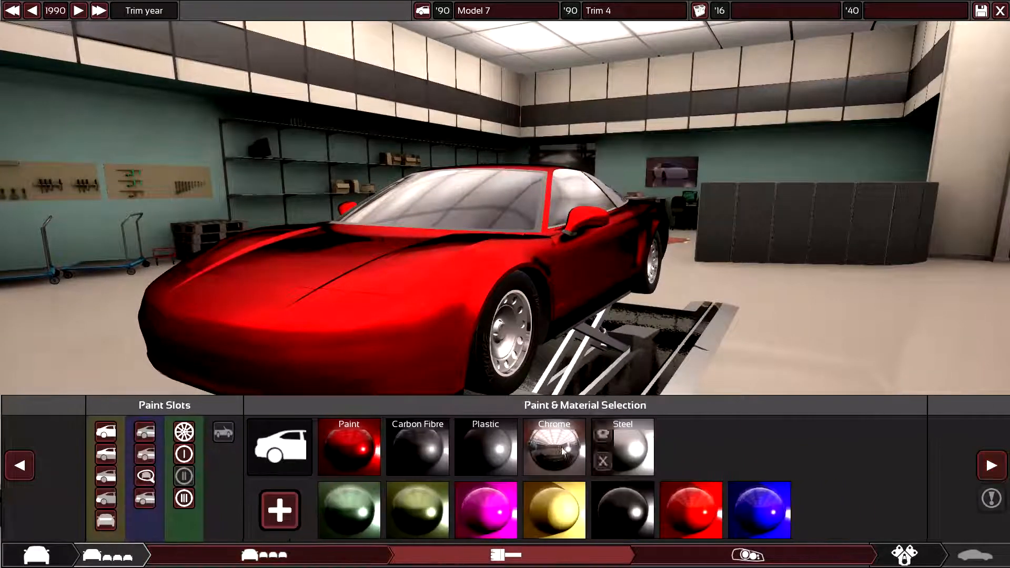
# Step: Paint all of Trim 4's coupe body blue and check it from around the car
pyautogui.click(759, 510)
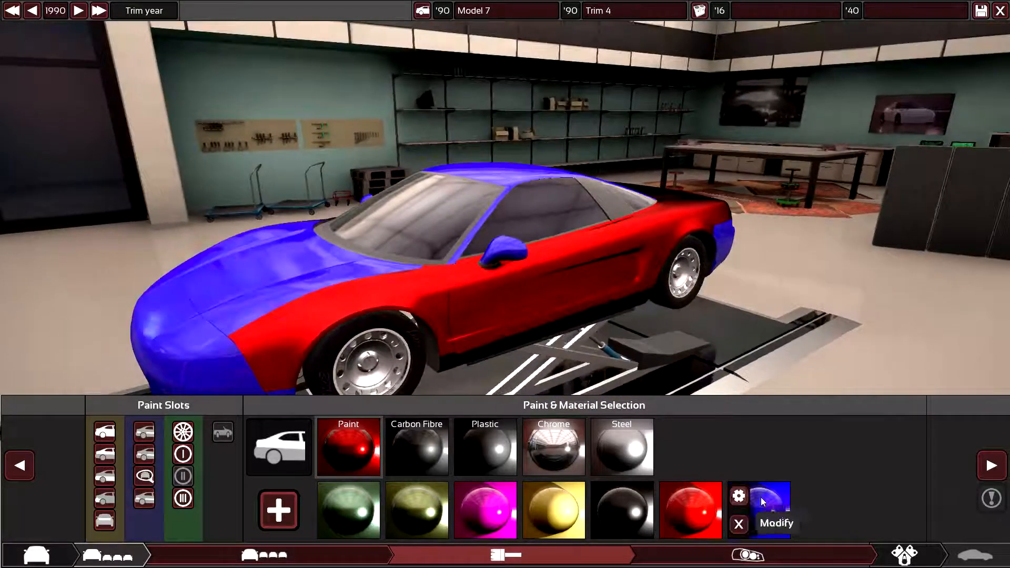
pyautogui.click(759, 510)
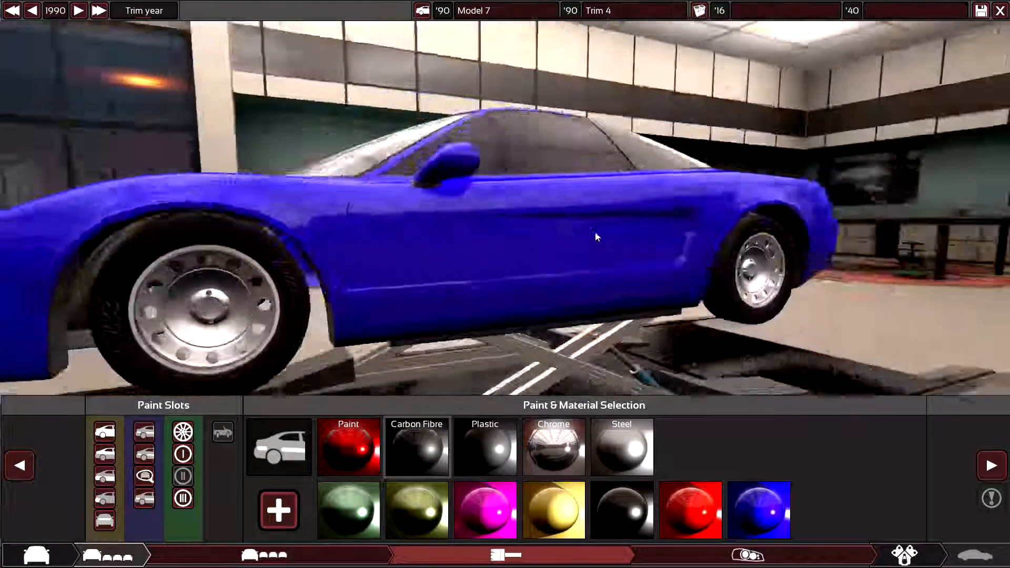
pyautogui.moveTo(596, 236); pyautogui.dragTo(655, 313)
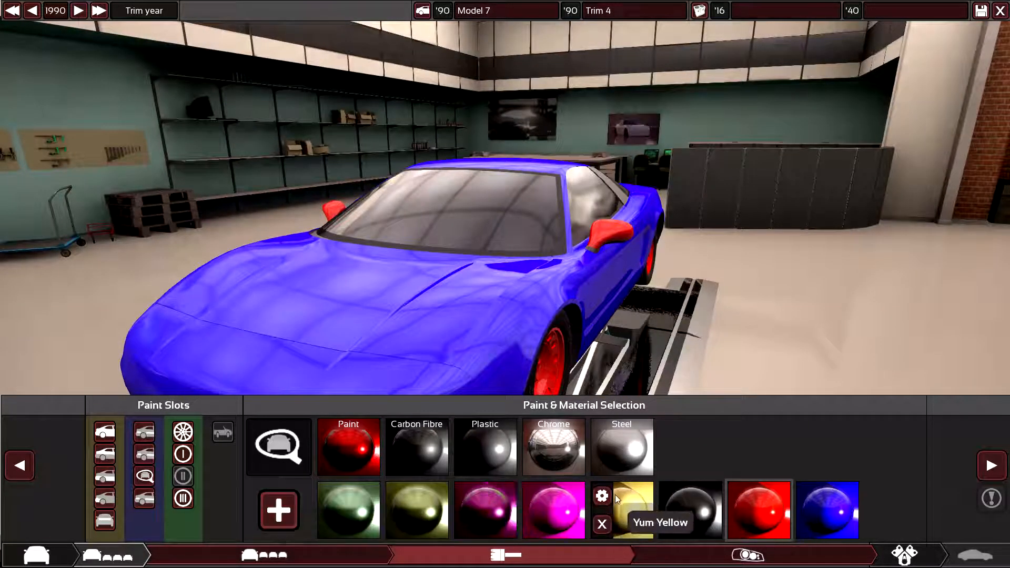
pyautogui.moveTo(829, 509)
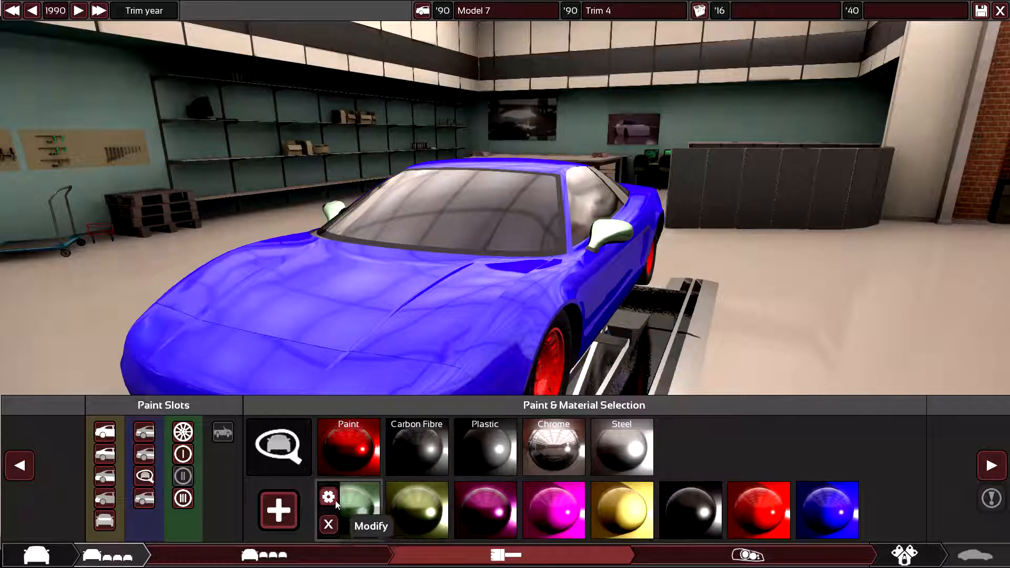
# Step: Modify the pale paint and rename it 'C2D'
pyautogui.click(328, 496)
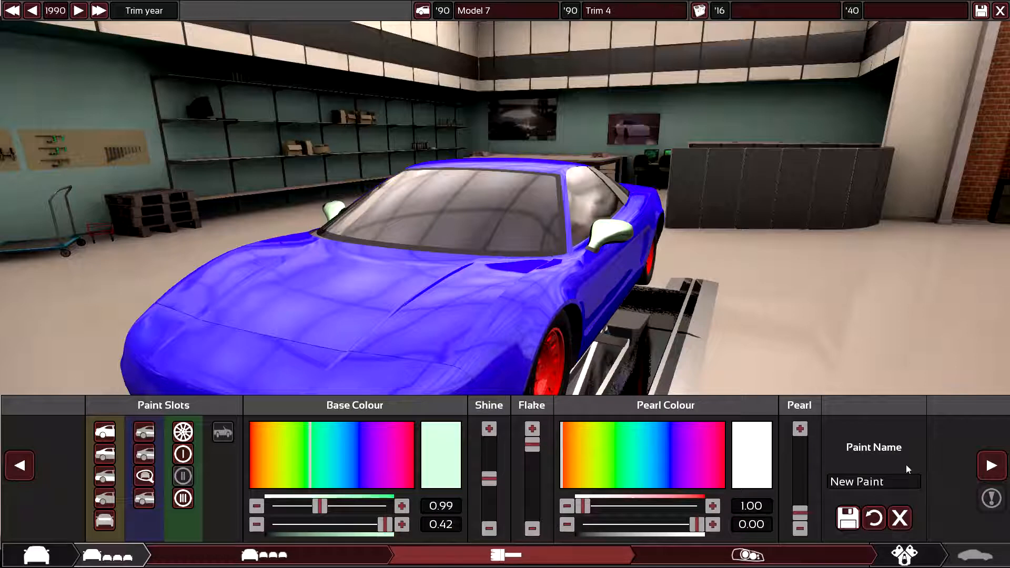
pyautogui.click(874, 481)
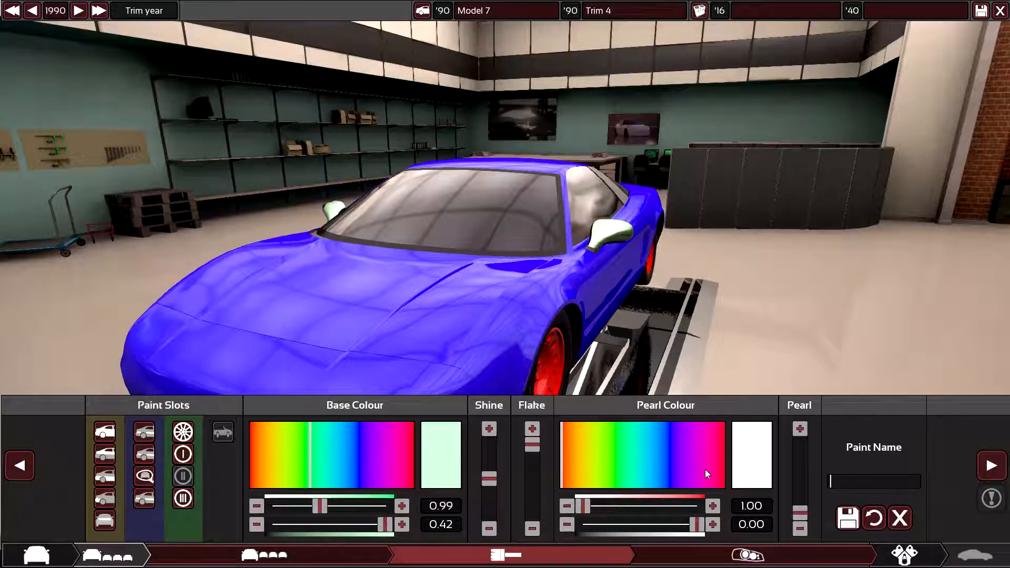
pyautogui.write('C2D')
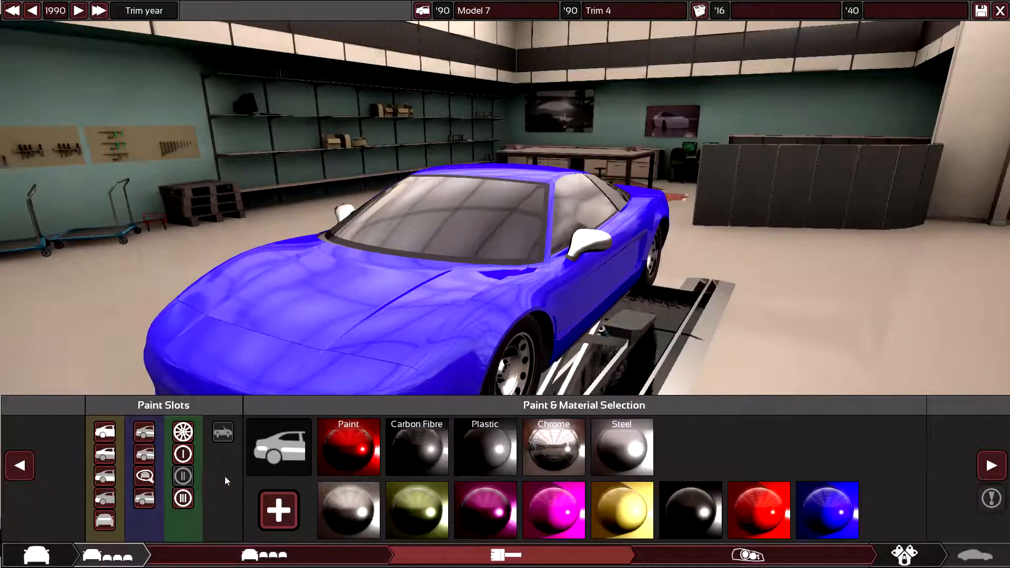
pyautogui.moveTo(347, 509)
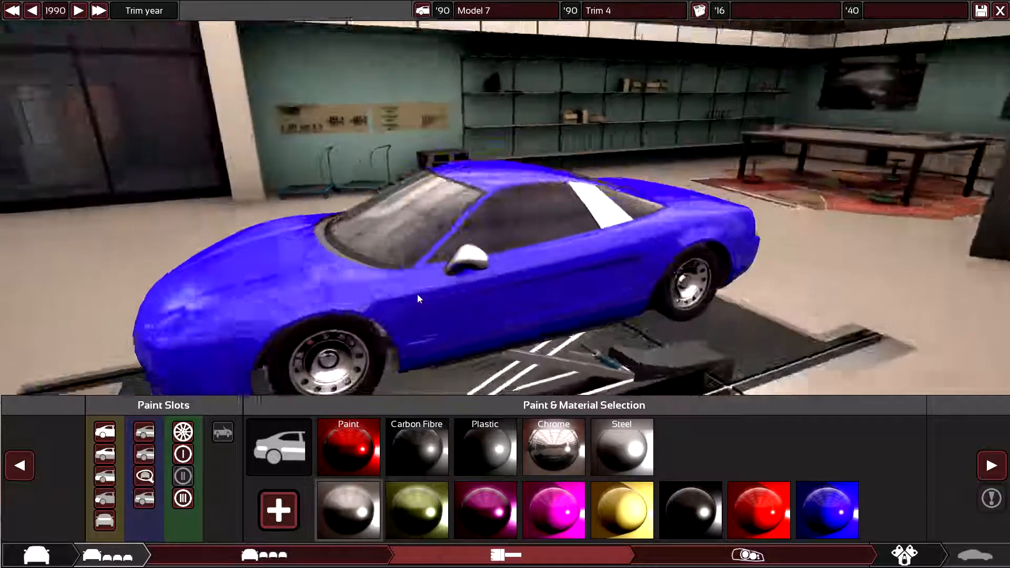
pyautogui.moveTo(419, 296); pyautogui.dragTo(451, 258)
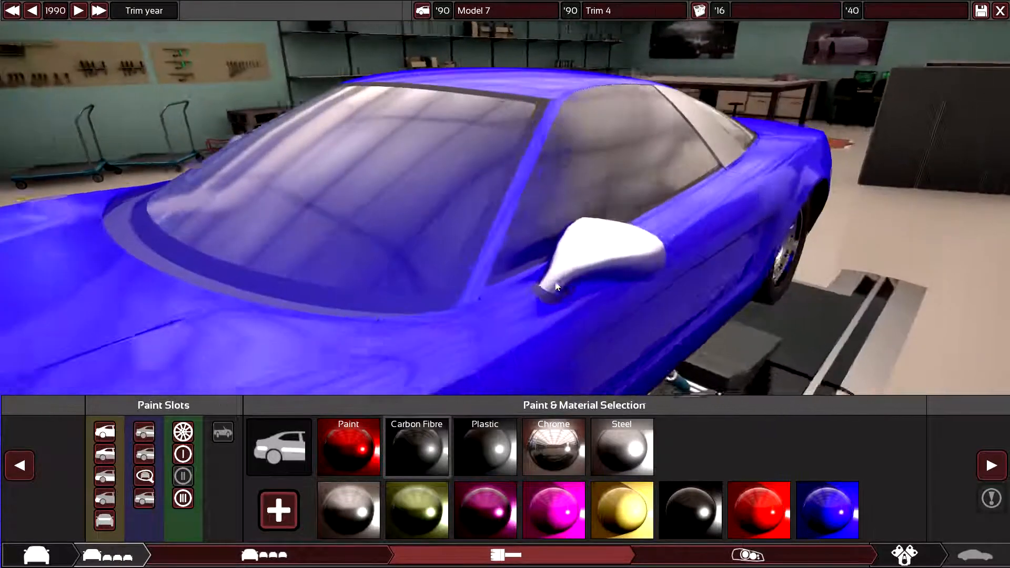
pyautogui.moveTo(557, 287); pyautogui.dragTo(332, 294)
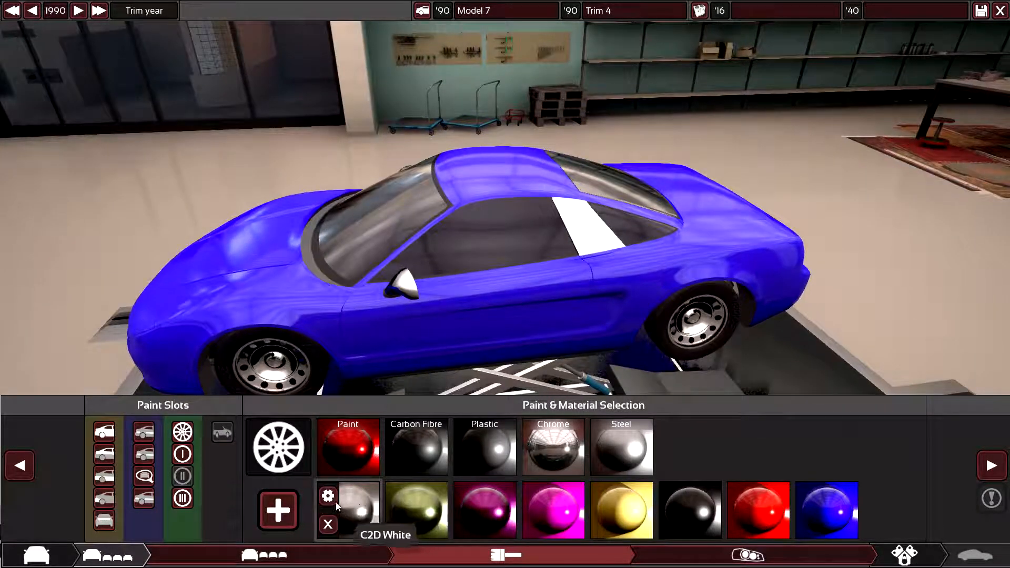
# Step: Paint the wheel rims C2D White and move on to the fixtures stage
pyautogui.click(327, 495)
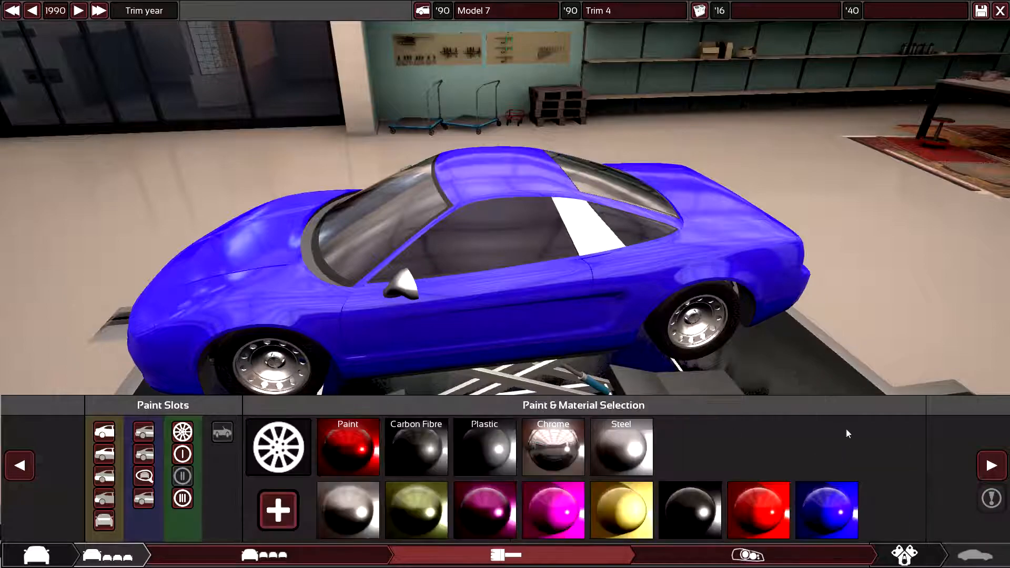
pyautogui.click(747, 556)
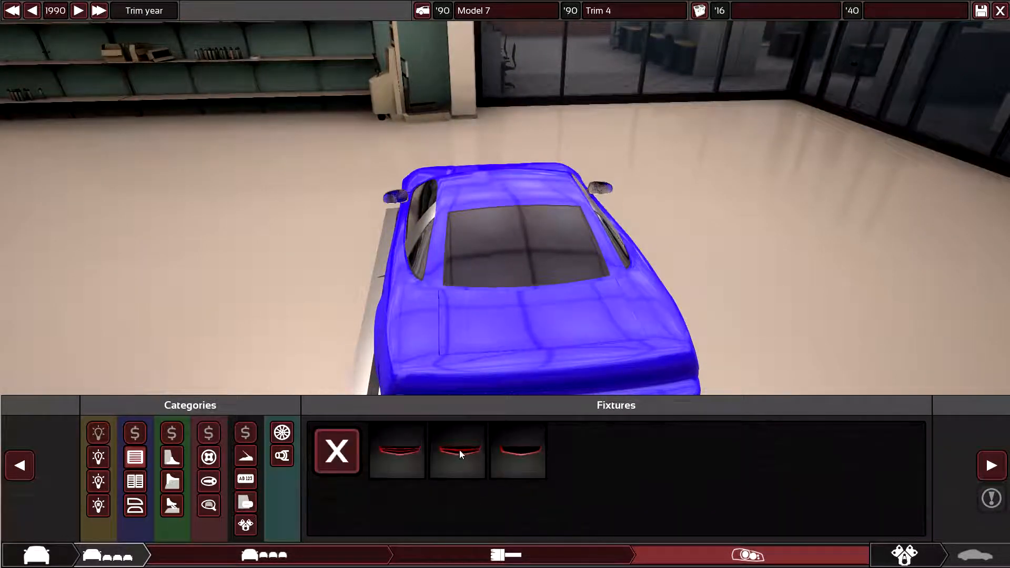
pyautogui.click(457, 451)
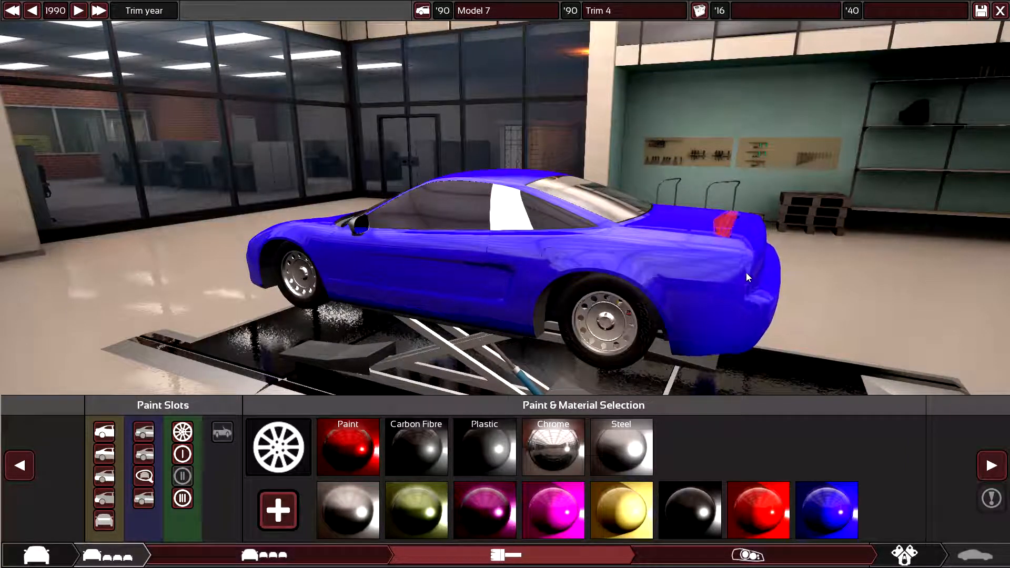
pyautogui.moveTo(747, 277); pyautogui.dragTo(628, 255)
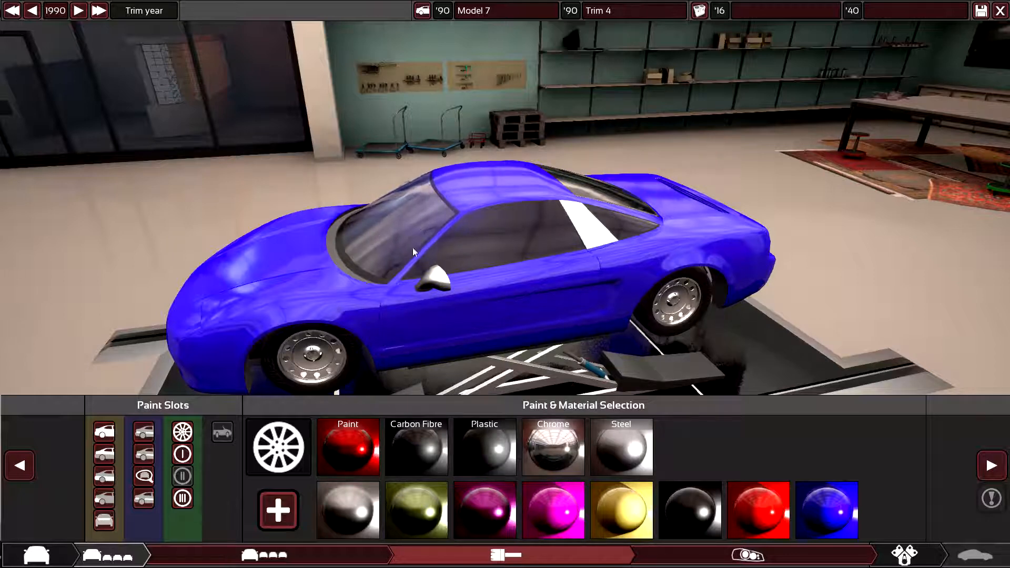
pyautogui.moveTo(413, 251); pyautogui.dragTo(576, 253)
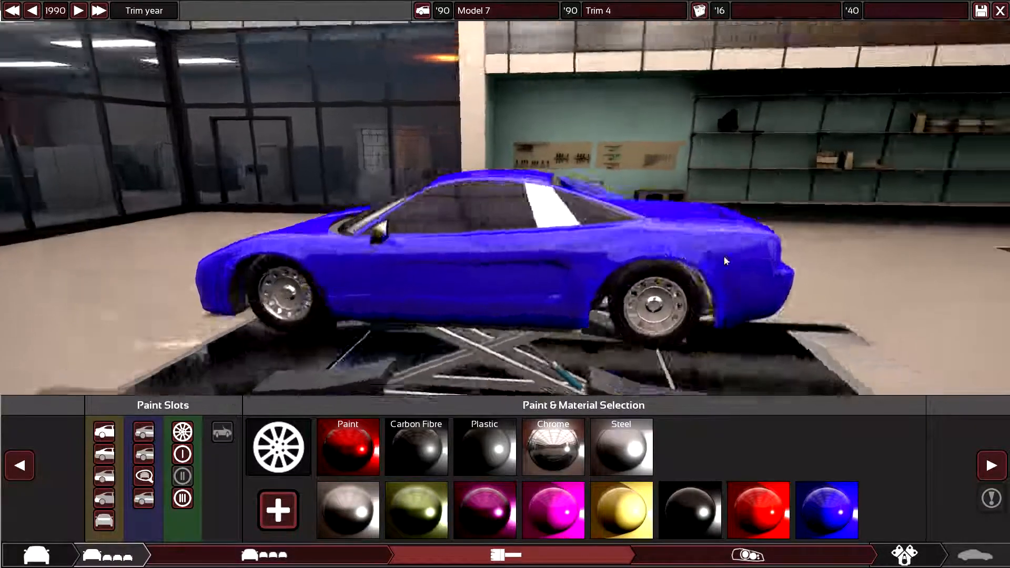
pyautogui.moveTo(721, 258); pyautogui.dragTo(567, 238)
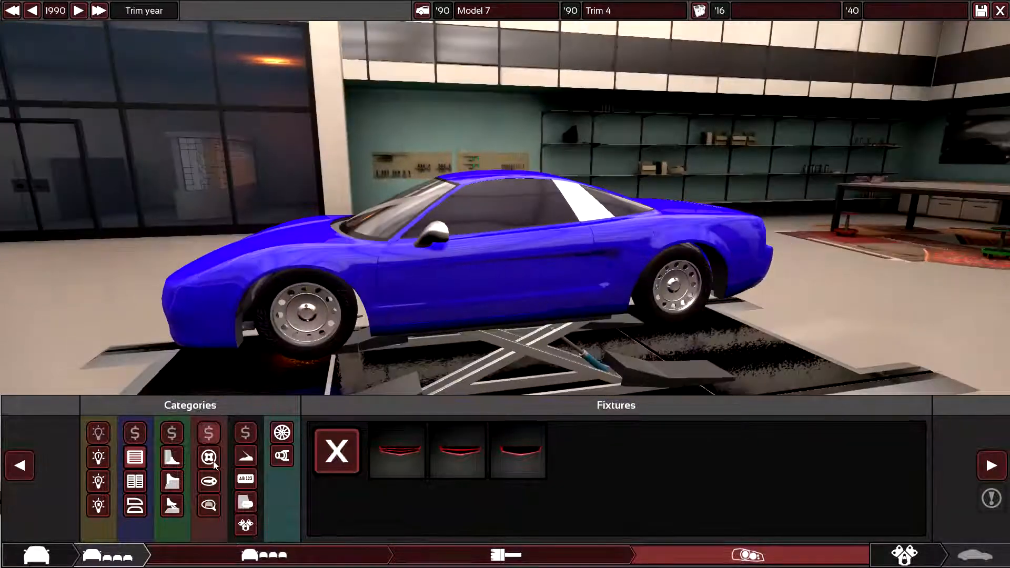
# Step: Browse the fixture categories, past hood scoops, to the headlight fixtures
pyautogui.click(208, 456)
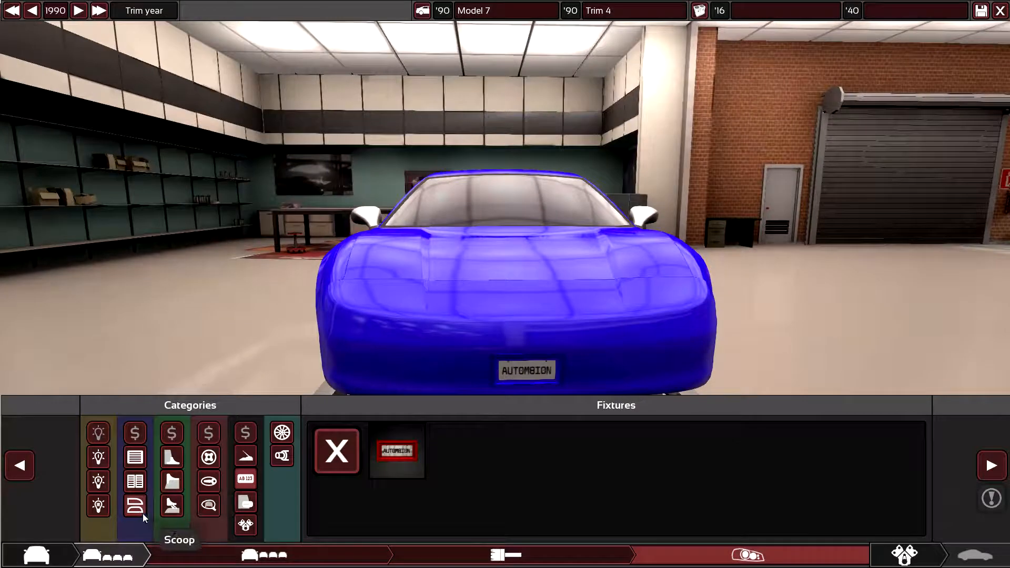
pyautogui.click(135, 505)
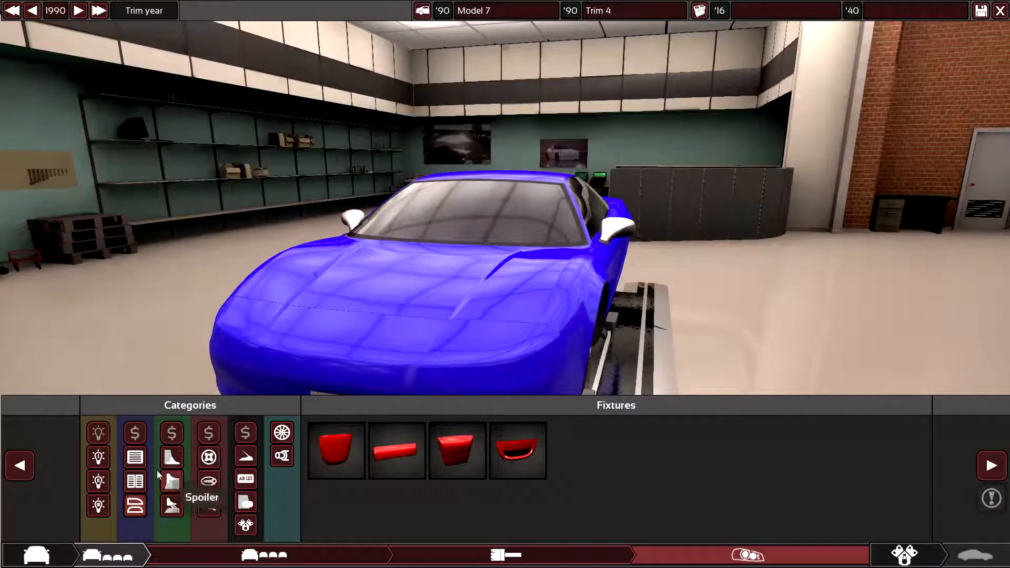
pyautogui.moveTo(245, 433)
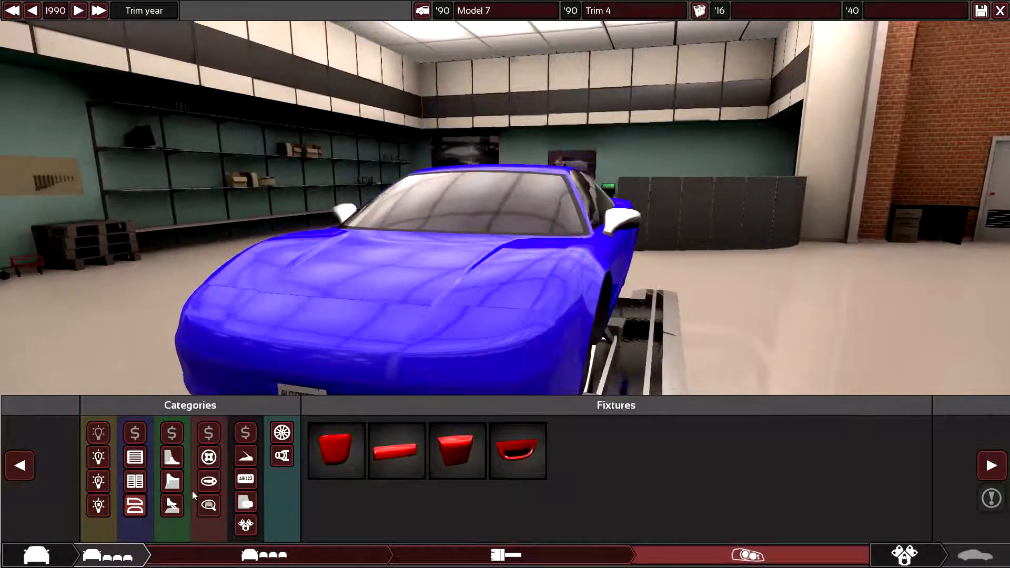
pyautogui.click(207, 505)
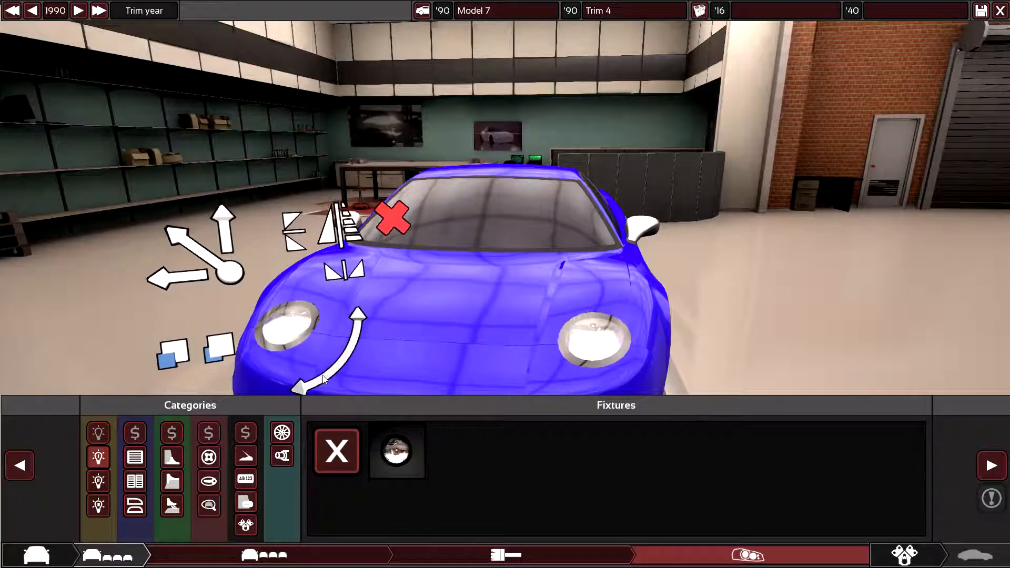
pyautogui.moveTo(246, 456)
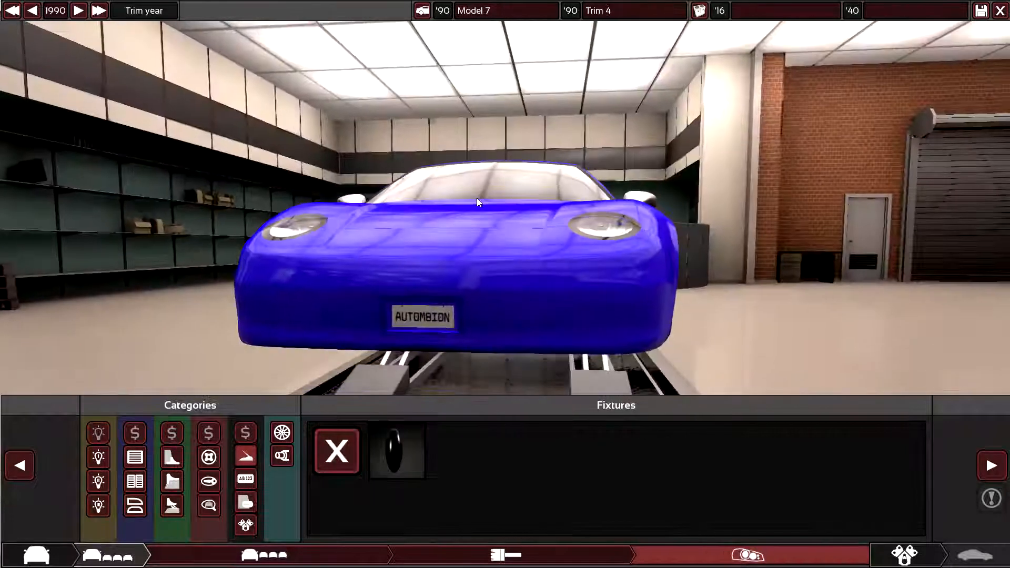
pyautogui.moveTo(208, 457)
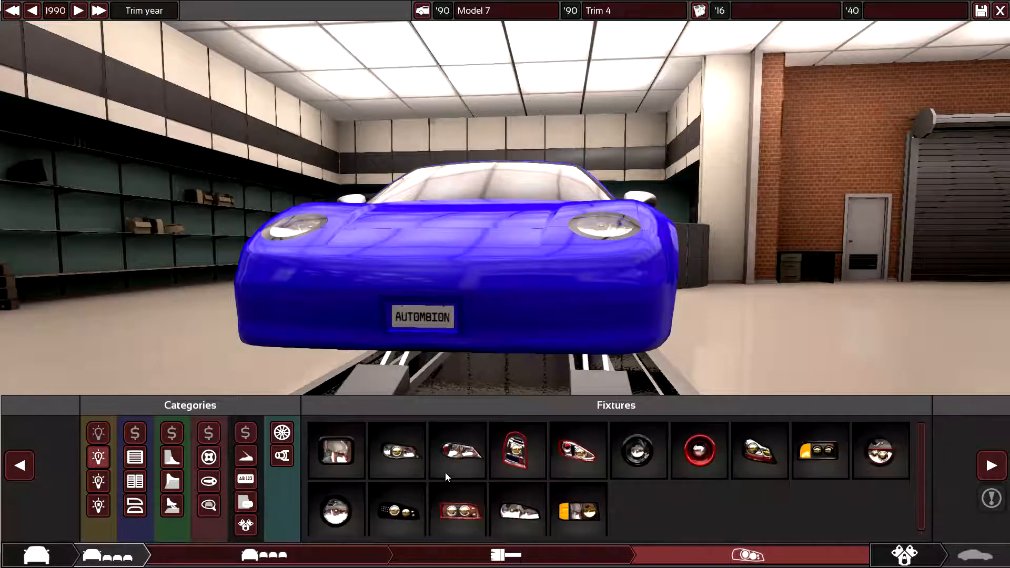
# Step: Fit lower front lamps and tail lights, browse grille and indicators, then start a new engine family
pyautogui.click(98, 505)
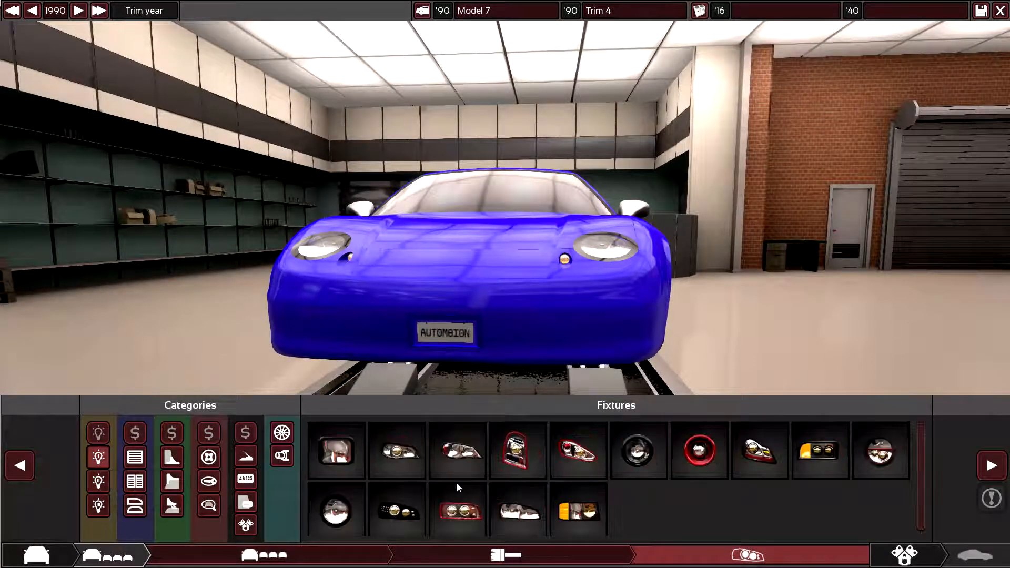
pyautogui.click(335, 451)
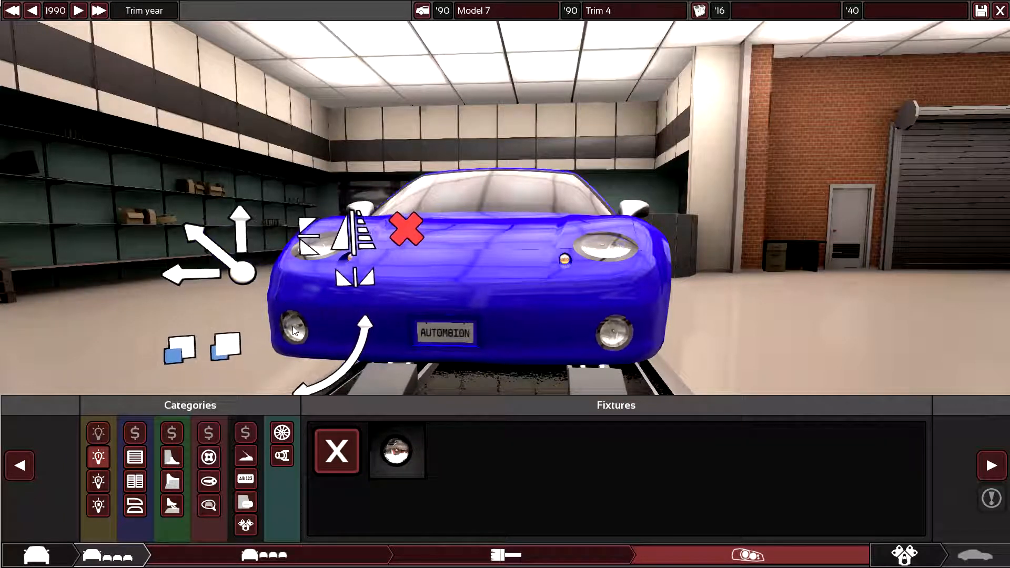
pyautogui.moveTo(134, 457)
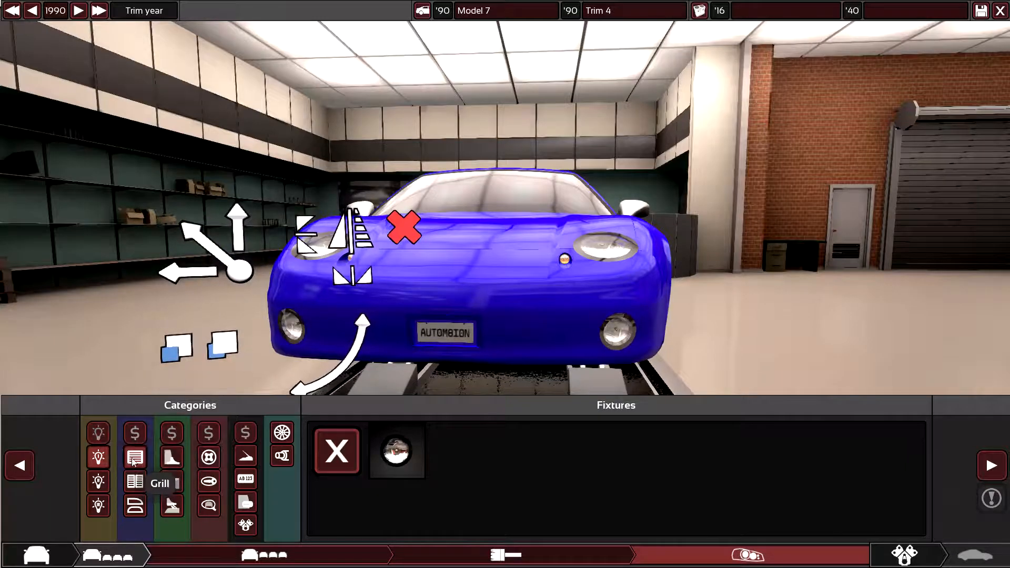
pyautogui.click(135, 458)
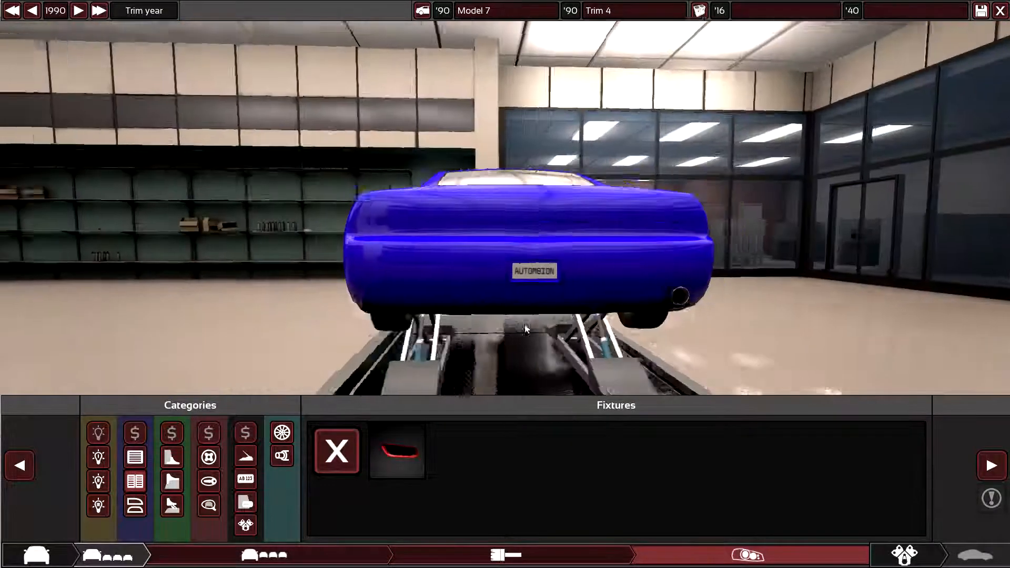
pyautogui.click(98, 481)
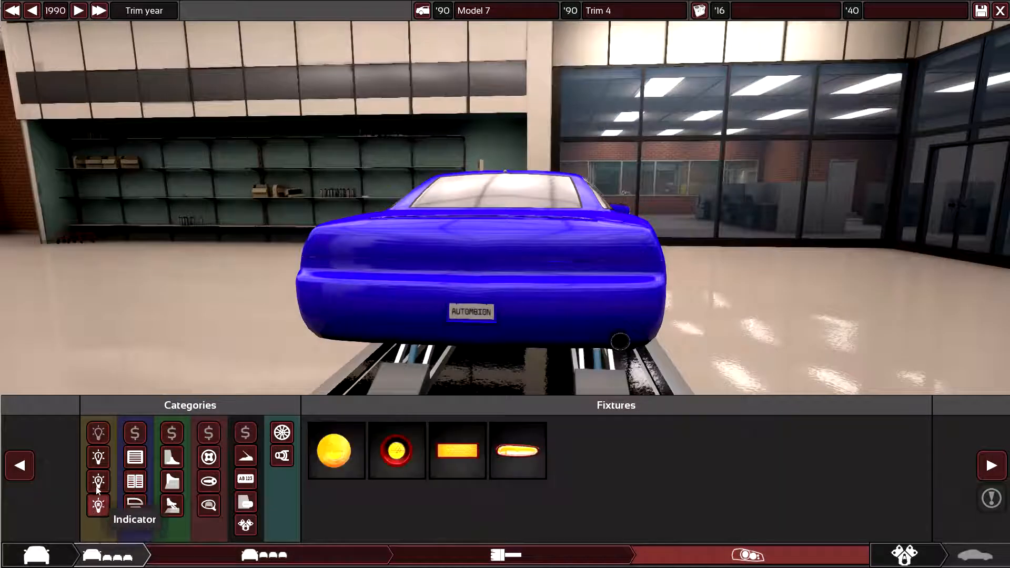
pyautogui.click(98, 482)
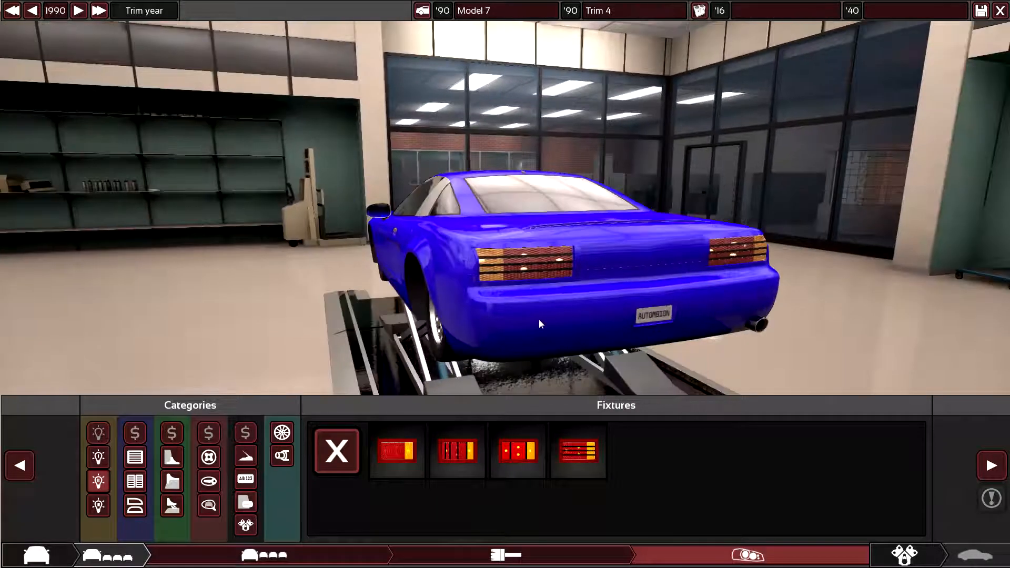
pyautogui.moveTo(540, 324); pyautogui.dragTo(233, 360)
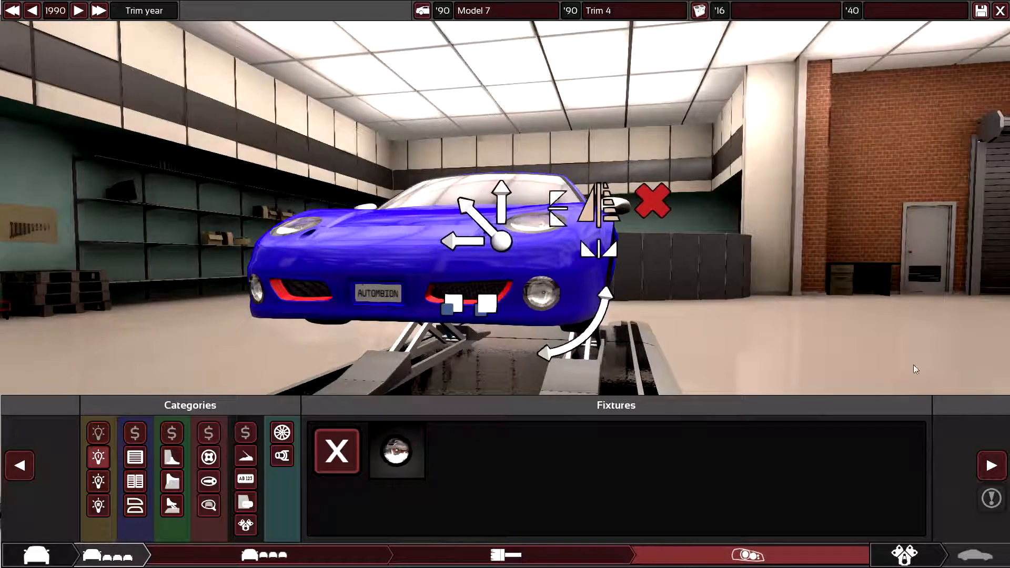
pyautogui.click(178, 555)
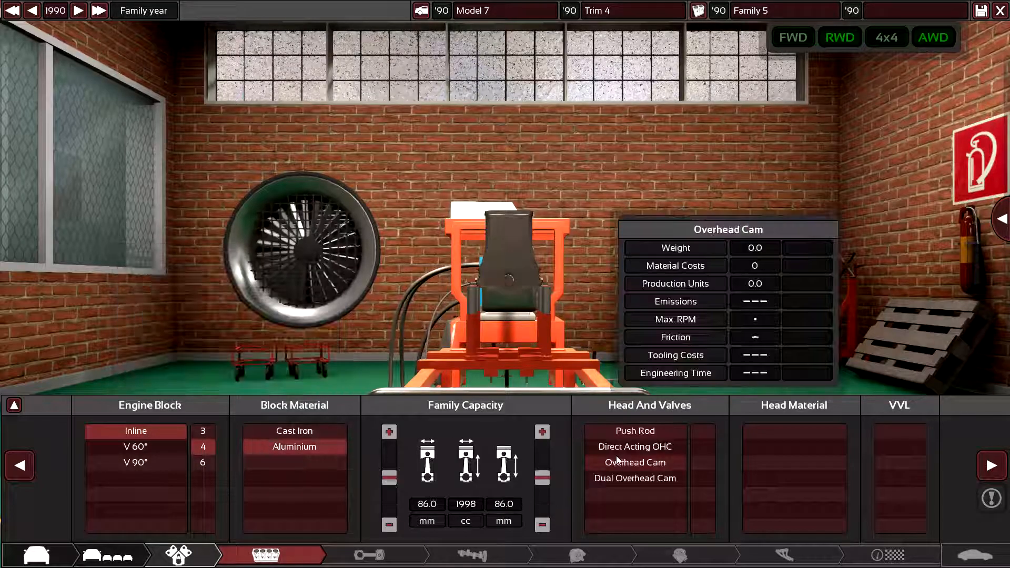
# Step: Choose a head type and load Family 6 Variant 7, a 2400 cc aluminium DOHC inline-four
pyautogui.click(635, 447)
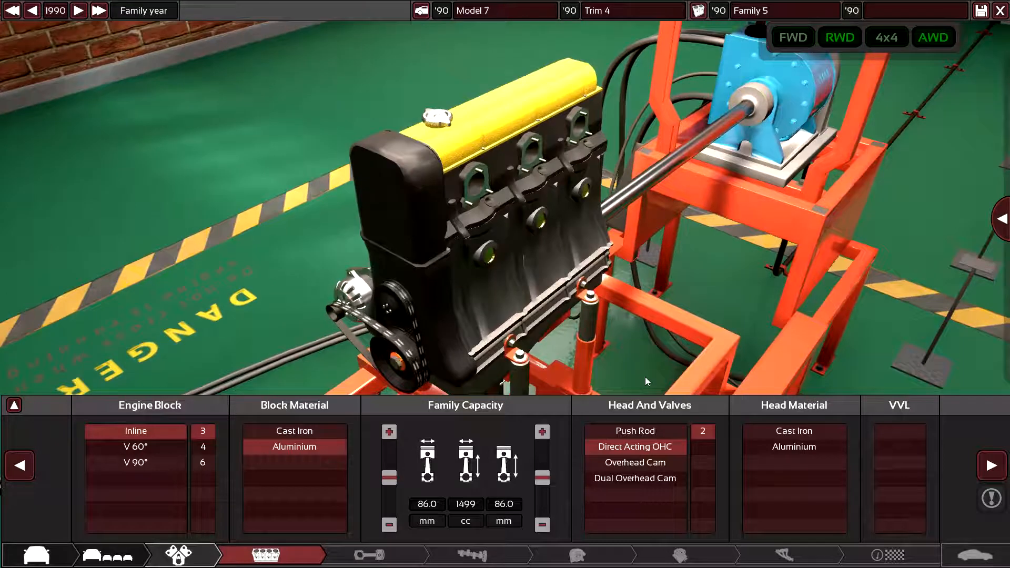
pyautogui.moveTo(633, 478)
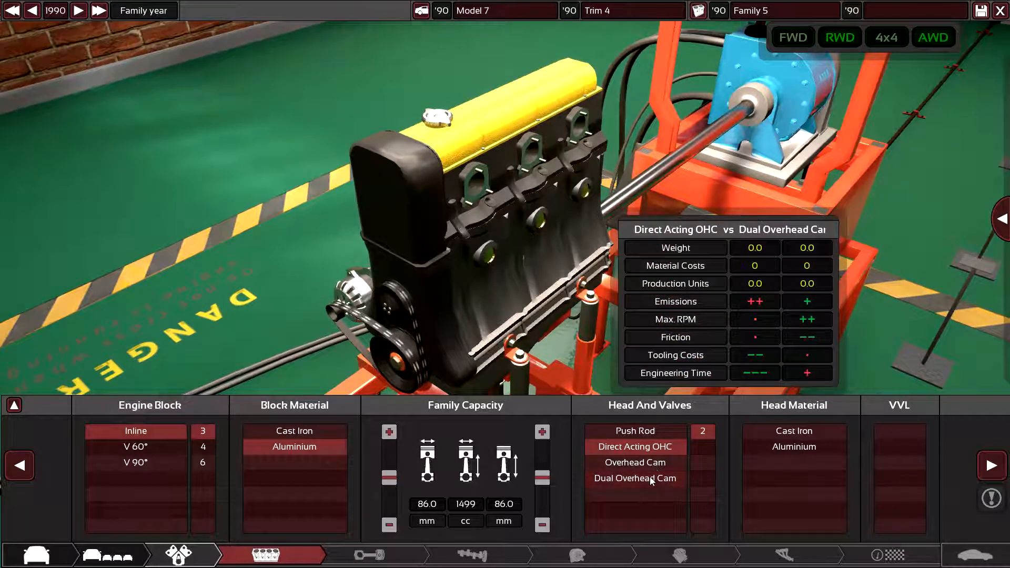
pyautogui.click(634, 478)
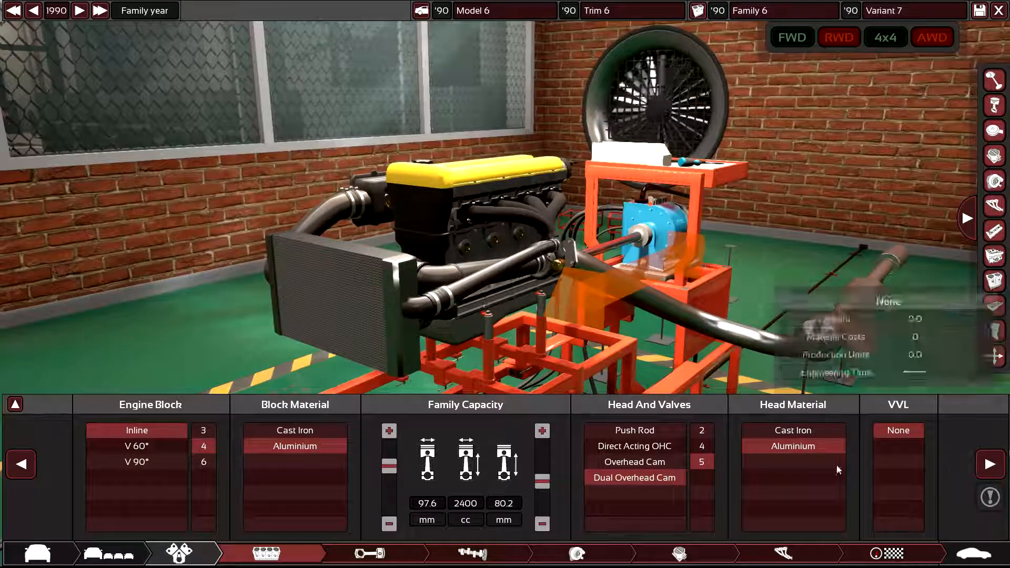
# Step: Page through bottom end and top end to the single ball-bearing turbo at 15.2 psi
pyautogui.click(990, 464)
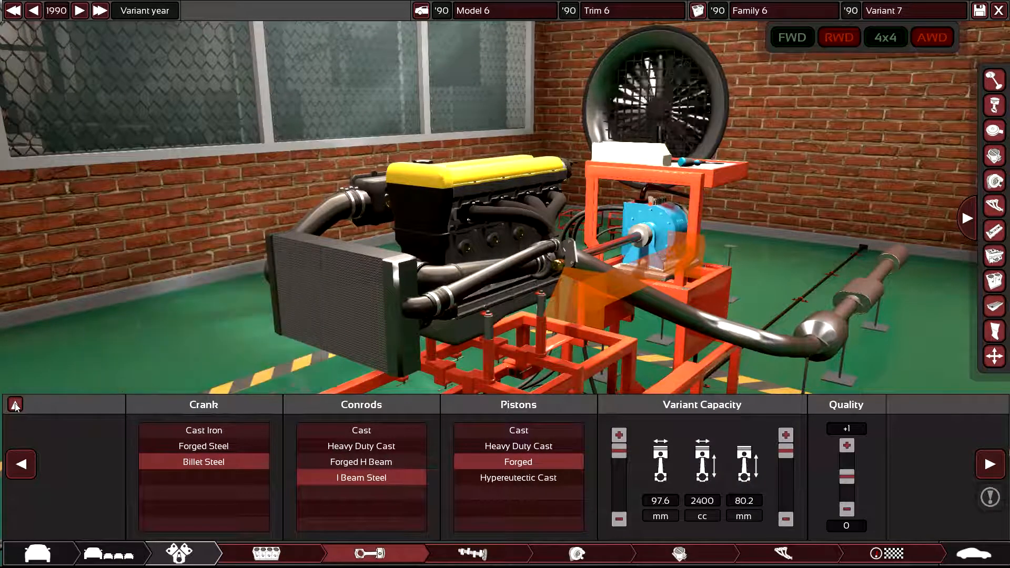
pyautogui.moveTo(396, 474)
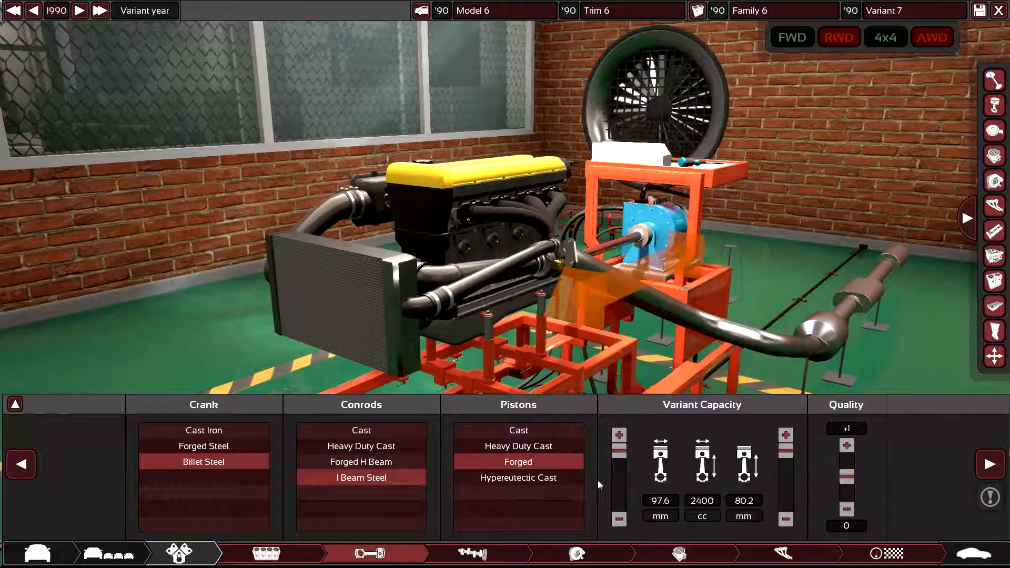
pyautogui.moveTo(204, 462)
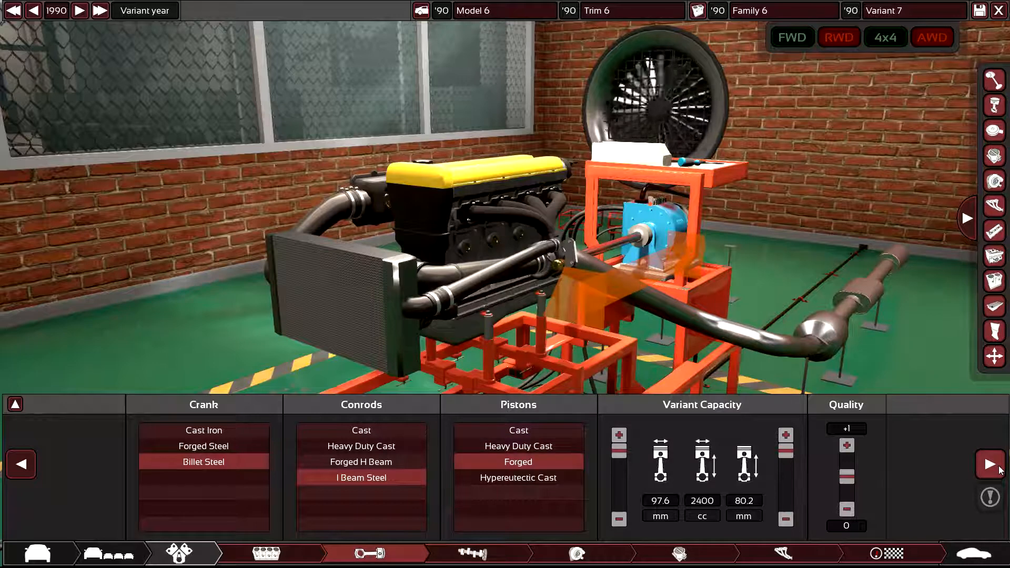
pyautogui.click(470, 553)
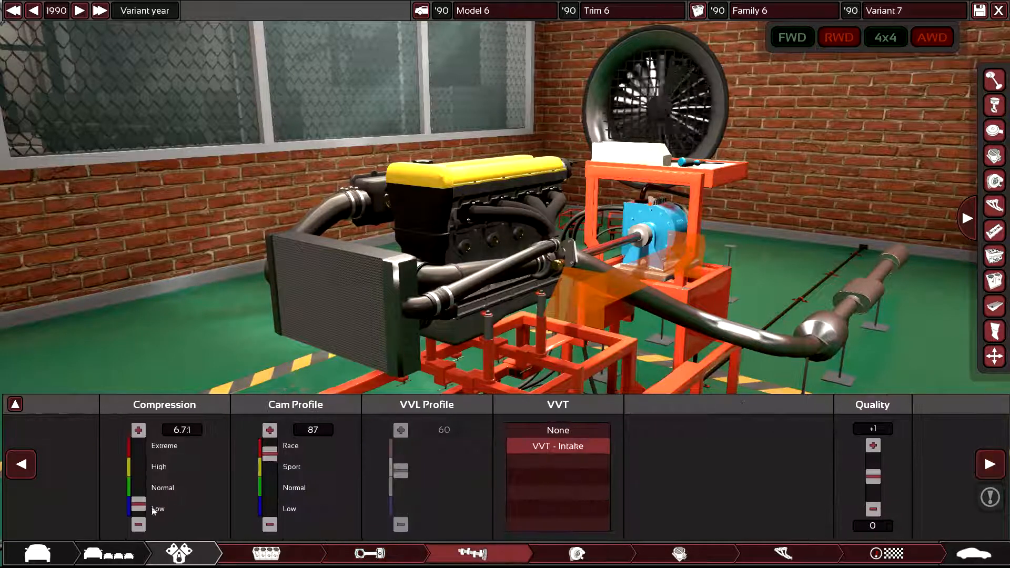
pyautogui.click(368, 554)
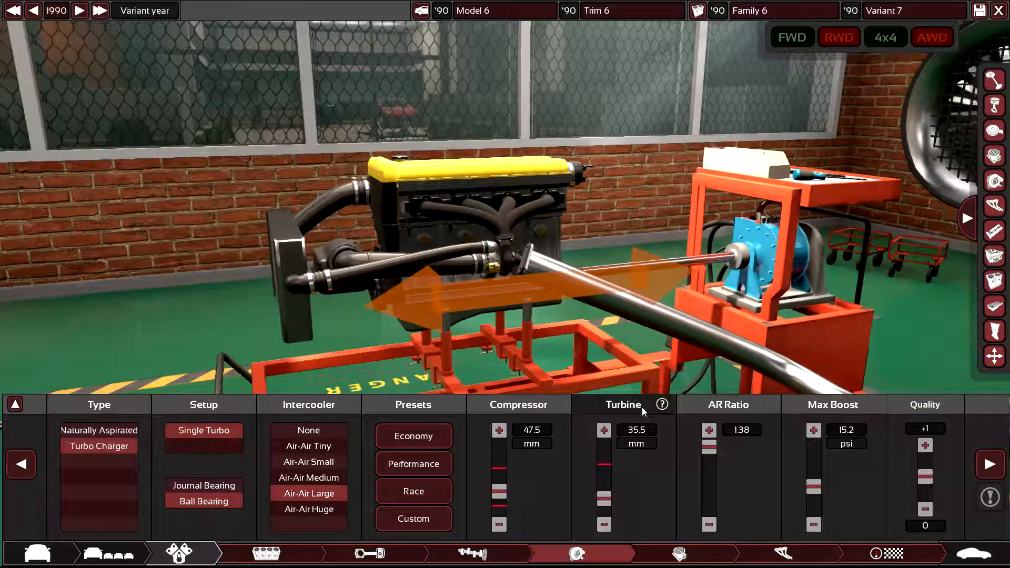
# Step: Check the 288 hp / 306 Nm dyno chart and multi-point EFI fuel settings
pyautogui.click(14, 405)
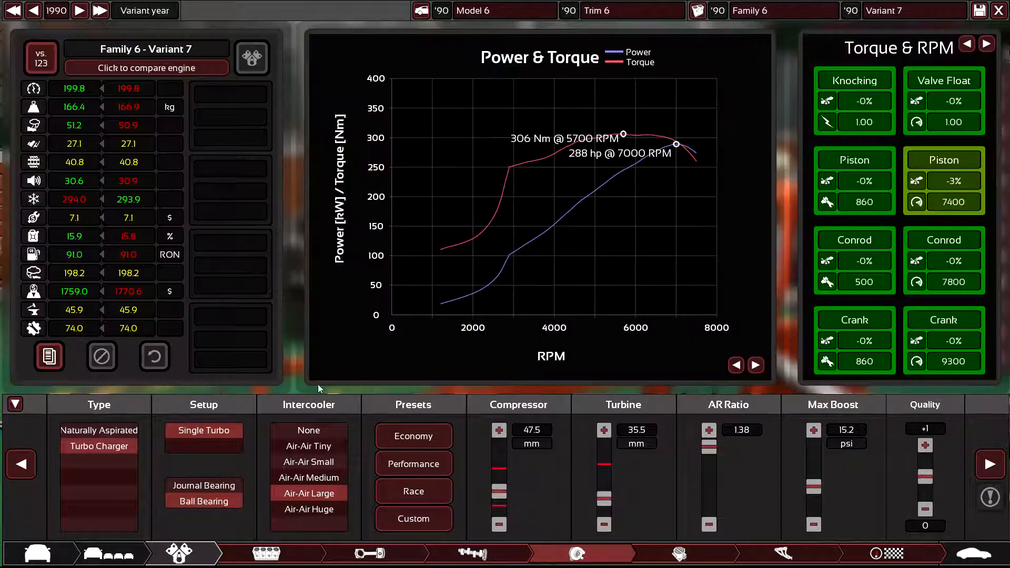
pyautogui.moveTo(641, 169)
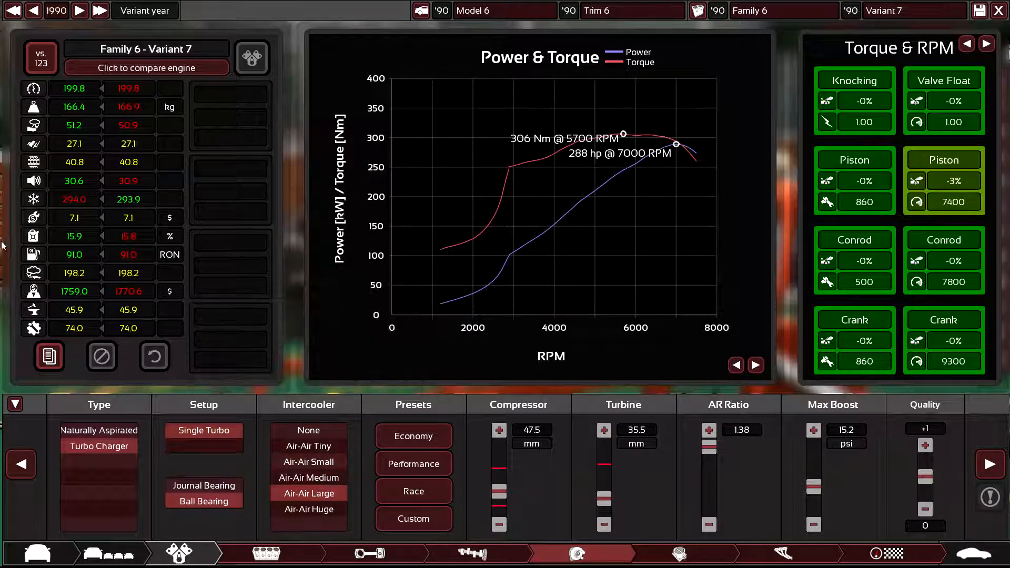
pyautogui.moveTo(74, 107)
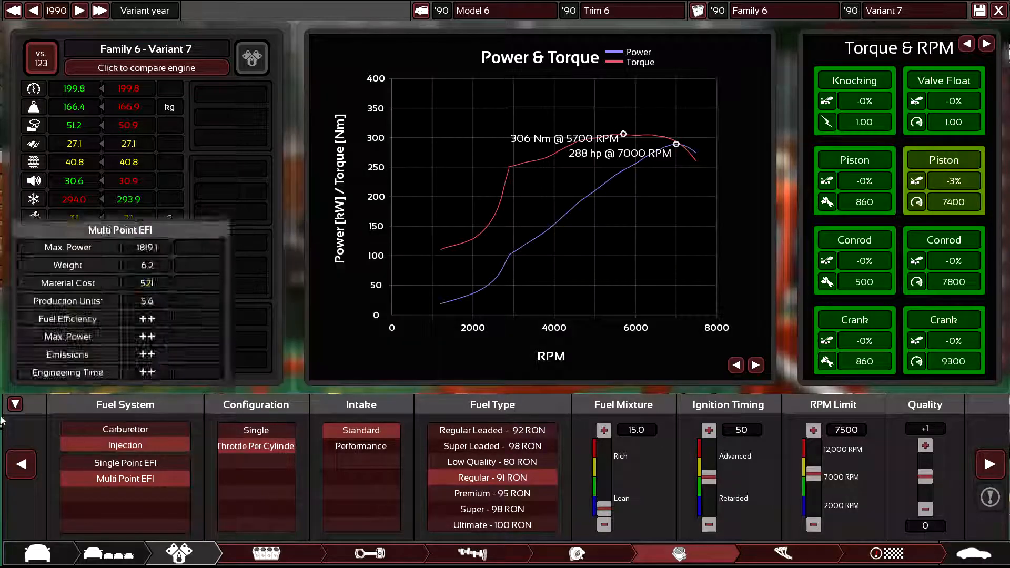
pyautogui.click(14, 404)
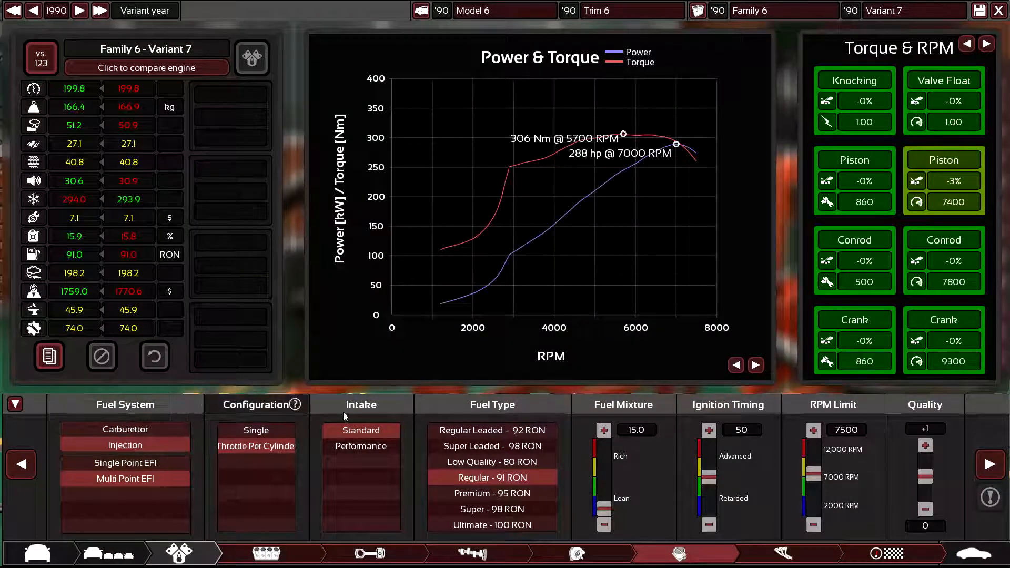
pyautogui.moveTo(361, 430)
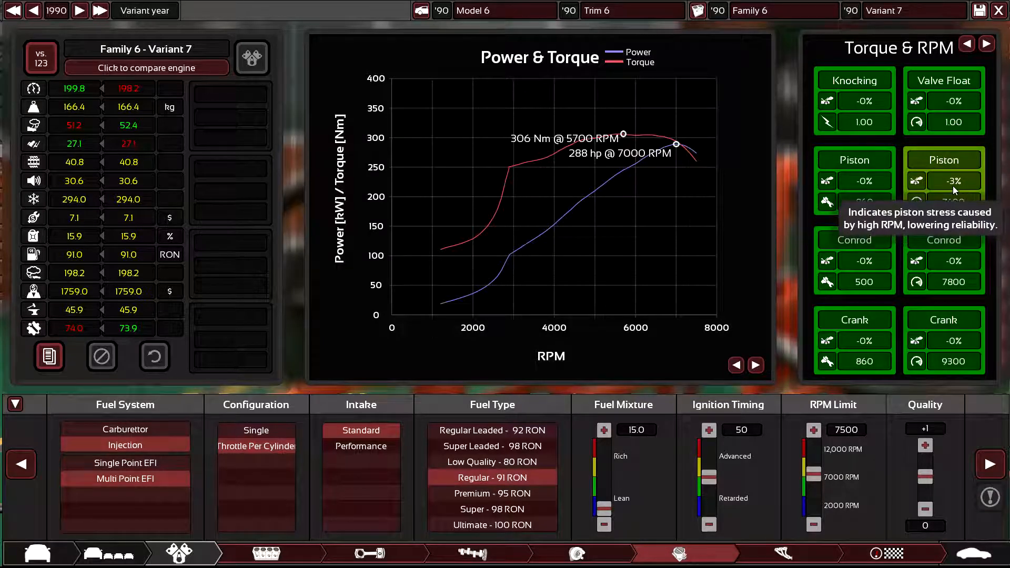
pyautogui.moveTo(900, 185)
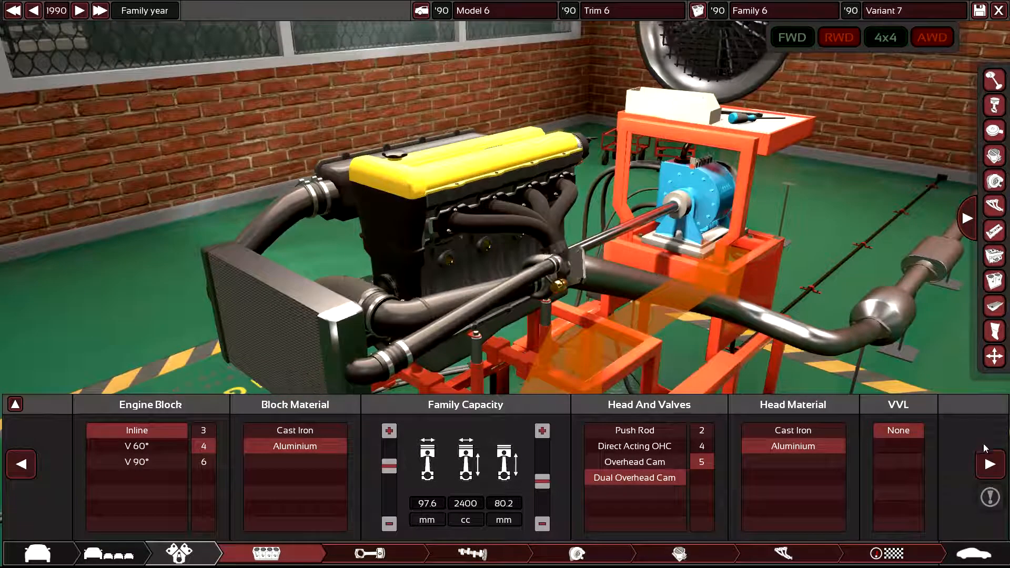
# Step: Reach the Statistics page and run manual and automatic dyno sweeps of the 288.9 hp engine
pyautogui.click(367, 554)
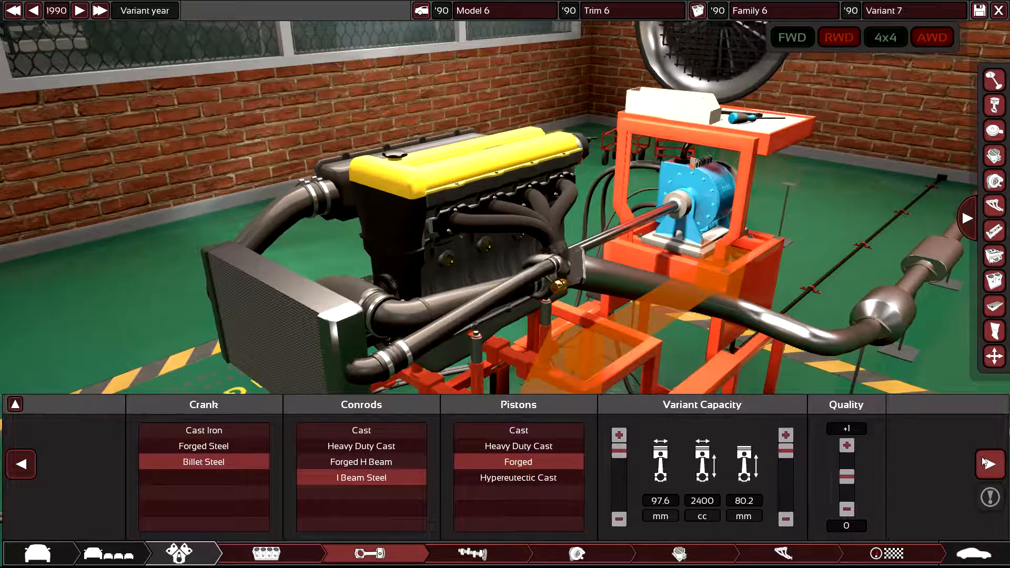
pyautogui.click(471, 554)
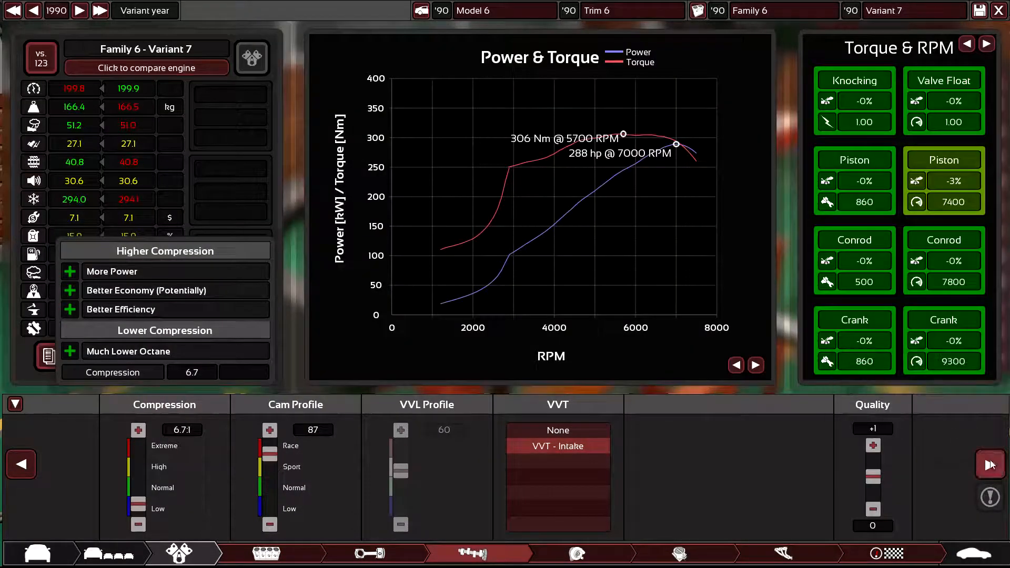
pyautogui.click(779, 554)
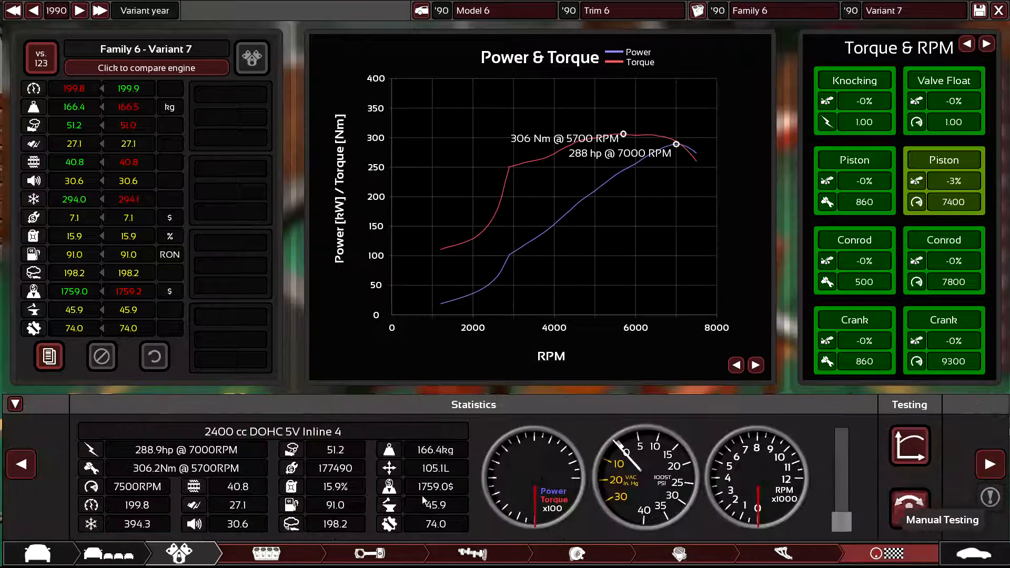
pyautogui.click(782, 553)
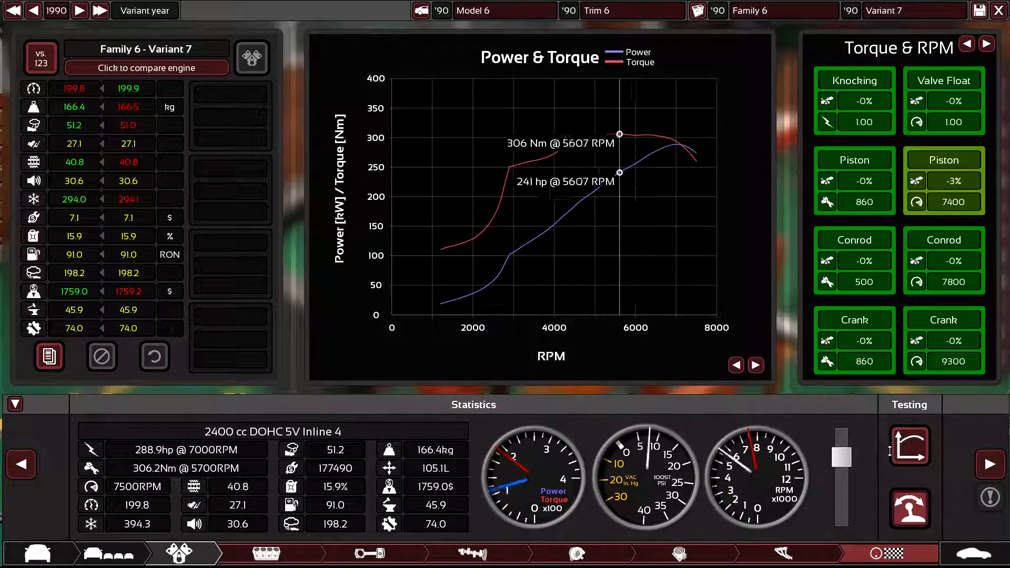
pyautogui.moveTo(909, 442)
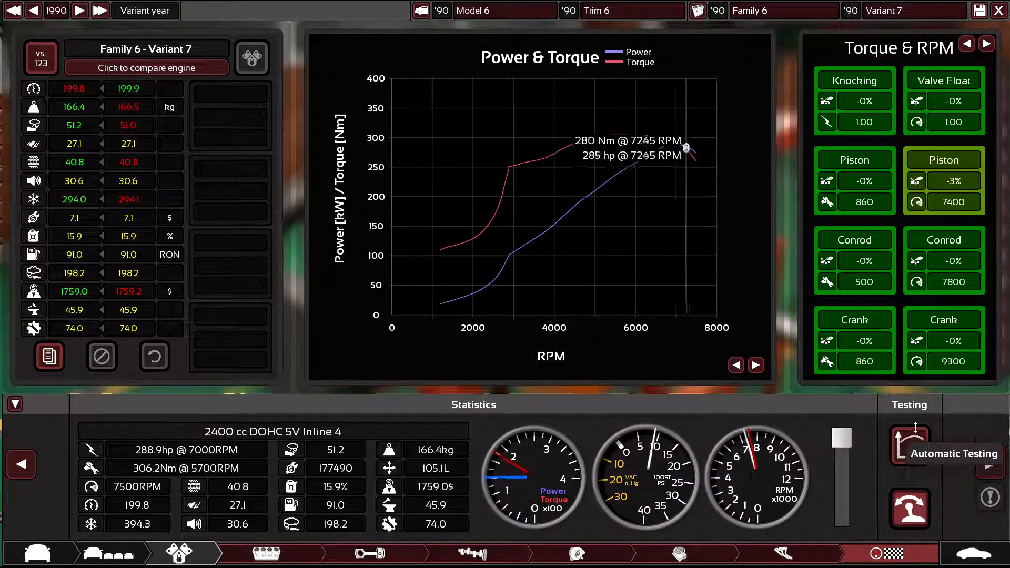
pyautogui.click(909, 445)
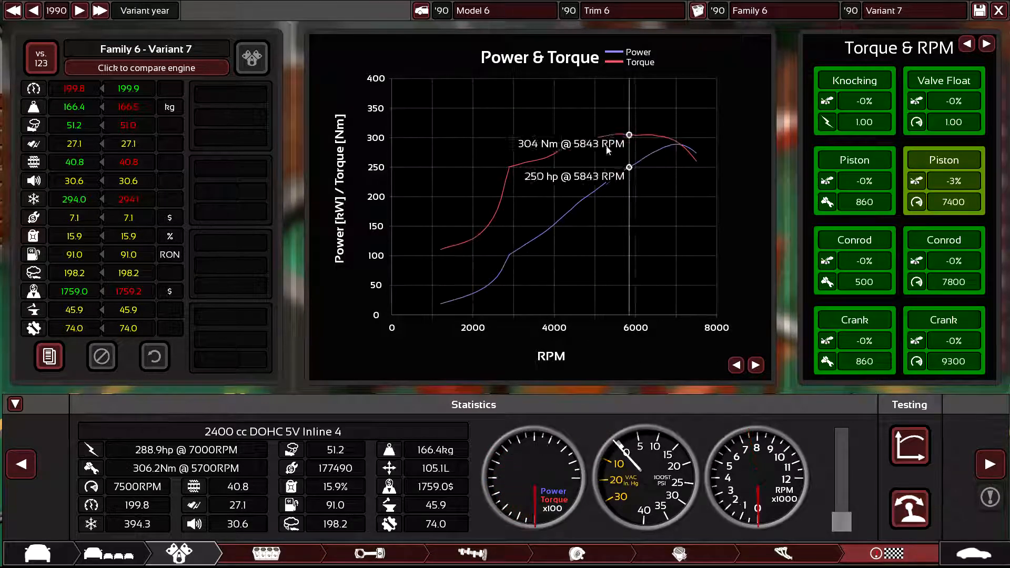
pyautogui.moveTo(503, 250)
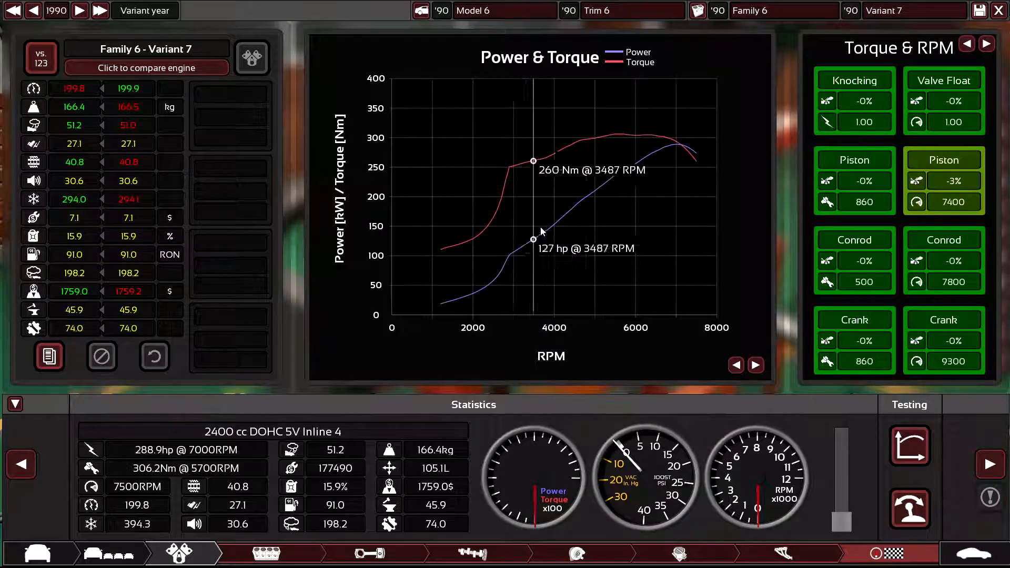
pyautogui.moveTo(690, 160)
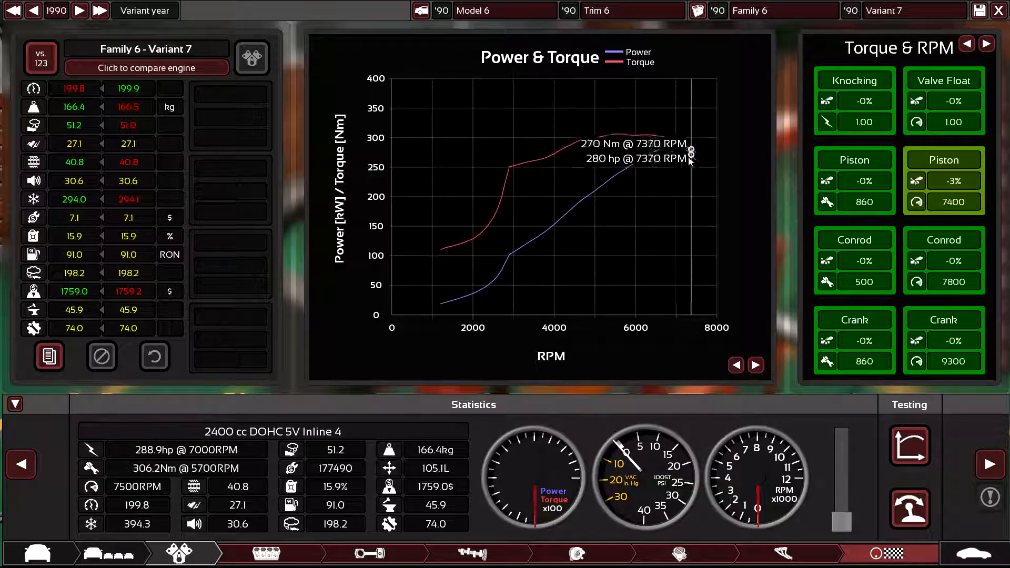
# Step: Lower the cam profile to 87, then view statistics showing 288.9 hp and 306.2 Nm
pyautogui.click(575, 553)
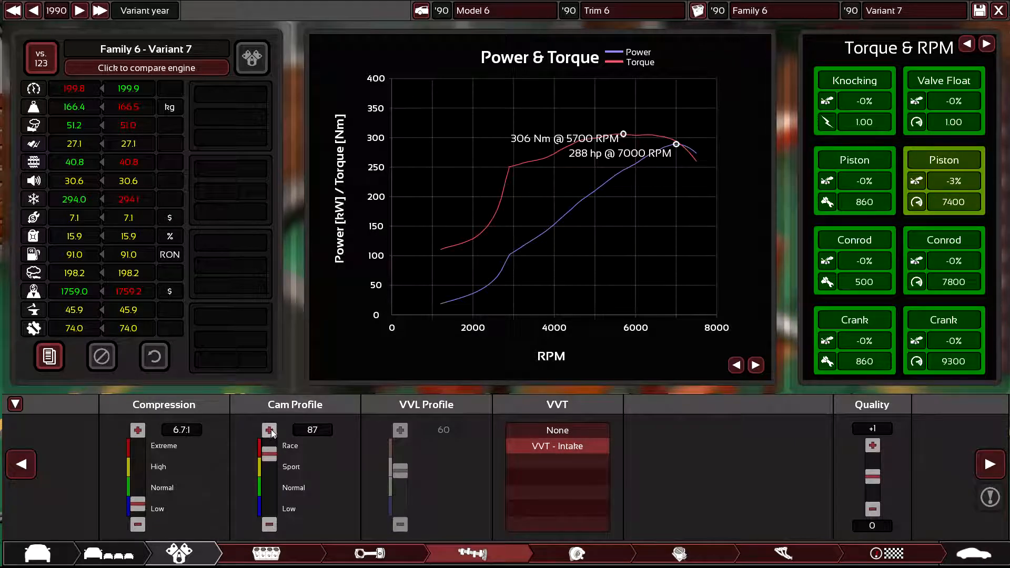
pyautogui.click(270, 429)
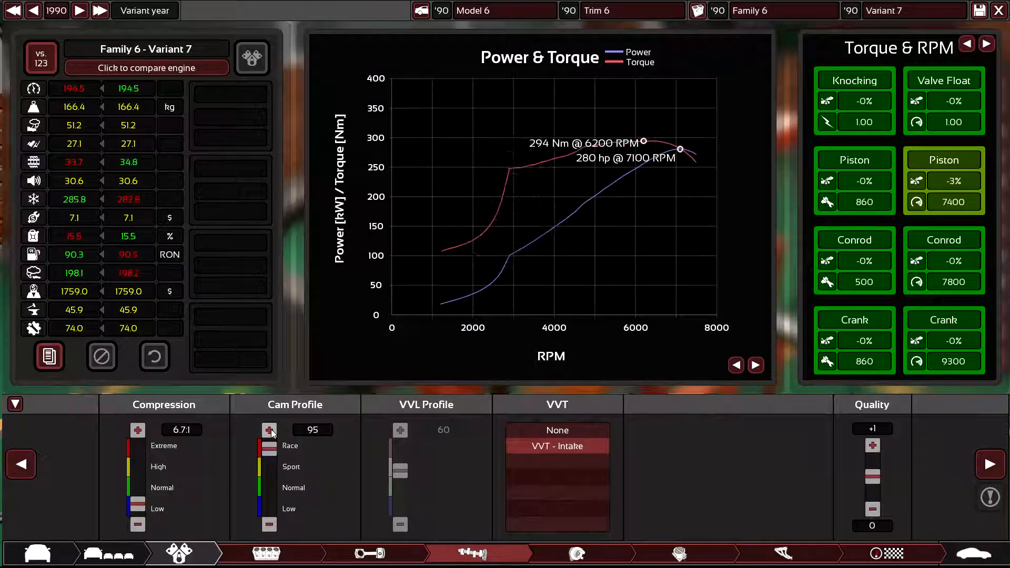
pyautogui.click(270, 526)
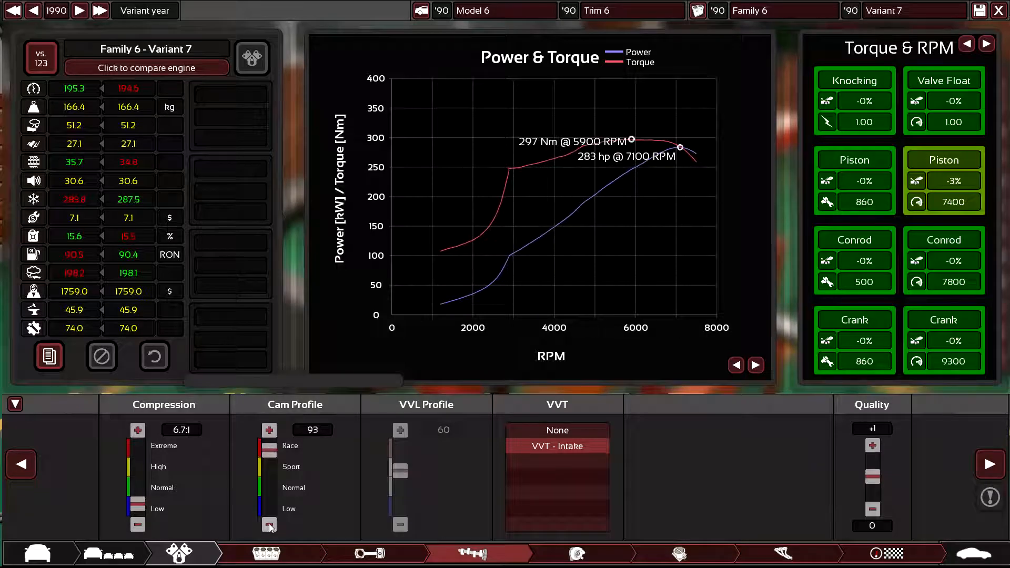
pyautogui.click(269, 525)
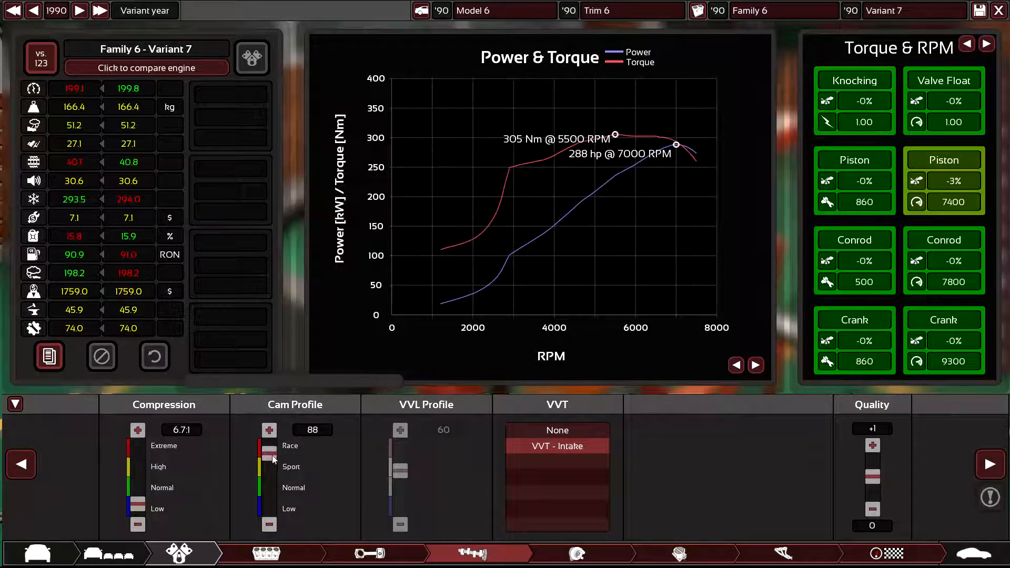
pyautogui.click(269, 525)
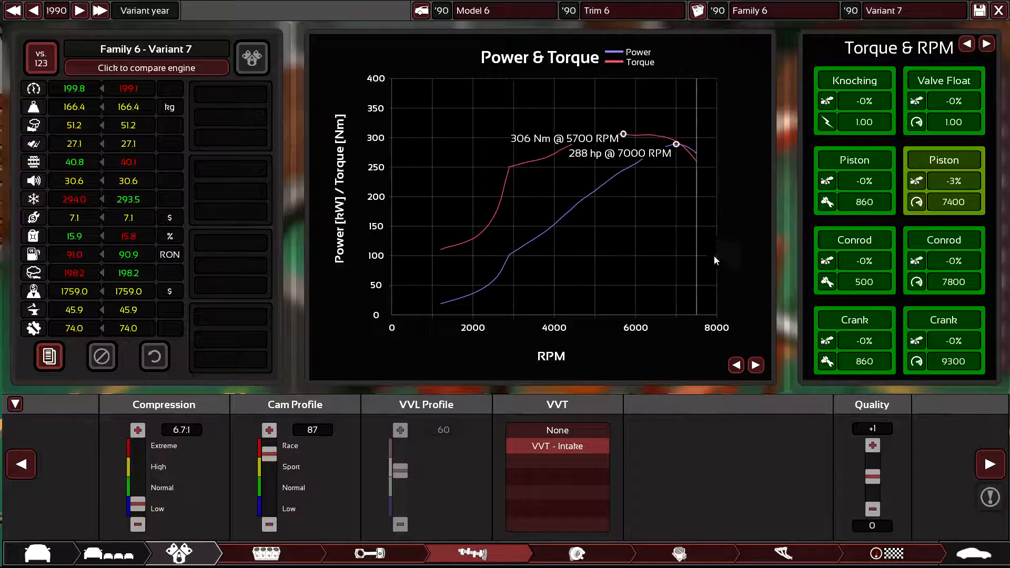
pyautogui.moveTo(706, 140)
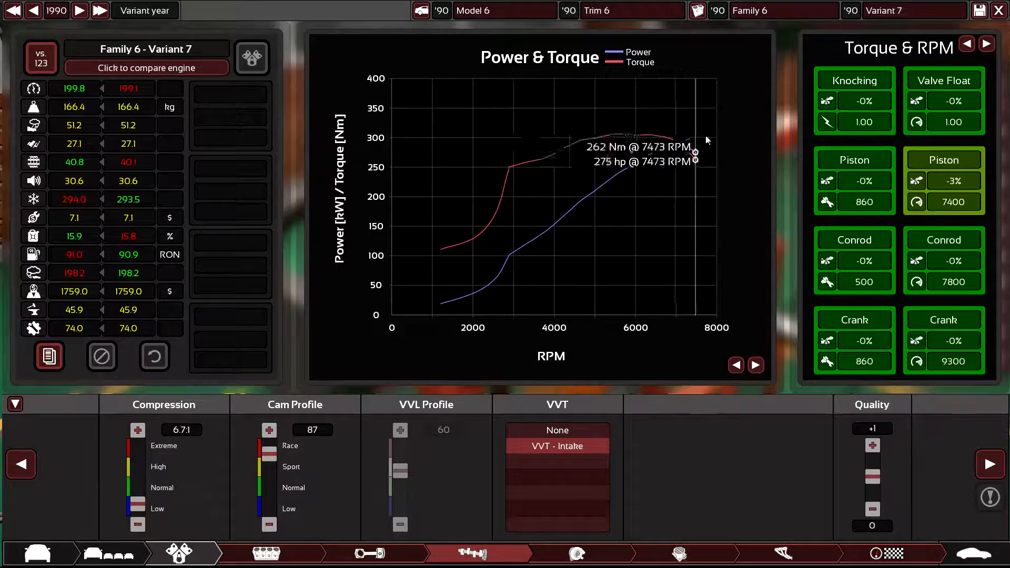
pyautogui.moveTo(515, 252)
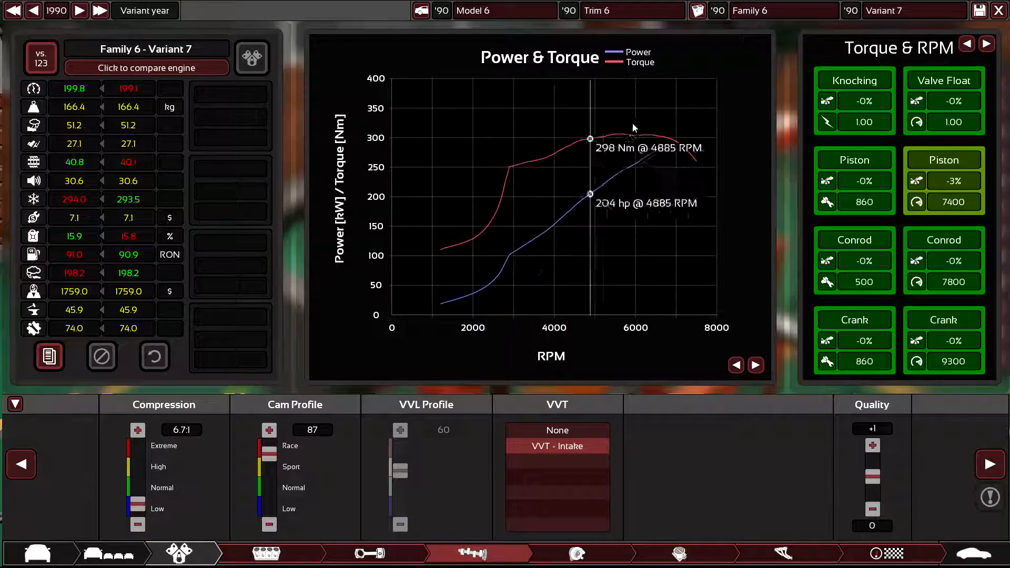
pyautogui.click(676, 554)
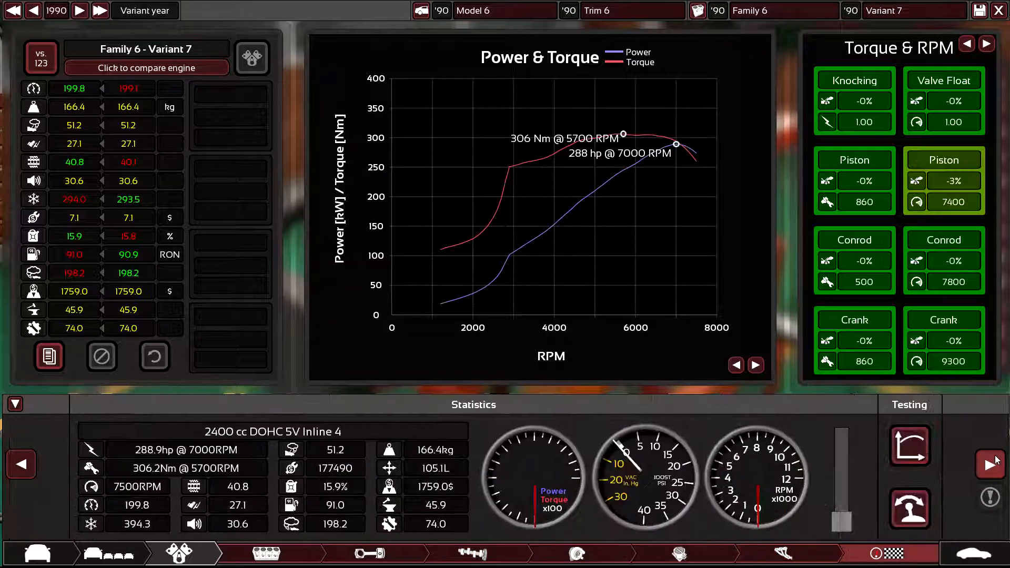
# Step: Choose 5 gear ratios for the manual gearbox and reach the tyre stage
pyautogui.click(339, 554)
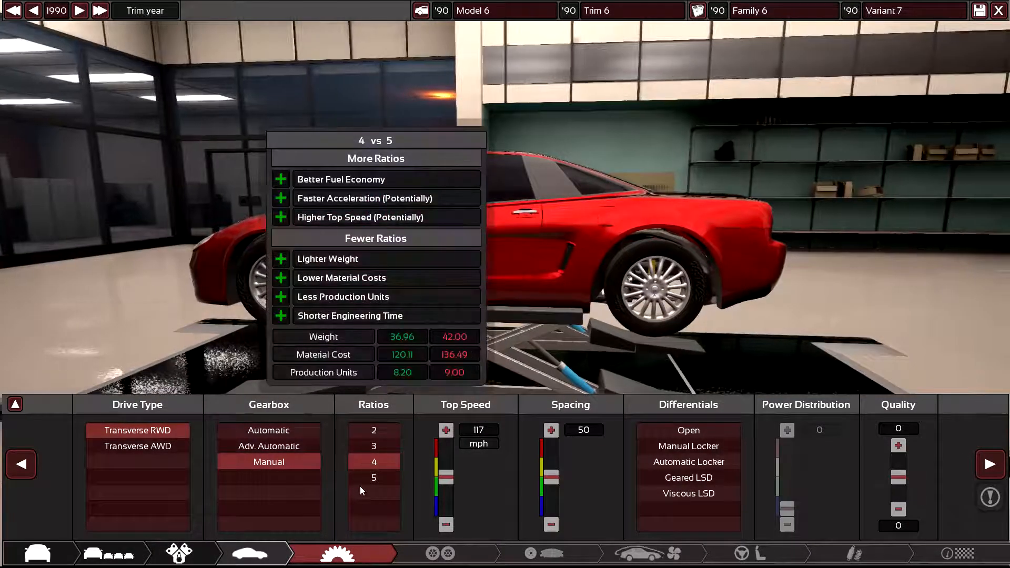
pyautogui.click(373, 478)
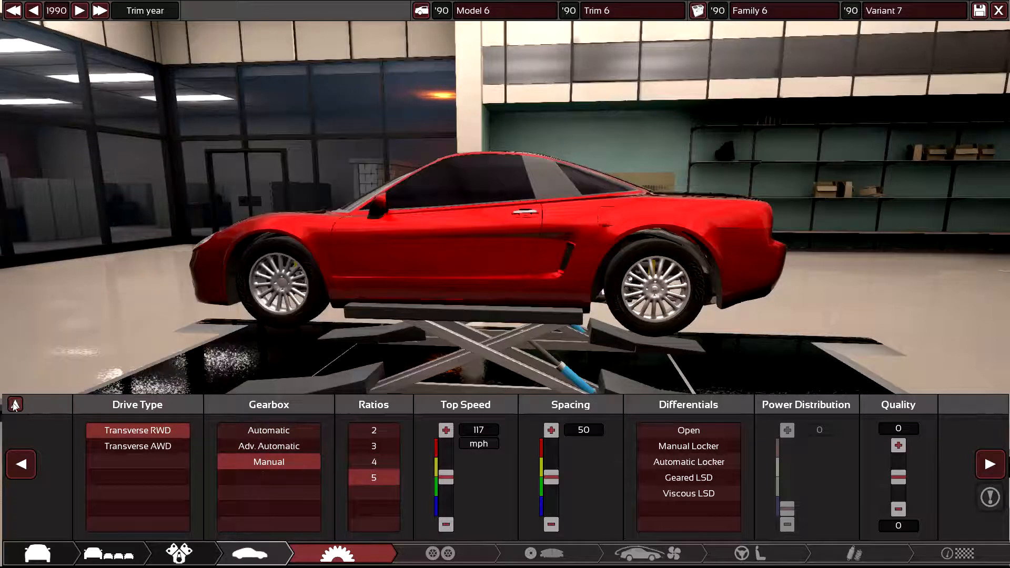
pyautogui.click(15, 404)
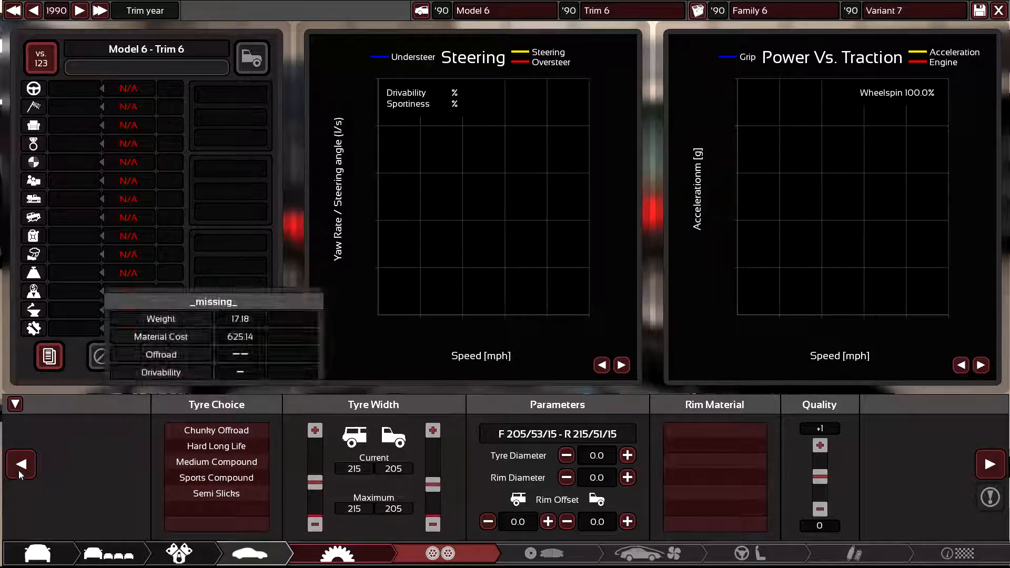
# Step: Settle on 17-inch rims after trial sizes, with 205/41/17 front and 235/36/17 rear tyres
pyautogui.click(14, 404)
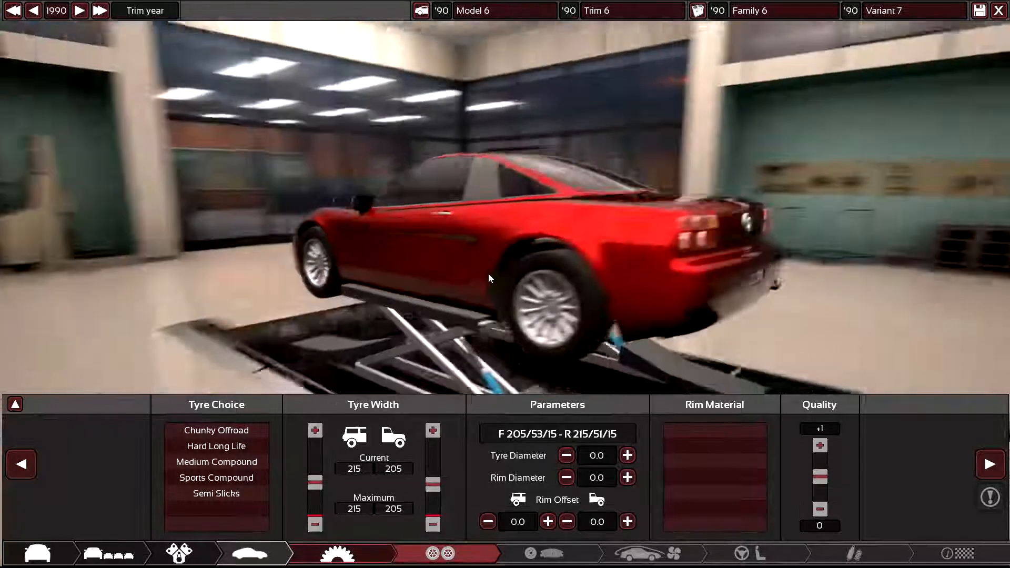
pyautogui.moveTo(490, 279); pyautogui.dragTo(490, 316)
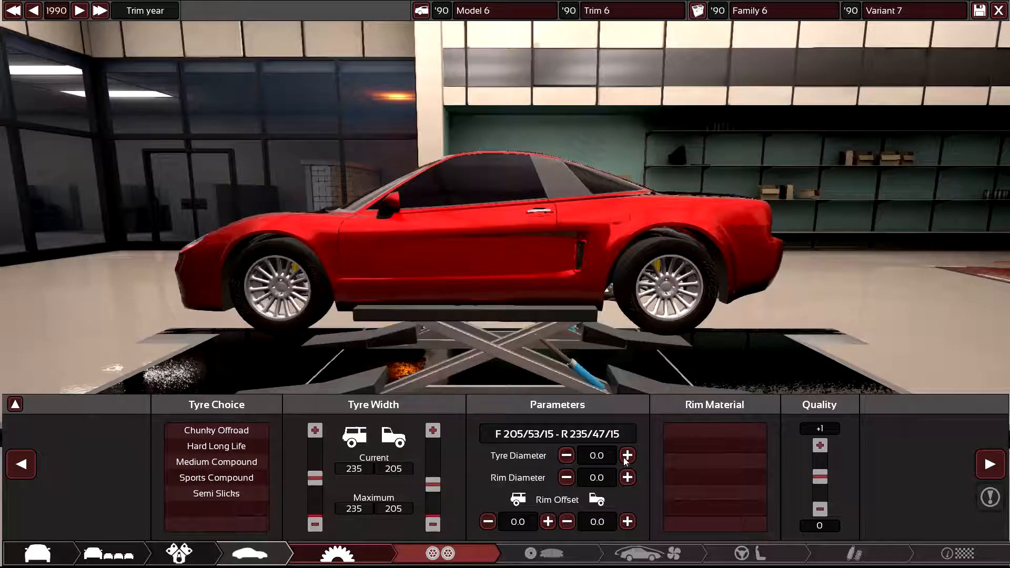
pyautogui.click(627, 477)
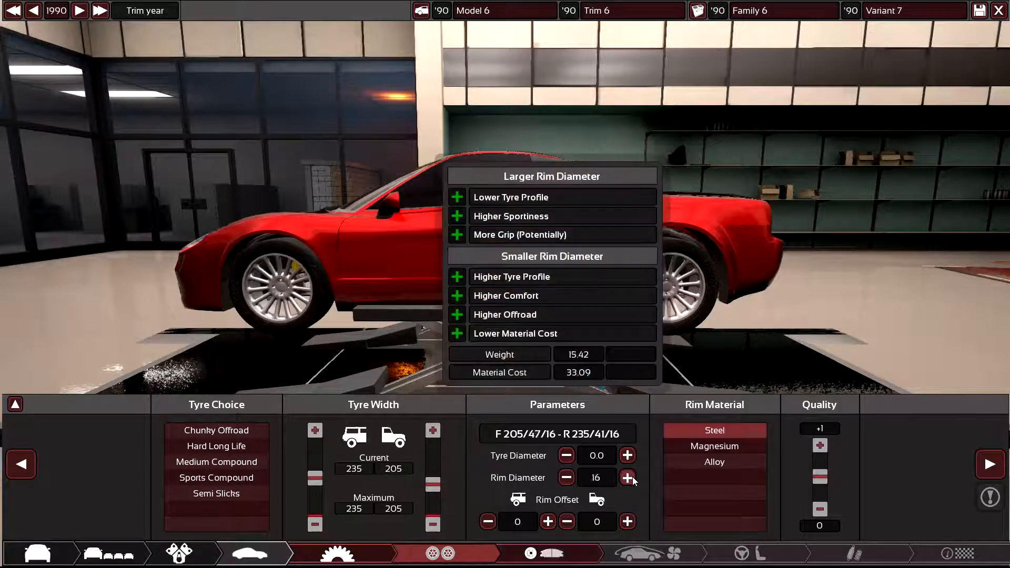
pyautogui.click(627, 478)
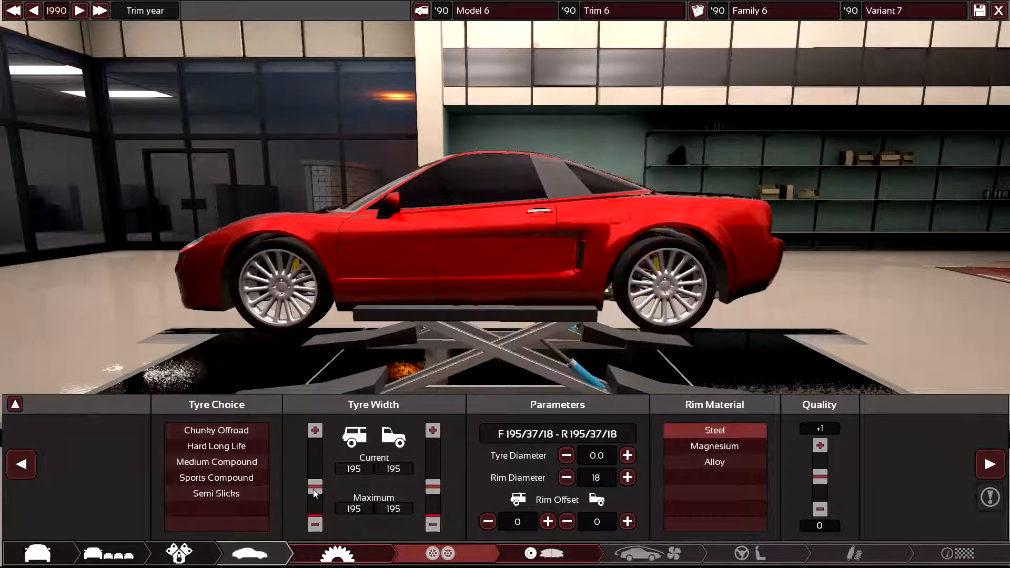
pyautogui.click(565, 477)
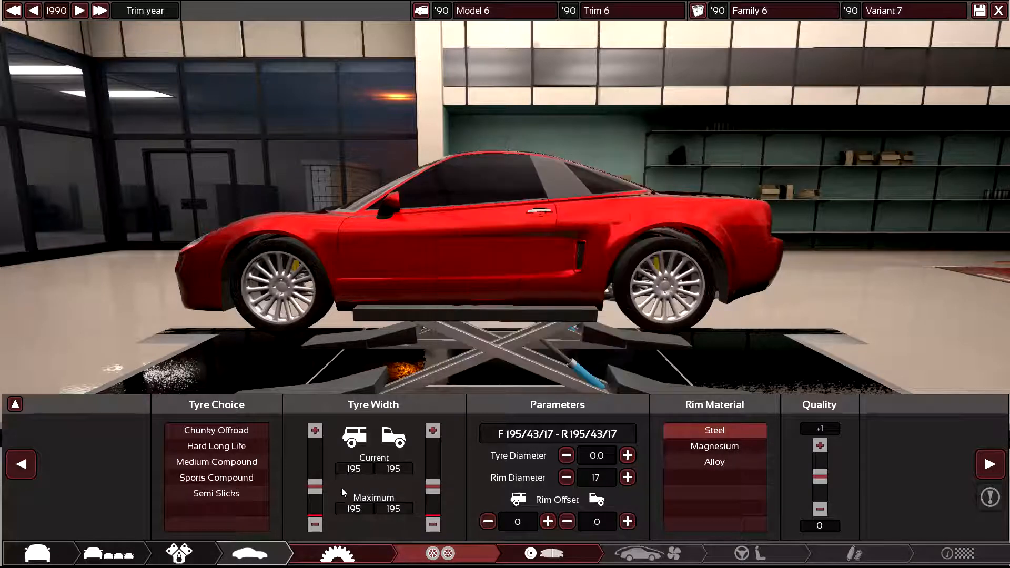
pyautogui.click(566, 477)
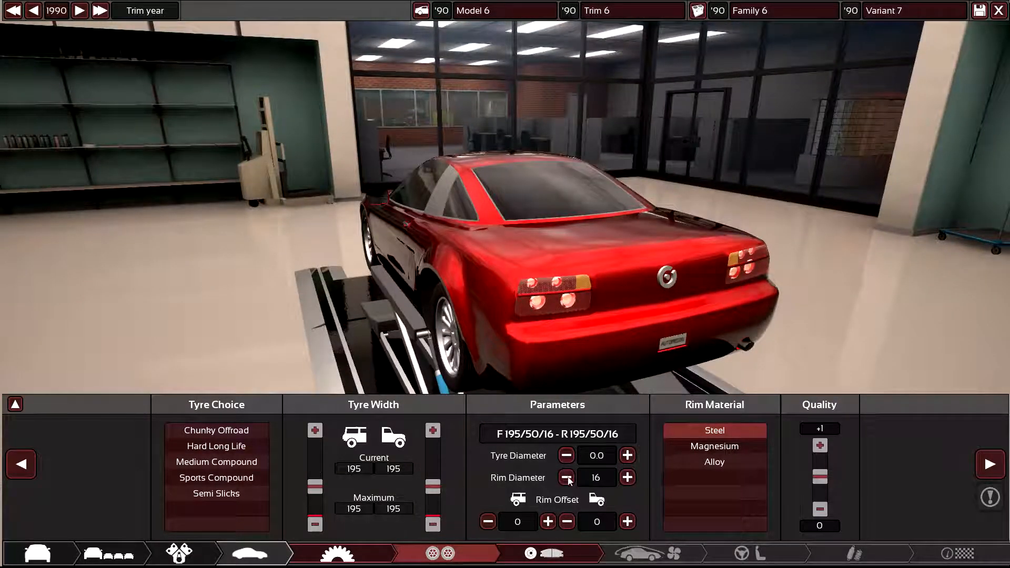
pyautogui.click(567, 478)
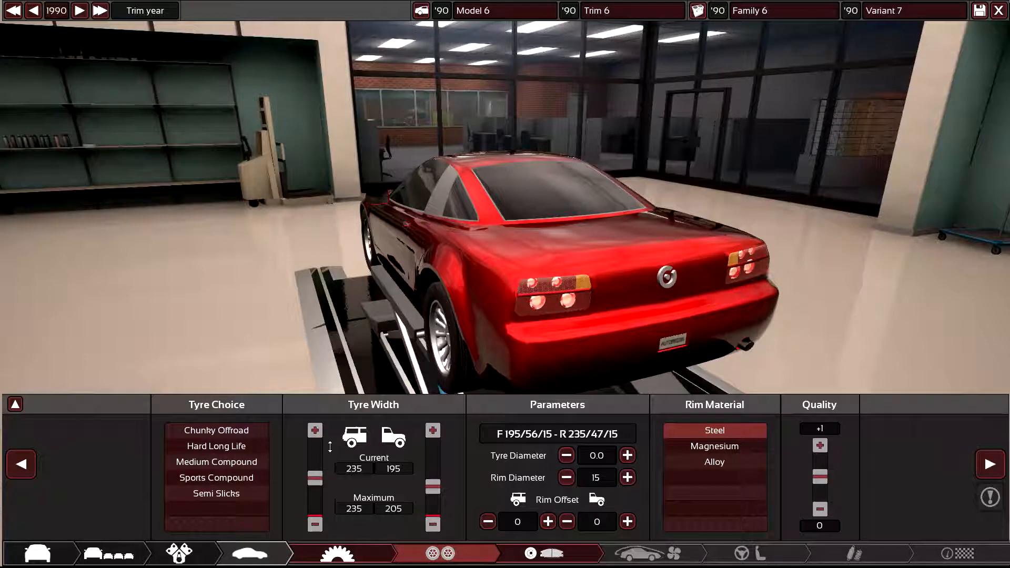
pyautogui.click(627, 477)
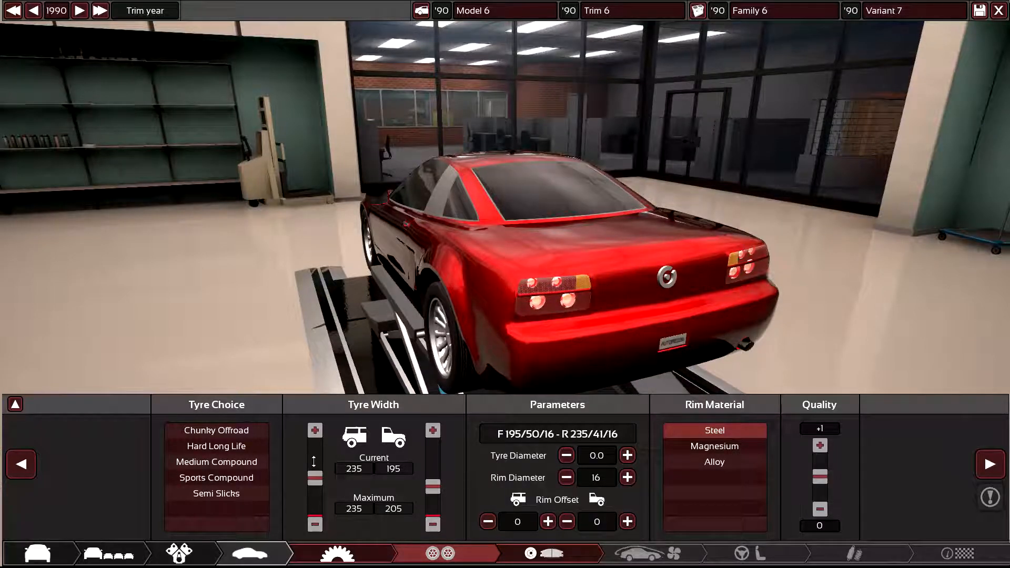
pyautogui.click(627, 477)
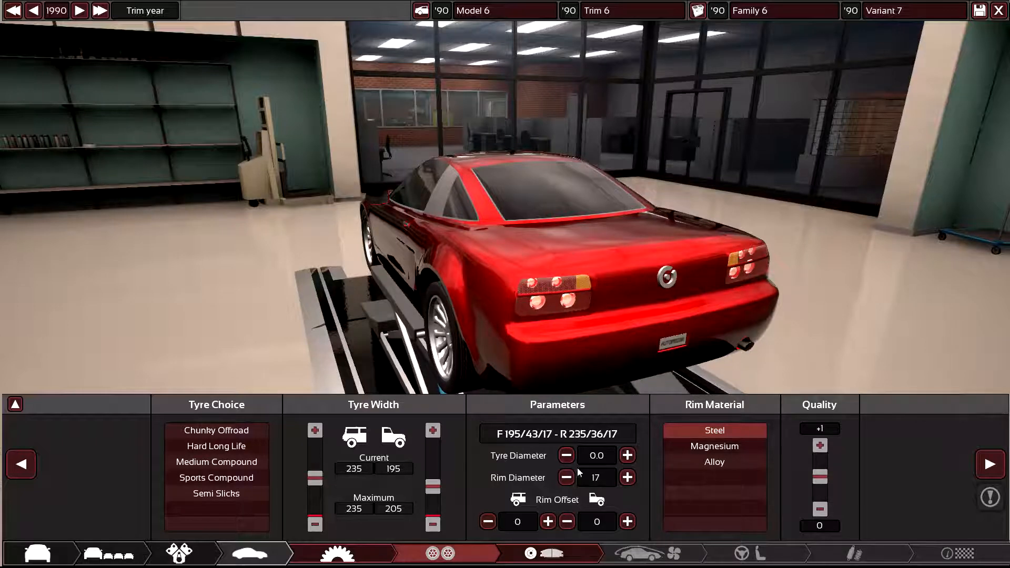
pyautogui.click(626, 477)
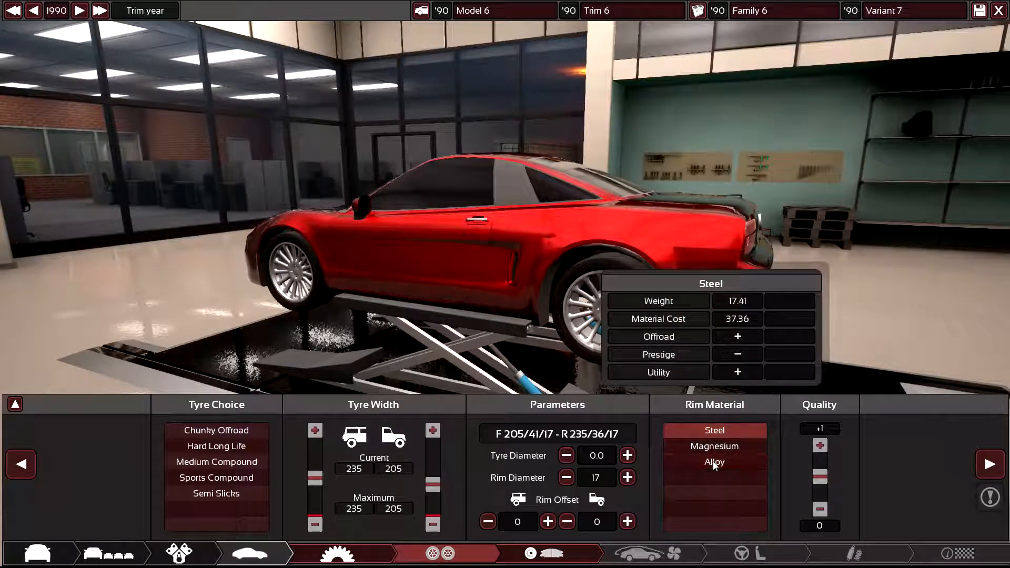
# Step: Make the 17-inch rims alloy and advance to the brakes stage
pyautogui.click(714, 461)
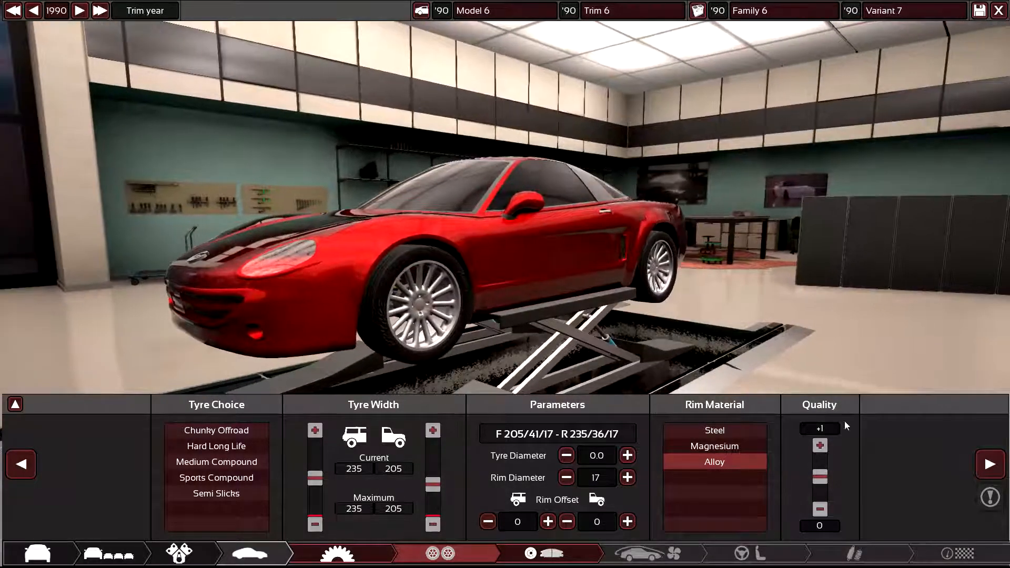
pyautogui.click(551, 554)
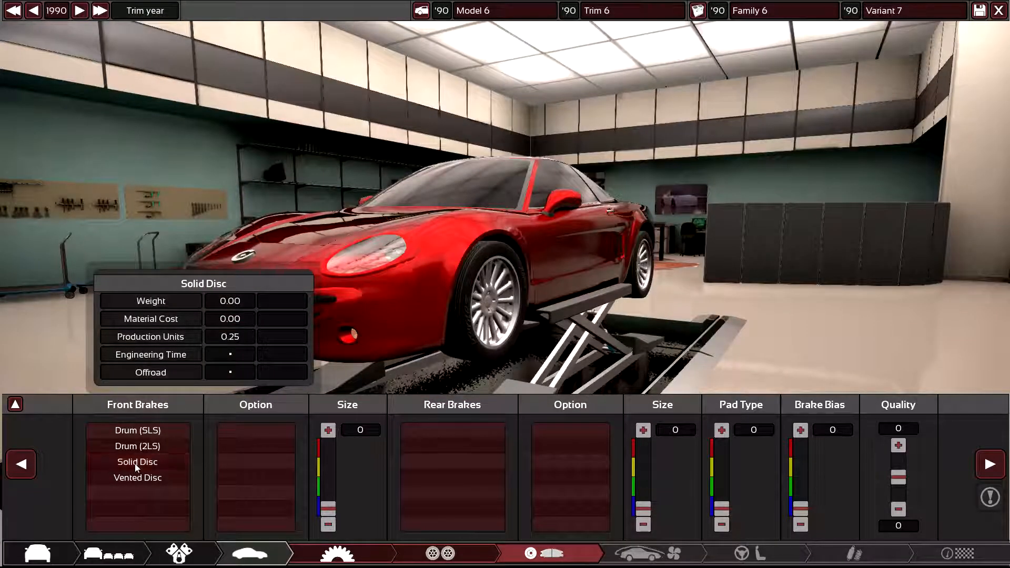
# Step: Fit vented 3-piston 350 mm front and solid 2-piston 275 mm rear discs, raising brake quality
pyautogui.click(138, 477)
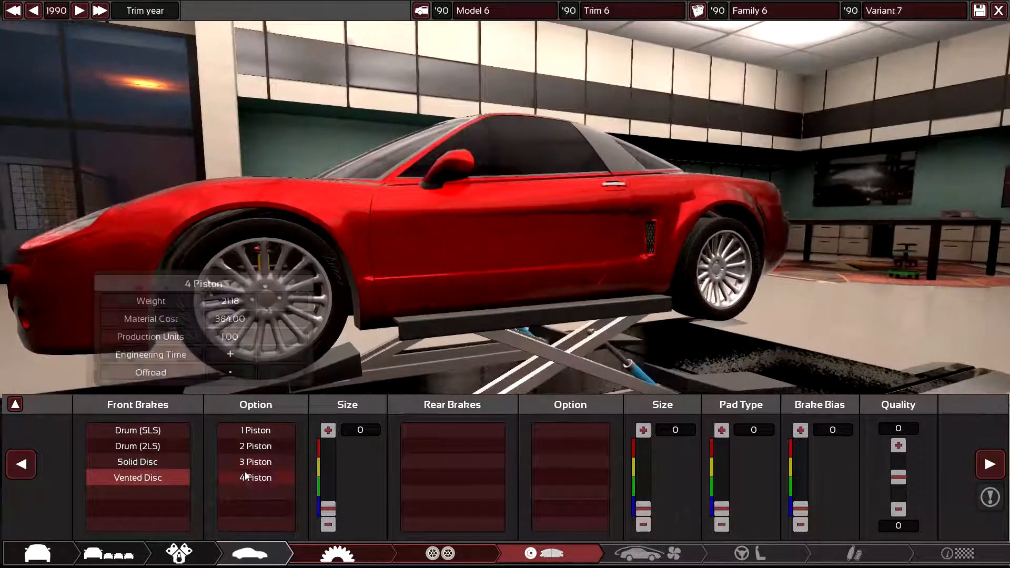
pyautogui.click(255, 462)
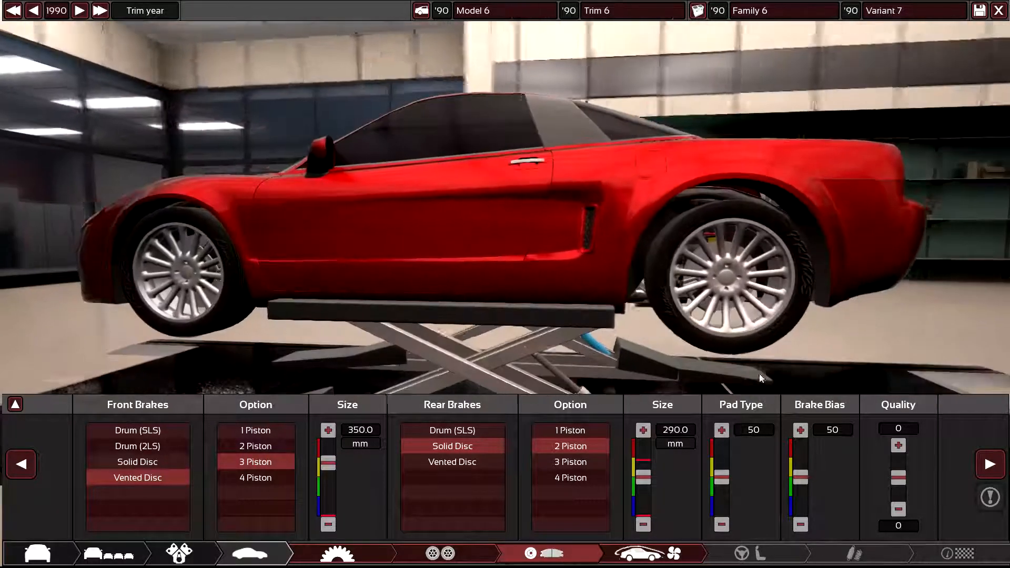
pyautogui.moveTo(642, 484)
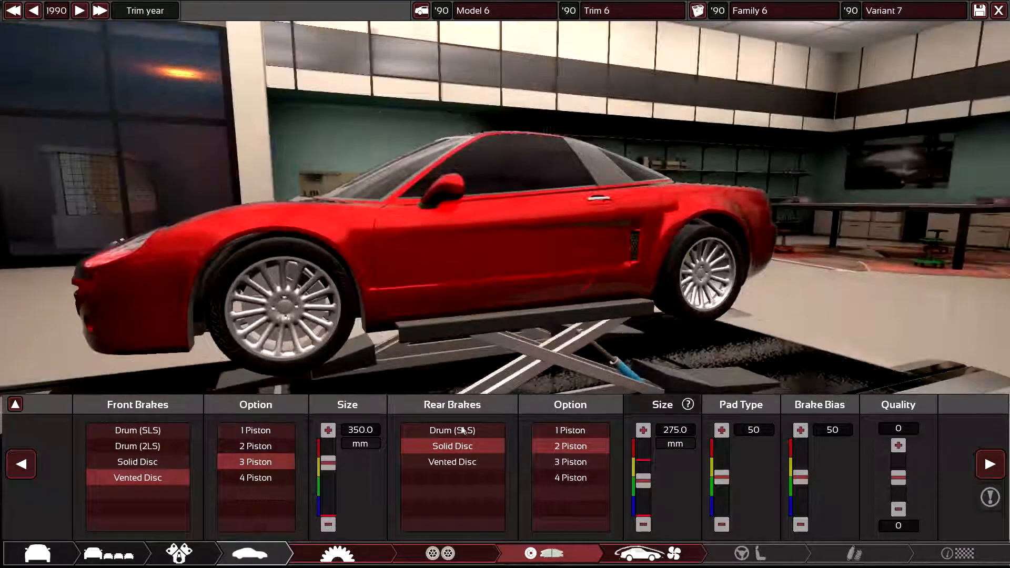
pyautogui.click(898, 445)
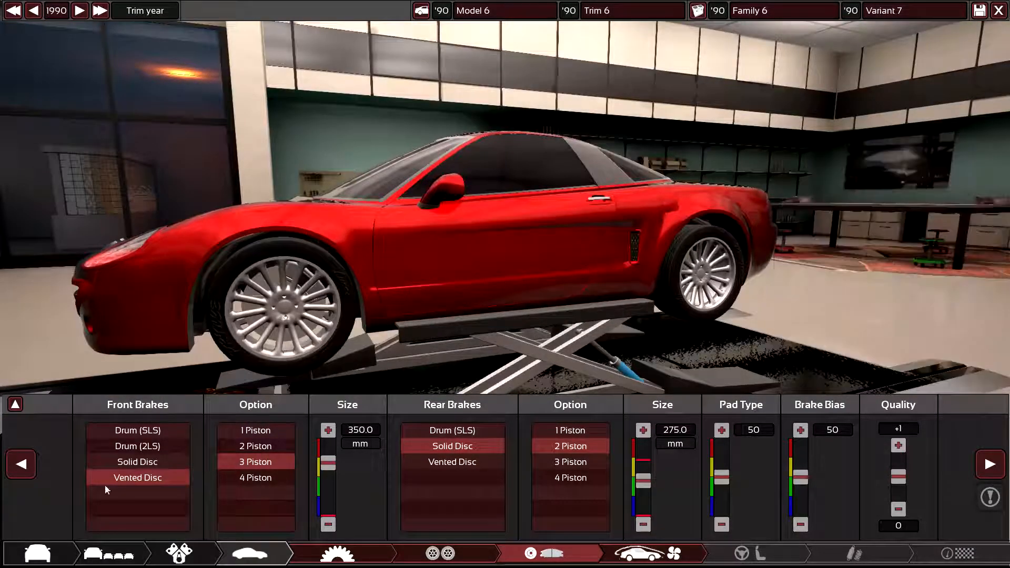
pyautogui.click(441, 552)
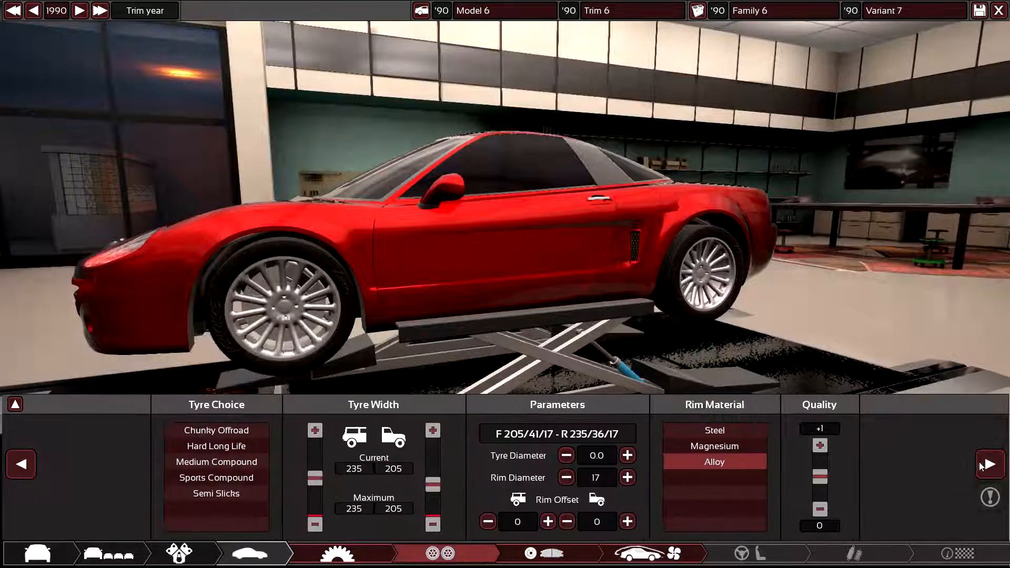
pyautogui.click(652, 553)
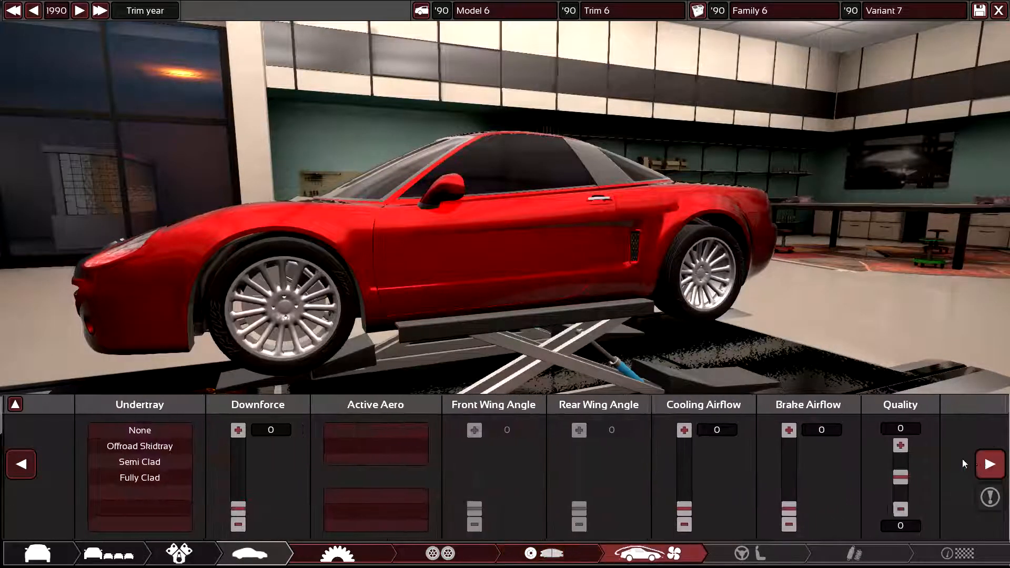
pyautogui.click(551, 553)
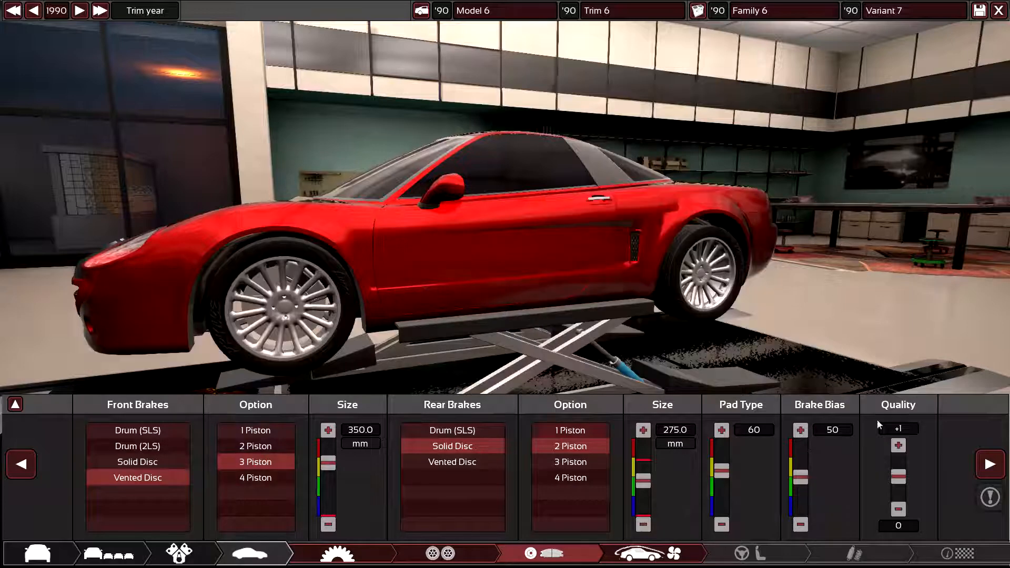
# Step: On the Aero page, set the undertray to Fully Clad
pyautogui.click(652, 553)
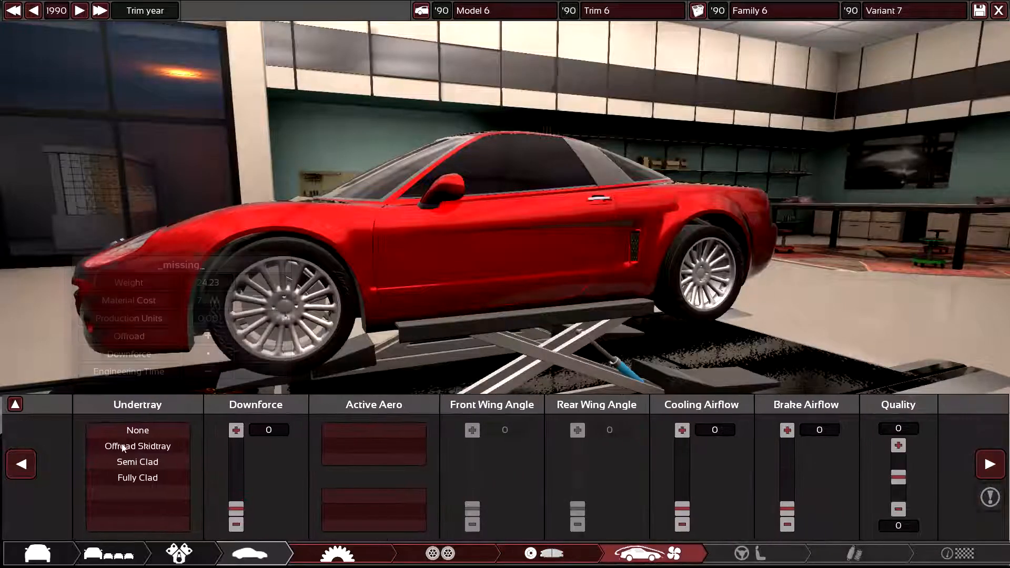
pyautogui.click(551, 553)
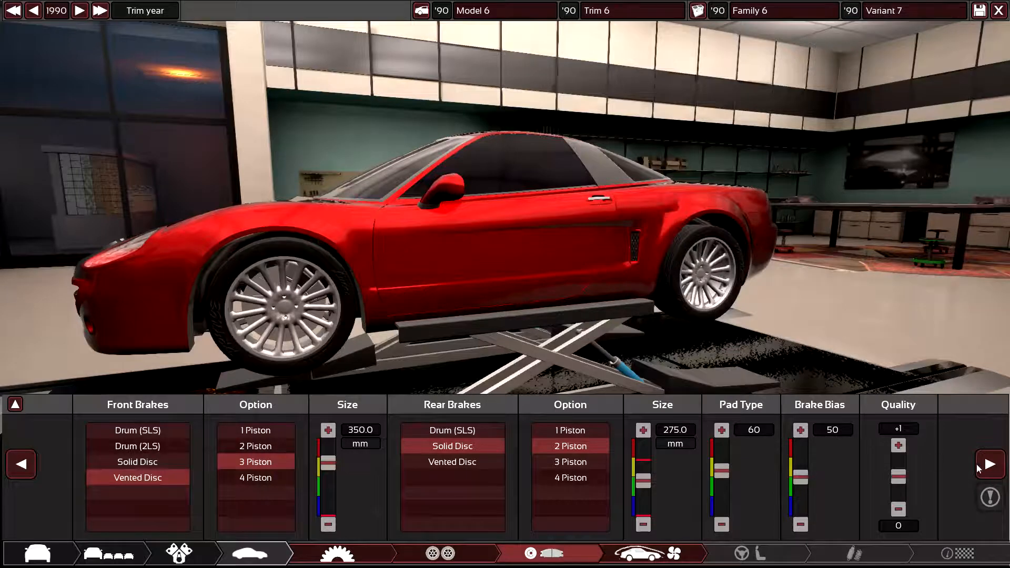
pyautogui.click(652, 553)
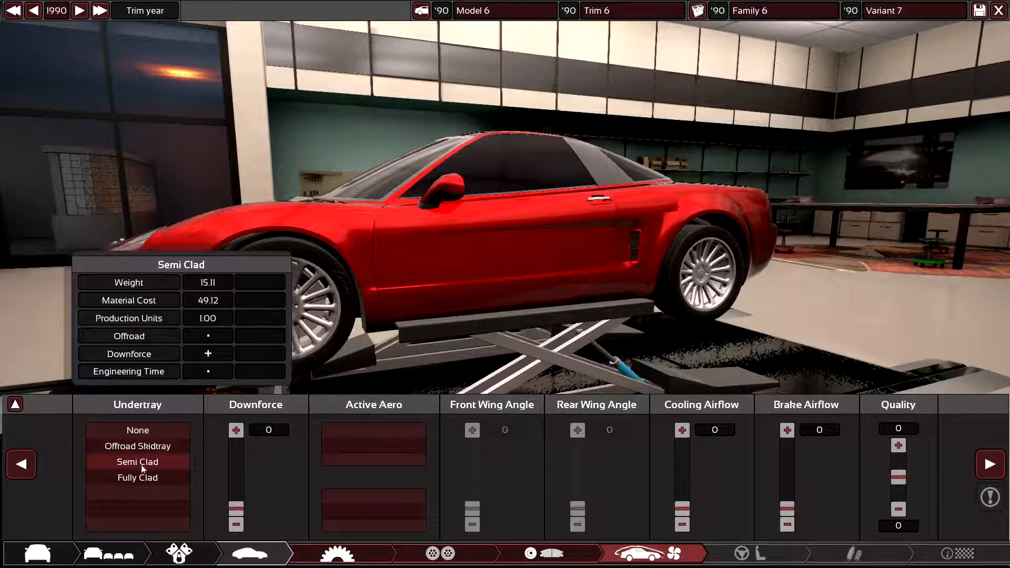
pyautogui.click(137, 477)
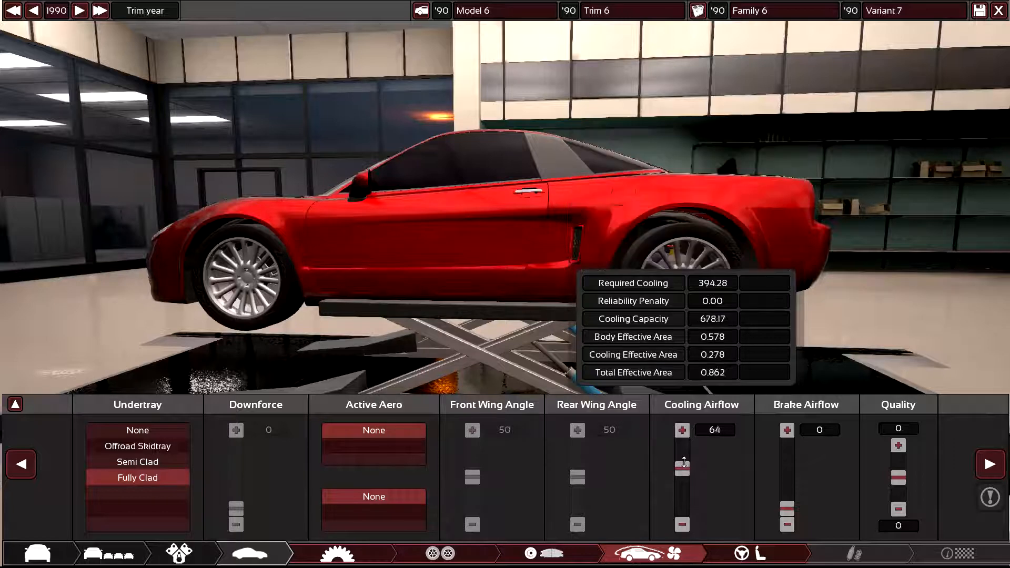
# Step: Adjust cooling airflow down to 52, avoiding the reliability penalty, and brake airflow to 5
pyautogui.moveTo(683, 461); pyautogui.dragTo(683, 486)
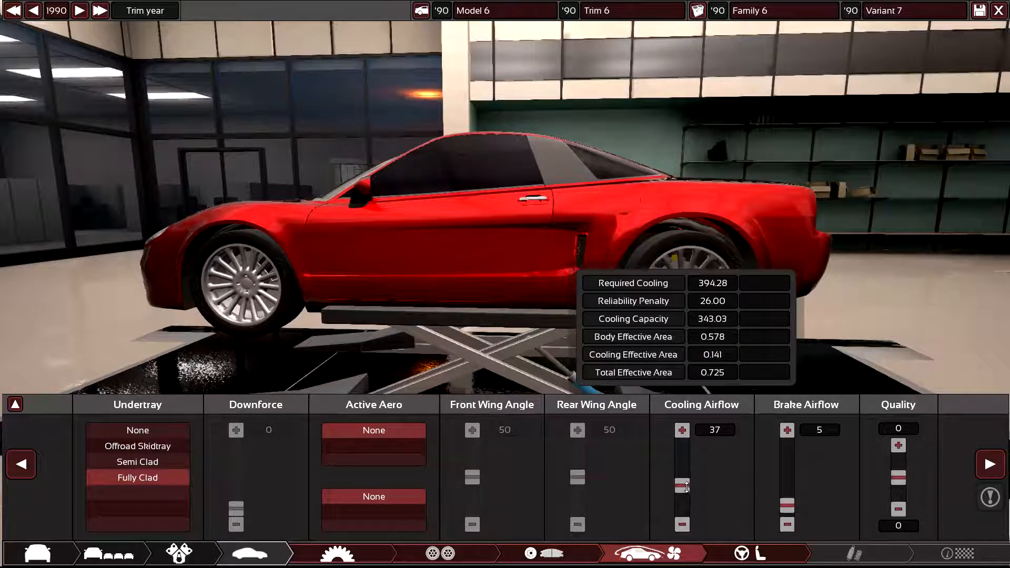
pyautogui.moveTo(682, 486); pyautogui.dragTo(682, 475)
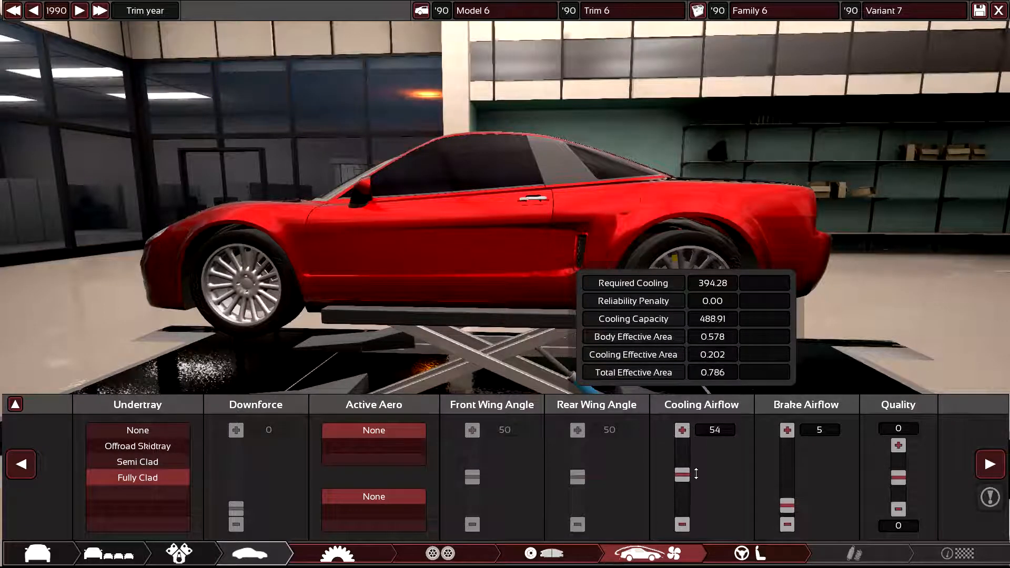
pyautogui.moveTo(701, 465); pyautogui.dragTo(701, 479)
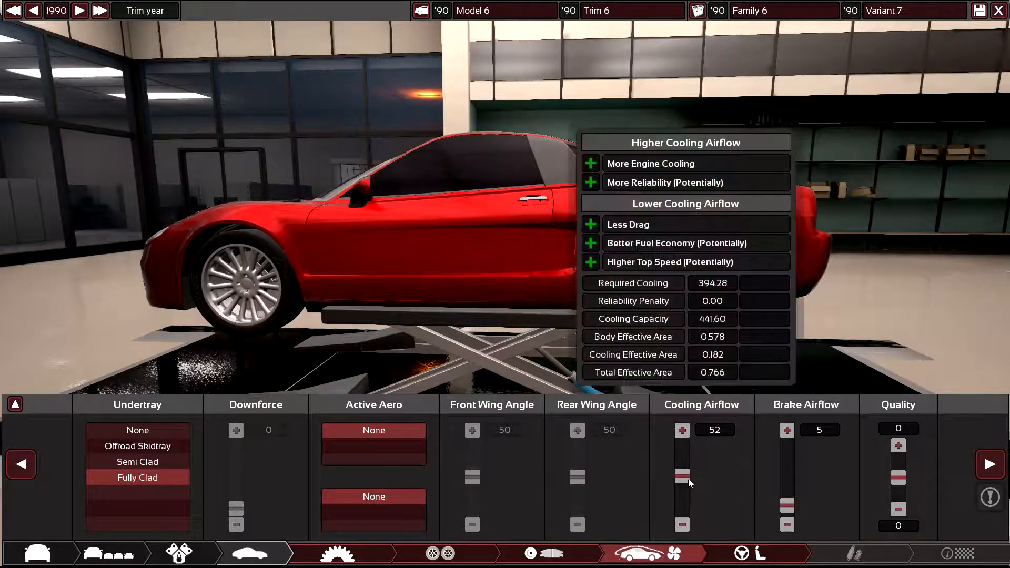
pyautogui.moveTo(682, 470); pyautogui.dragTo(683, 480)
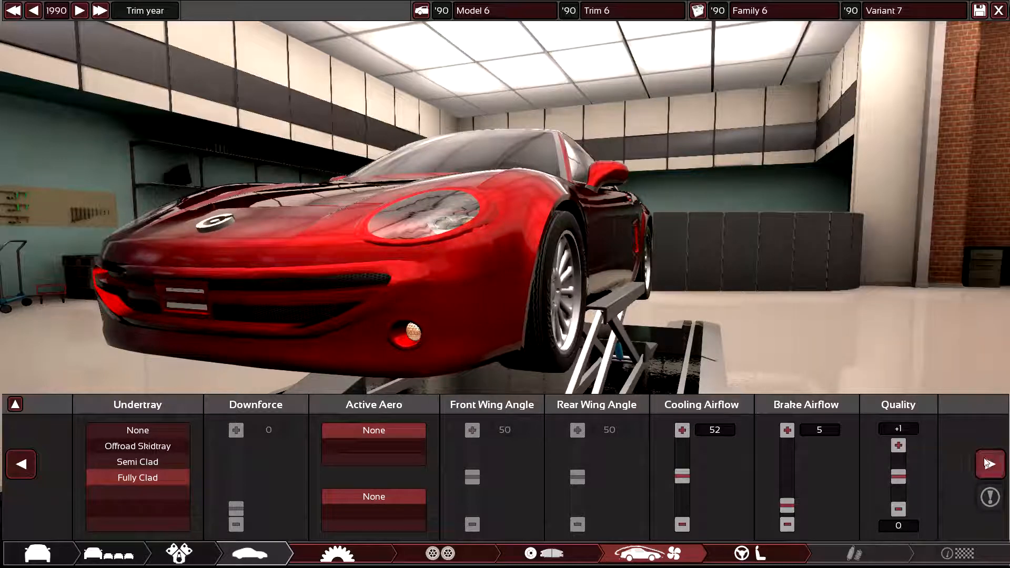
# Step: Fit a Premium interior, Premium Cassette, hydraulic steering and Advanced 90s safety
pyautogui.click(760, 553)
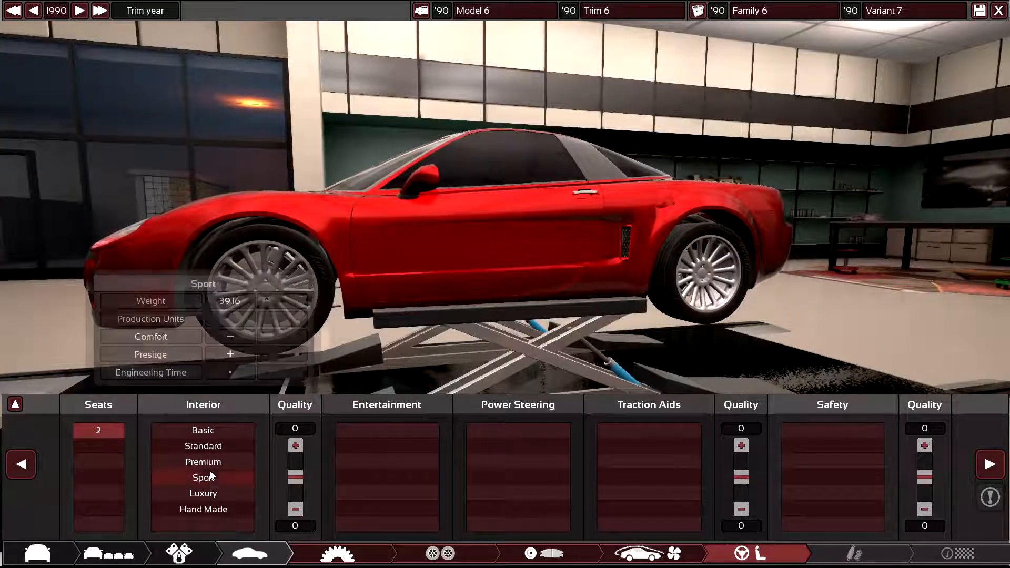
pyautogui.click(203, 462)
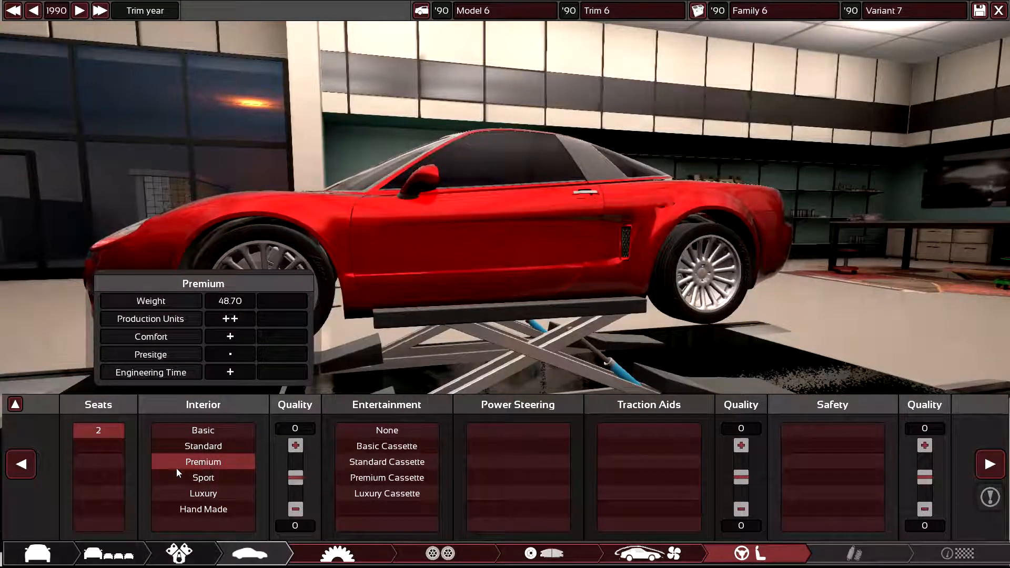
pyautogui.moveTo(203, 477)
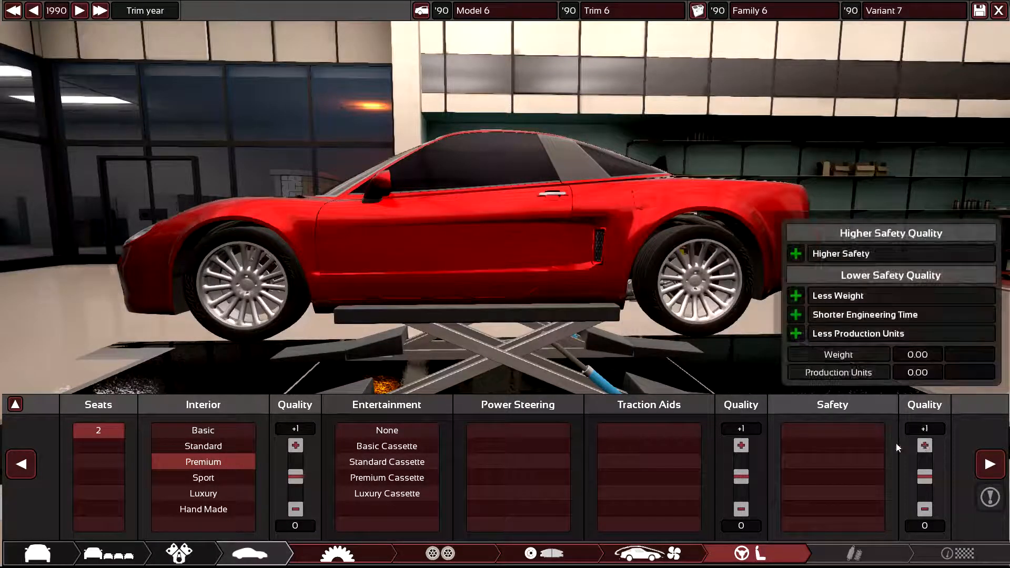
pyautogui.moveTo(387, 477)
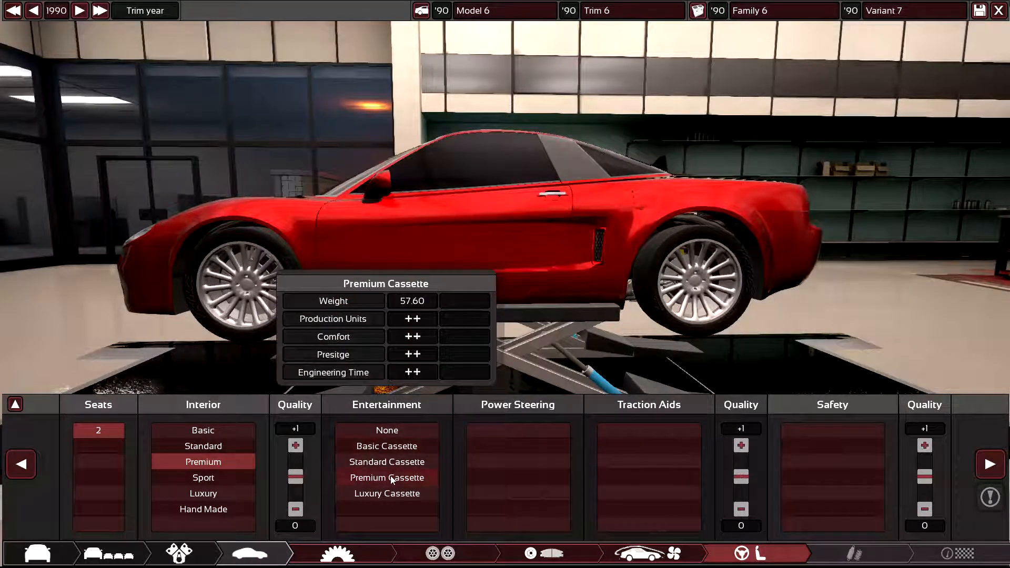
pyautogui.moveTo(517, 462)
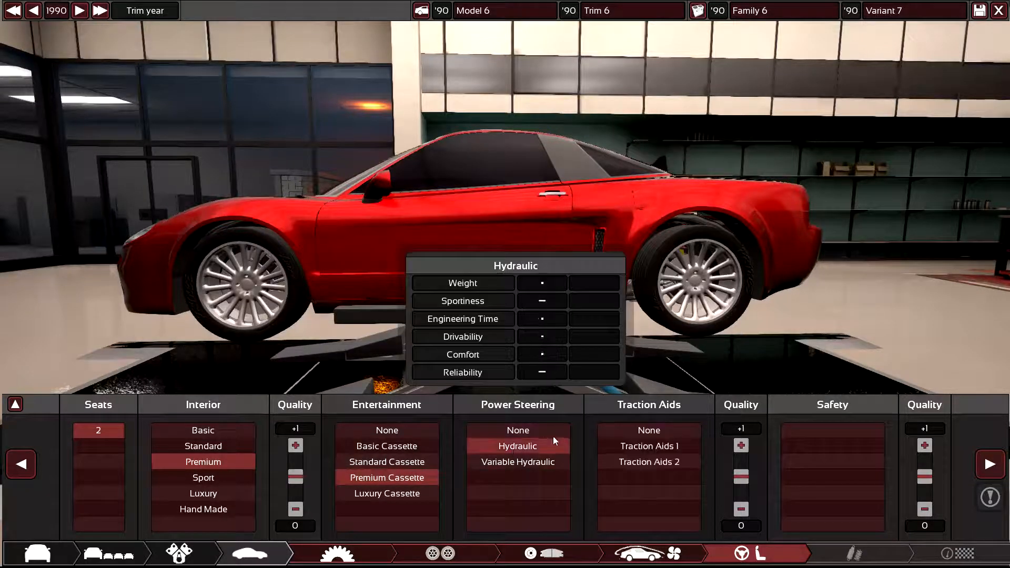
pyautogui.moveTo(517, 462)
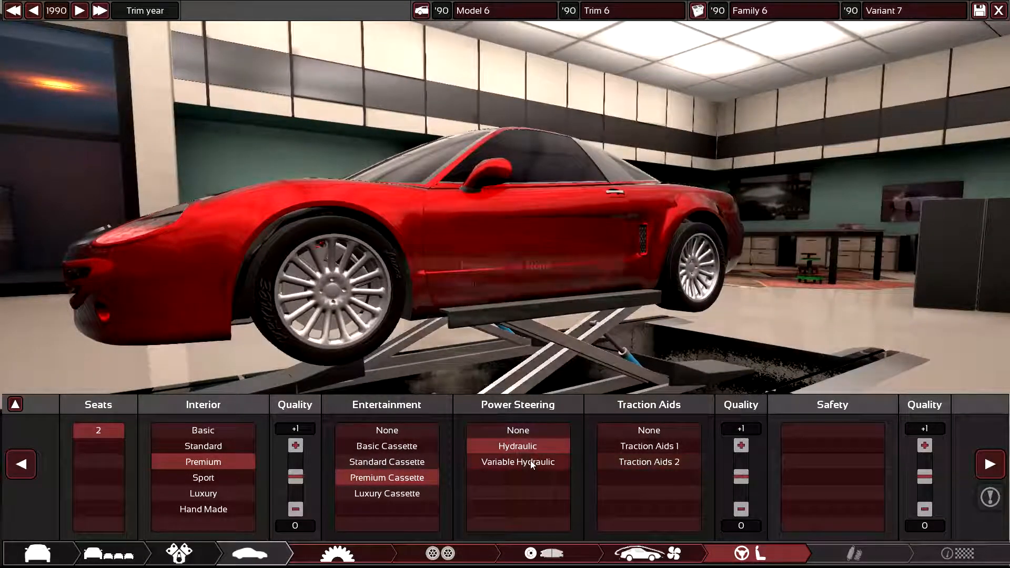
pyautogui.moveTo(517, 446)
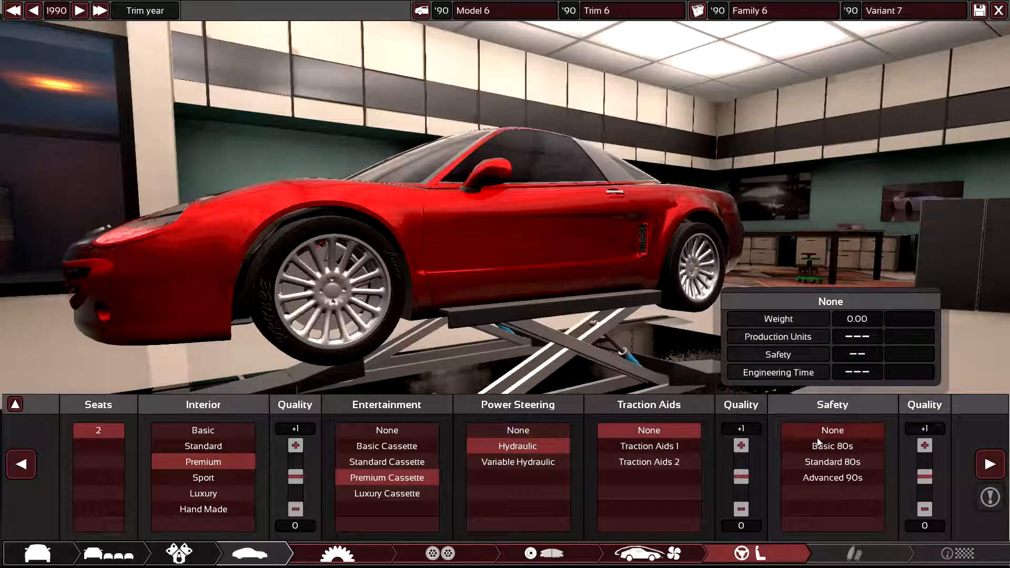
pyautogui.click(831, 446)
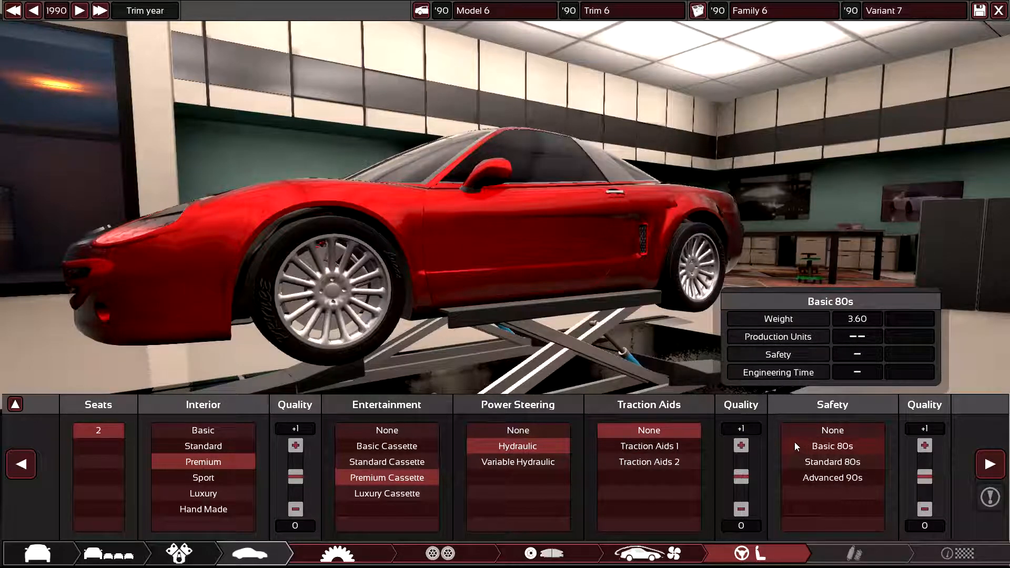
pyautogui.moveTo(818, 480)
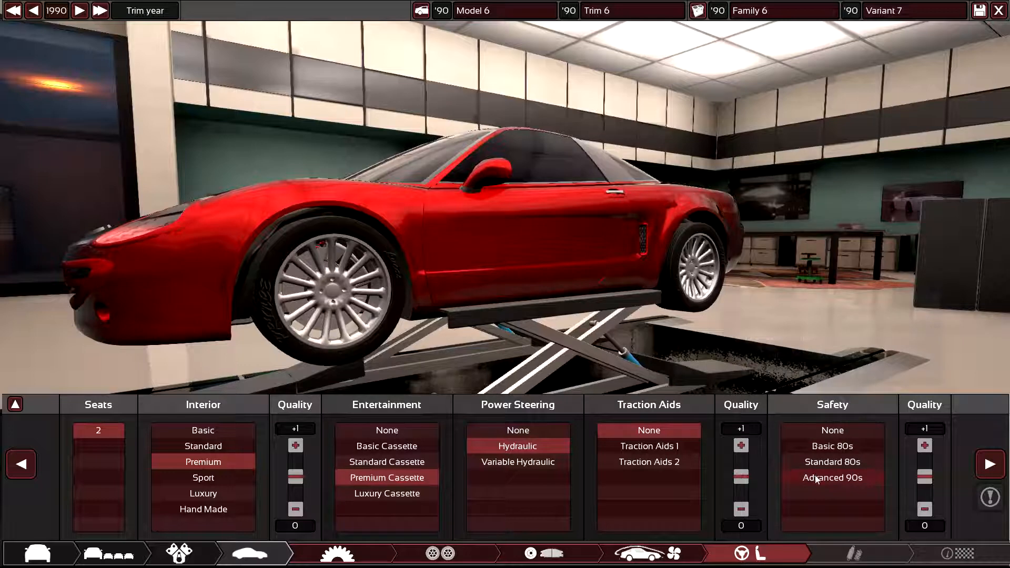
pyautogui.click(832, 478)
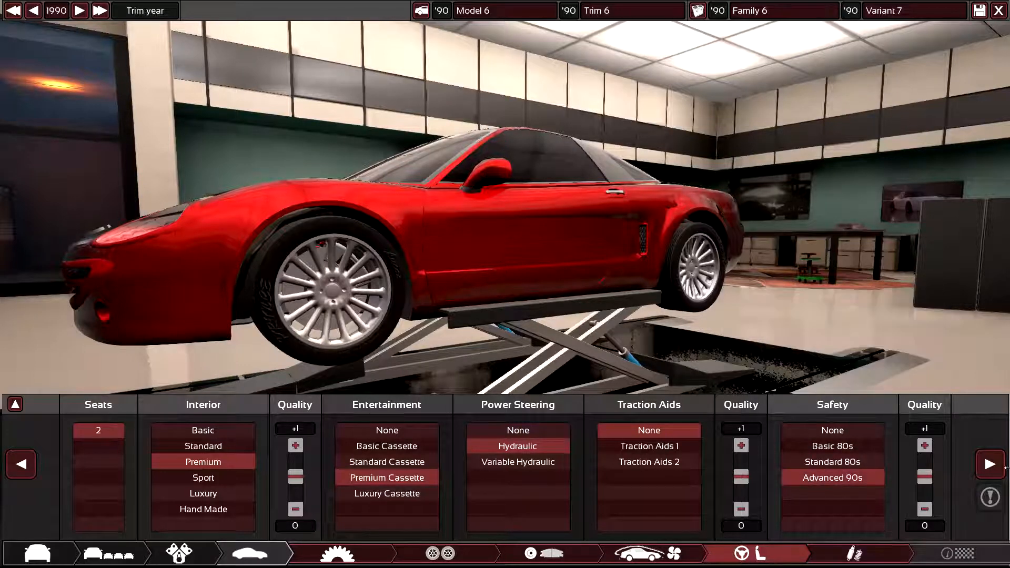
# Step: Apply the Comfort suspension preset and hide the suspension analysis graphs
pyautogui.click(857, 554)
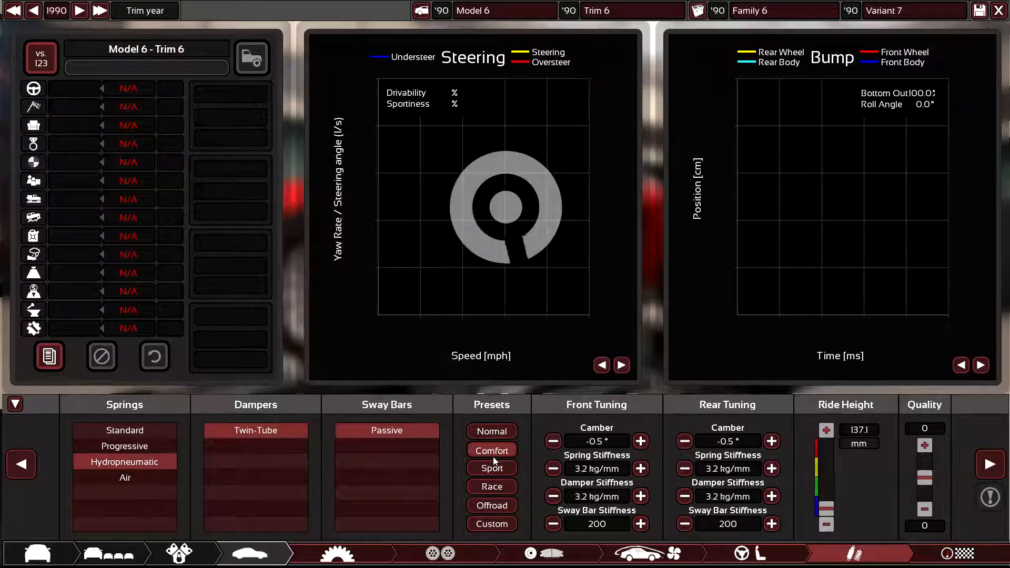
pyautogui.click(491, 450)
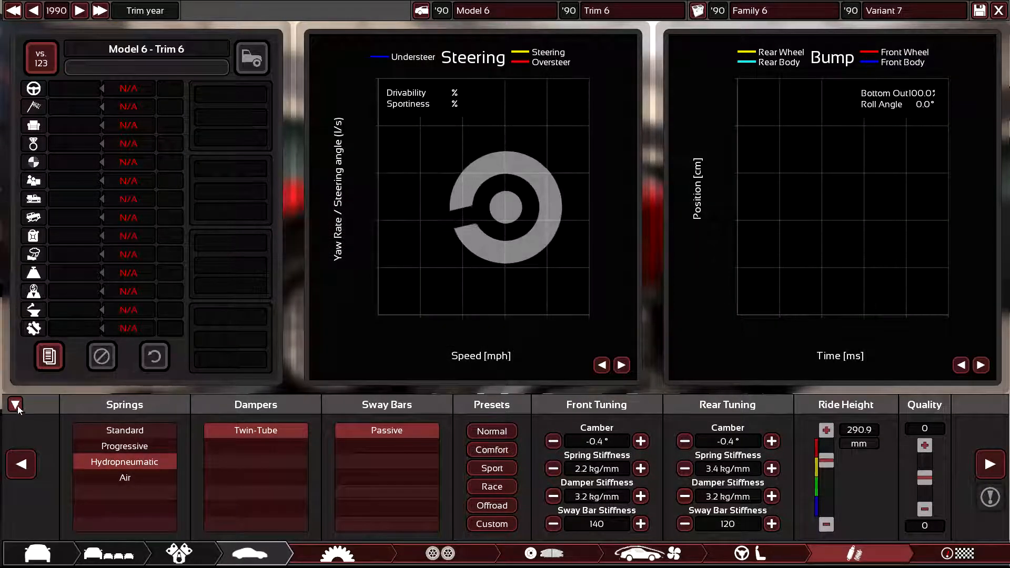
pyautogui.click(14, 404)
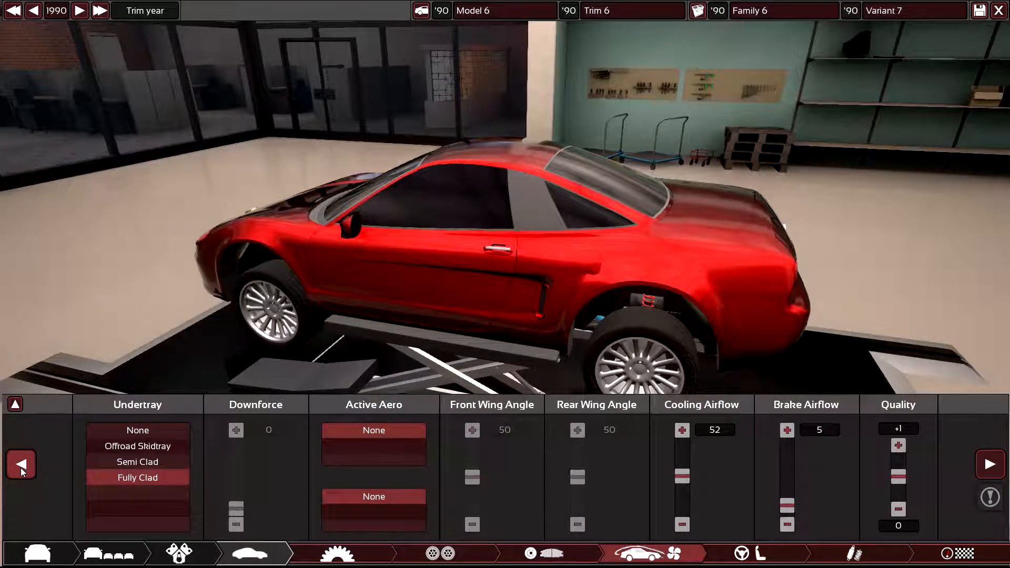
# Step: Replace the Medium Compound tyres with Sports Compound on the Tyres page
pyautogui.click(442, 553)
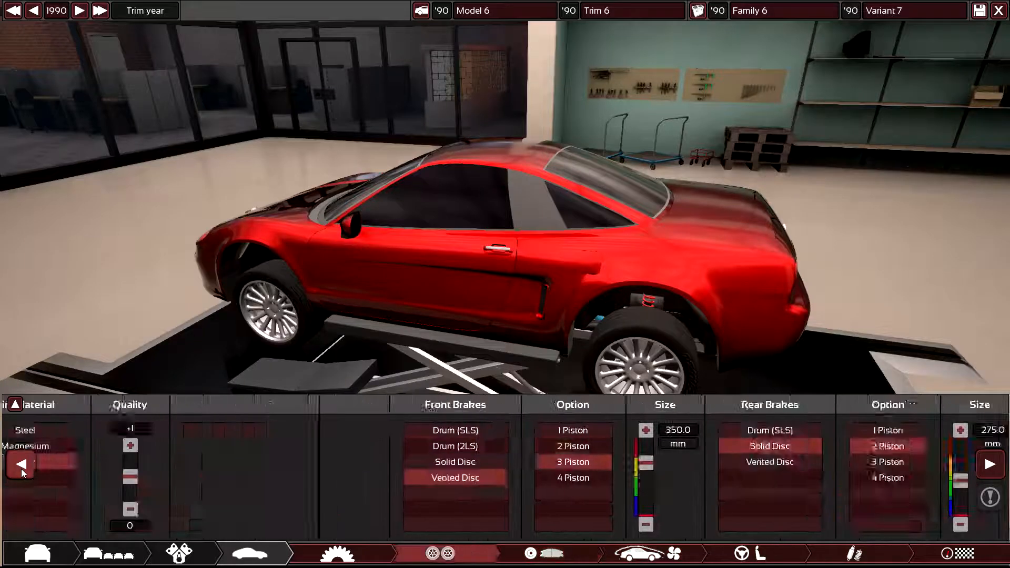
pyautogui.click(343, 553)
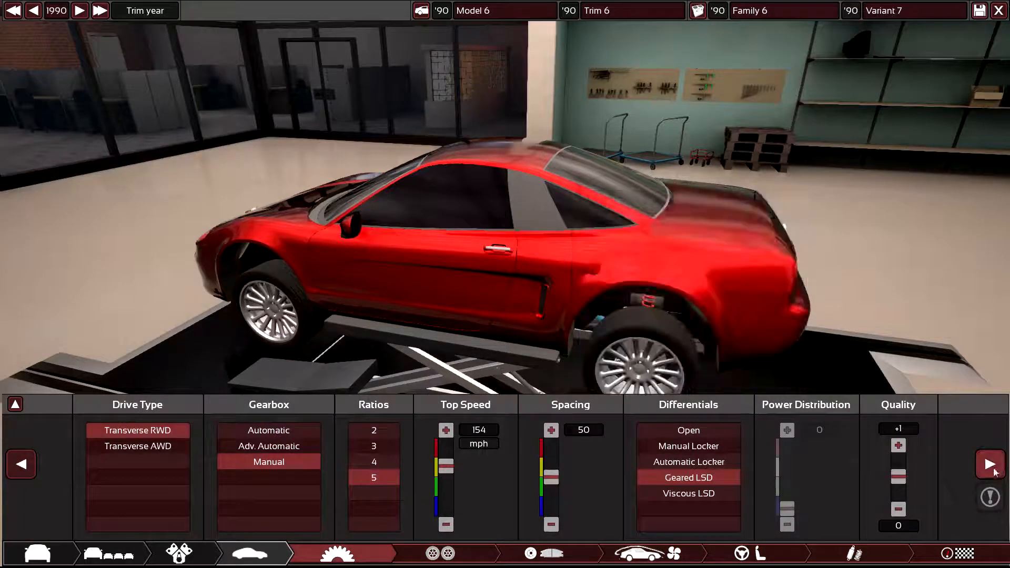
pyautogui.click(440, 554)
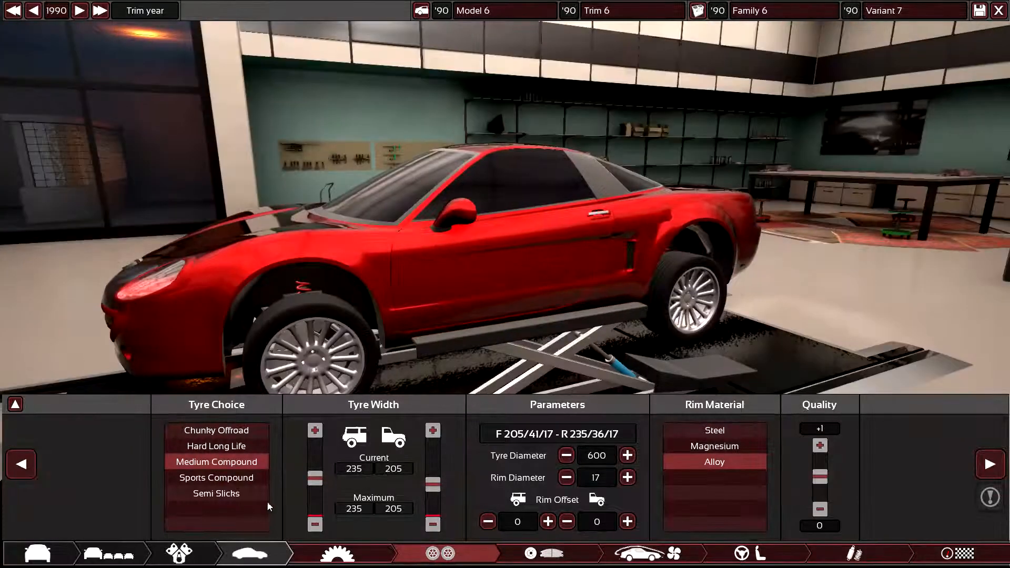
pyautogui.click(217, 477)
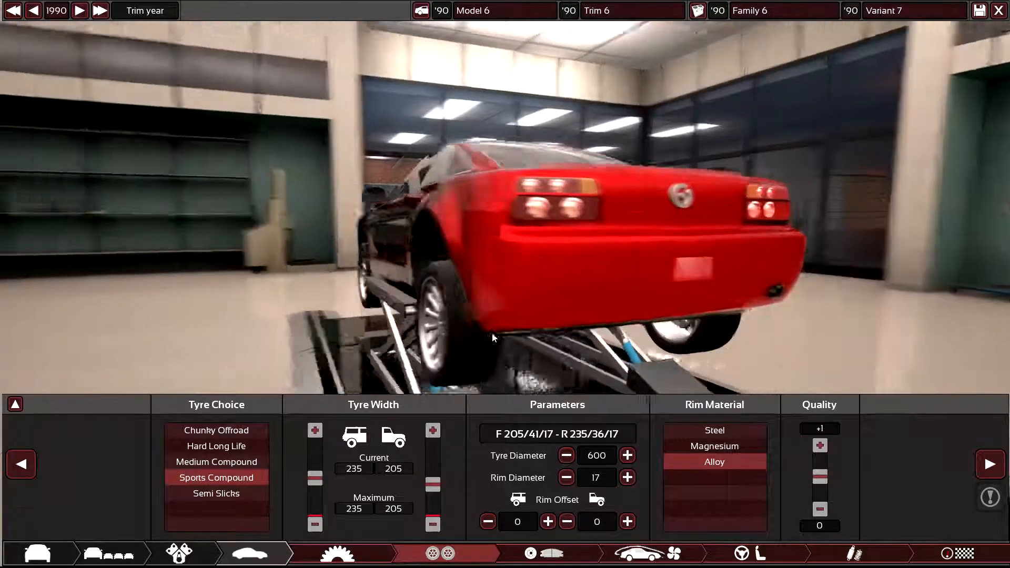
pyautogui.click(651, 553)
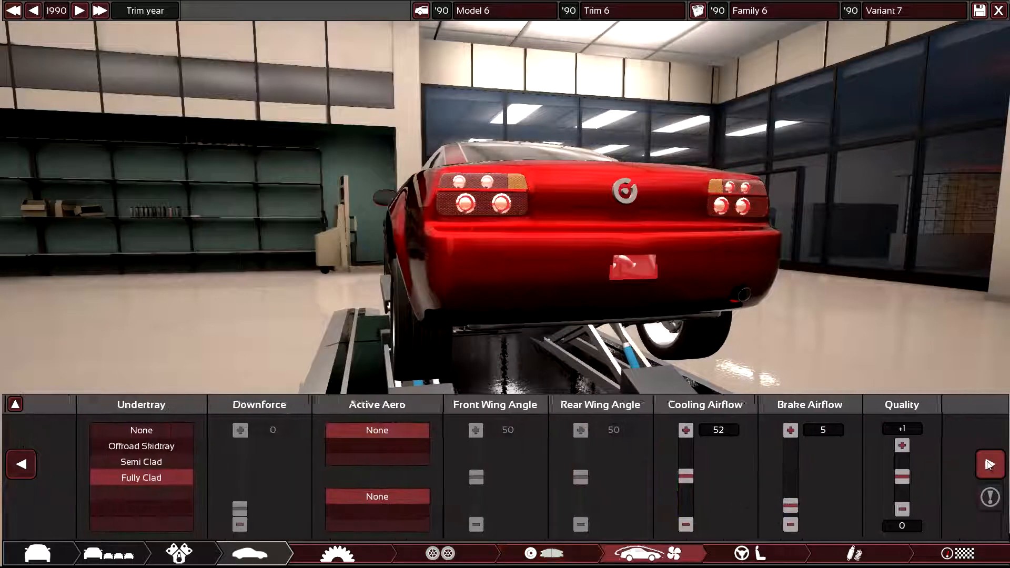
# Step: Show the Trim 6 overview: 2-door 2-seat, 5-gear manual, 288.9 hp turbo inline-four
pyautogui.click(856, 554)
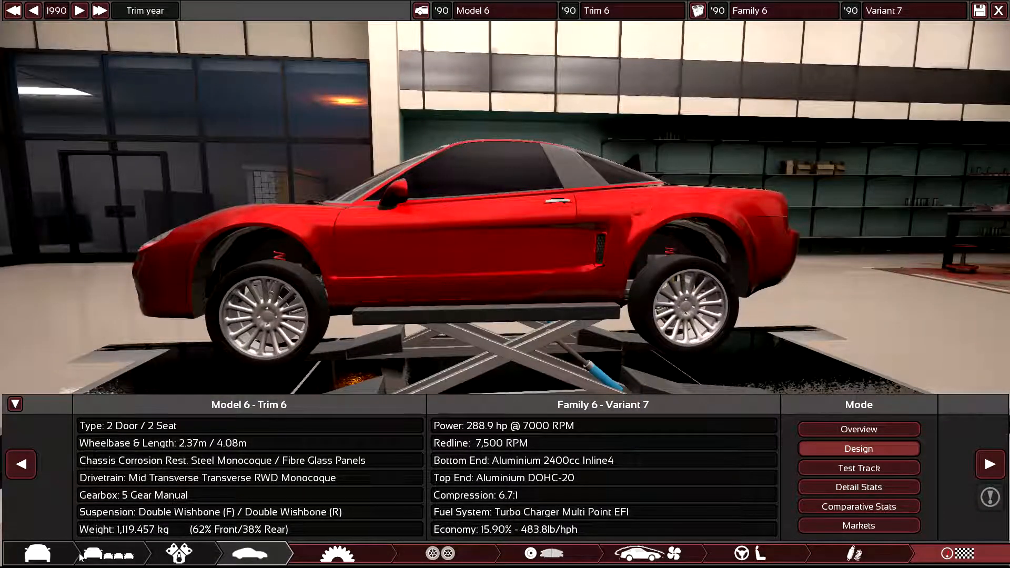
# Step: Change panels from fibre glass to aluminium (1,156.285 kg) and review the overview's detail stats
pyautogui.click(252, 552)
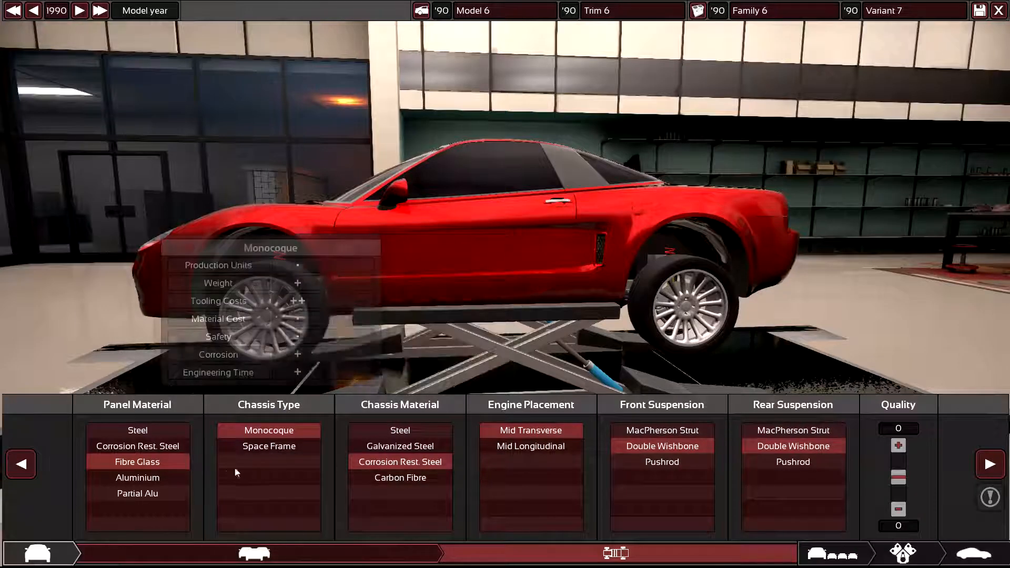
pyautogui.moveTo(138, 462)
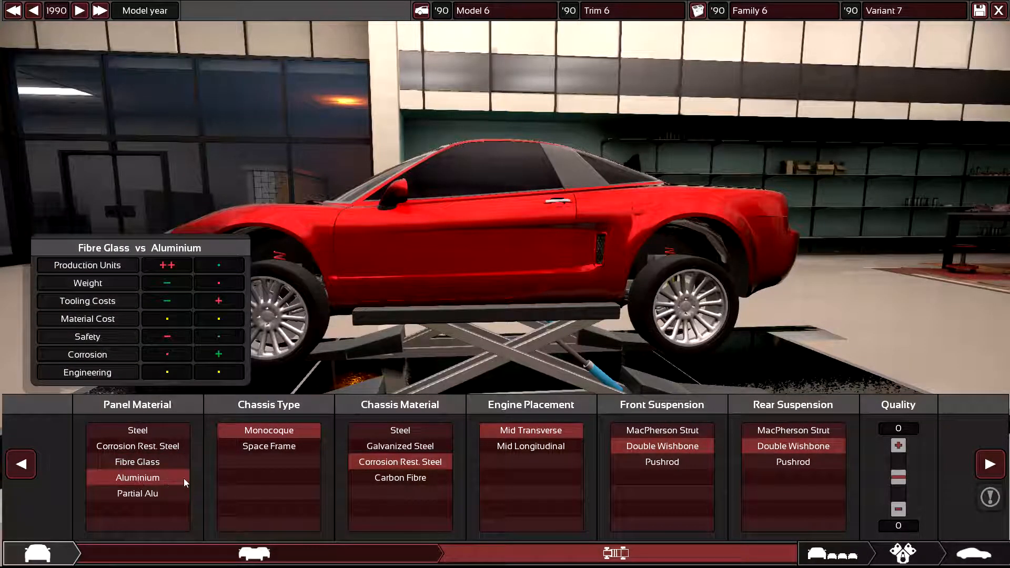
pyautogui.moveTo(898, 445)
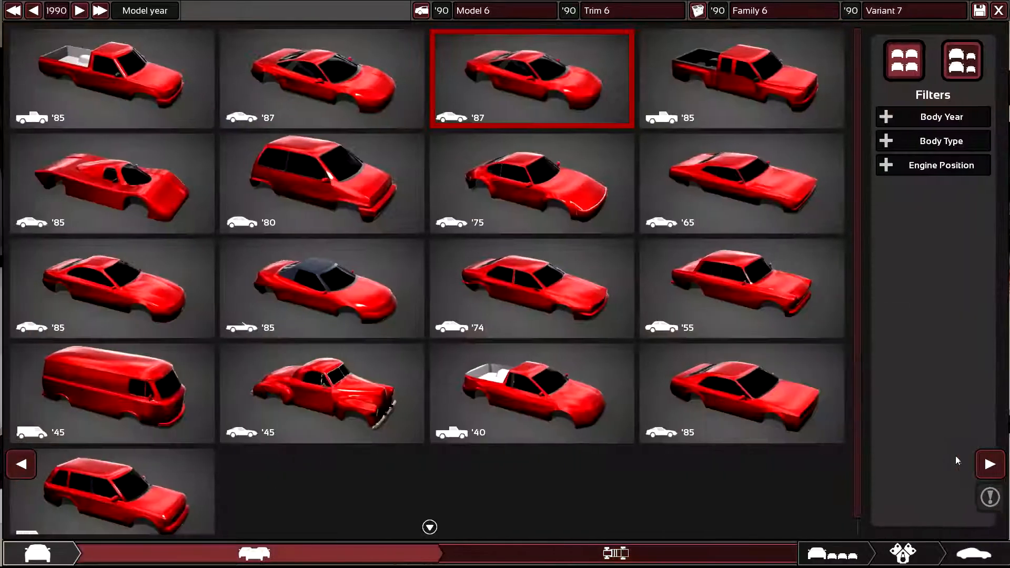
pyautogui.click(531, 79)
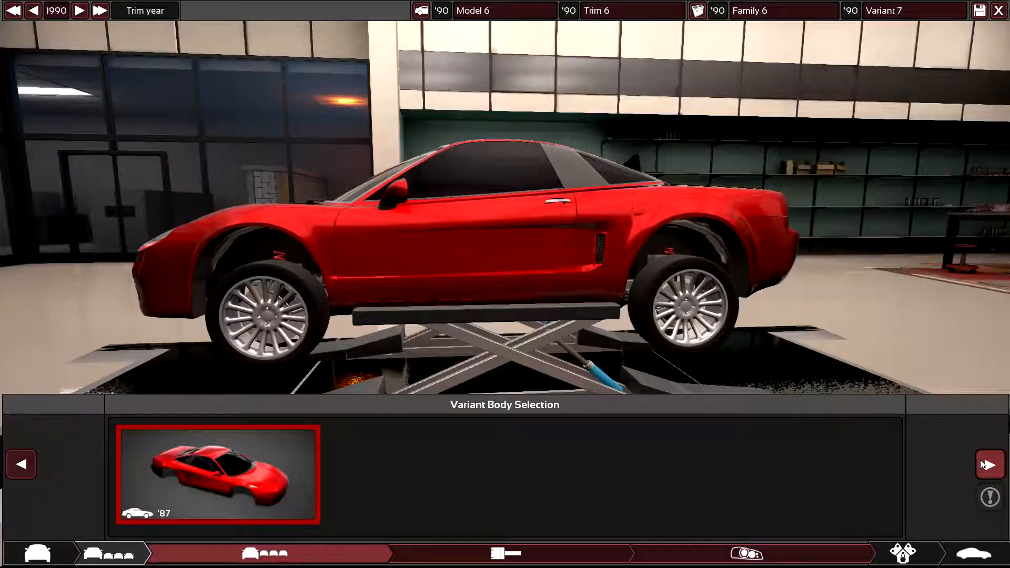
pyautogui.click(183, 554)
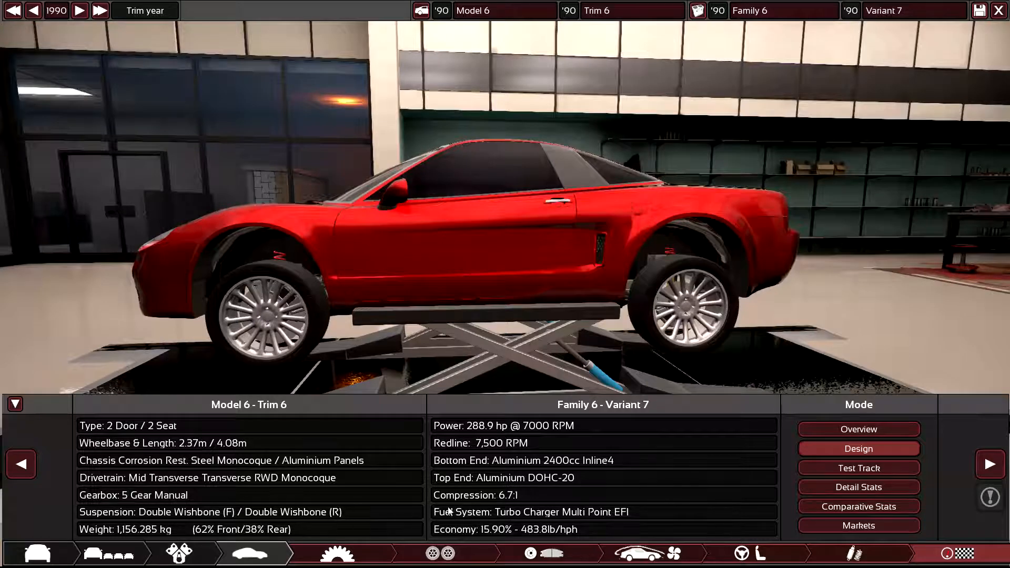
pyautogui.click(858, 488)
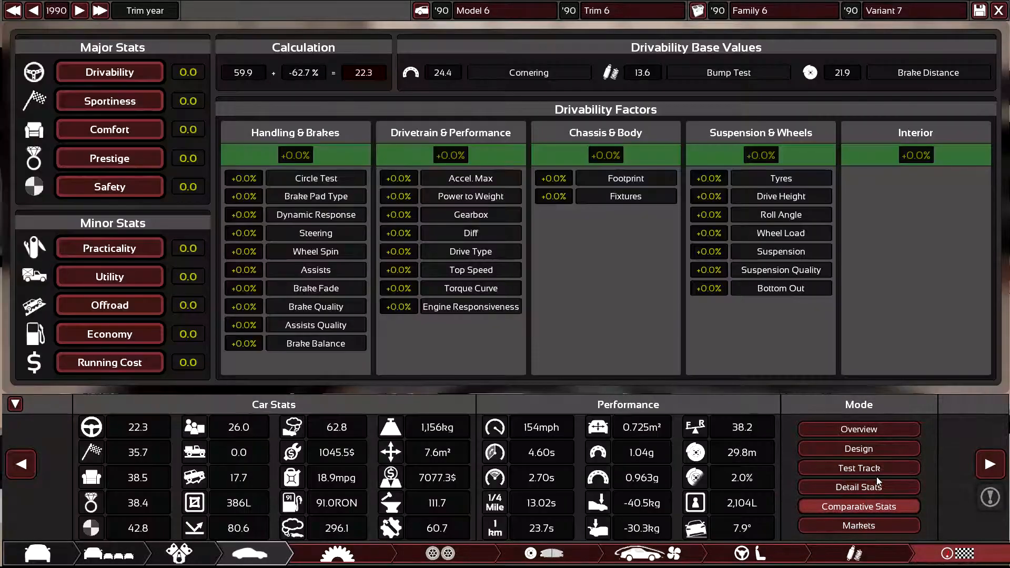
pyautogui.click(859, 468)
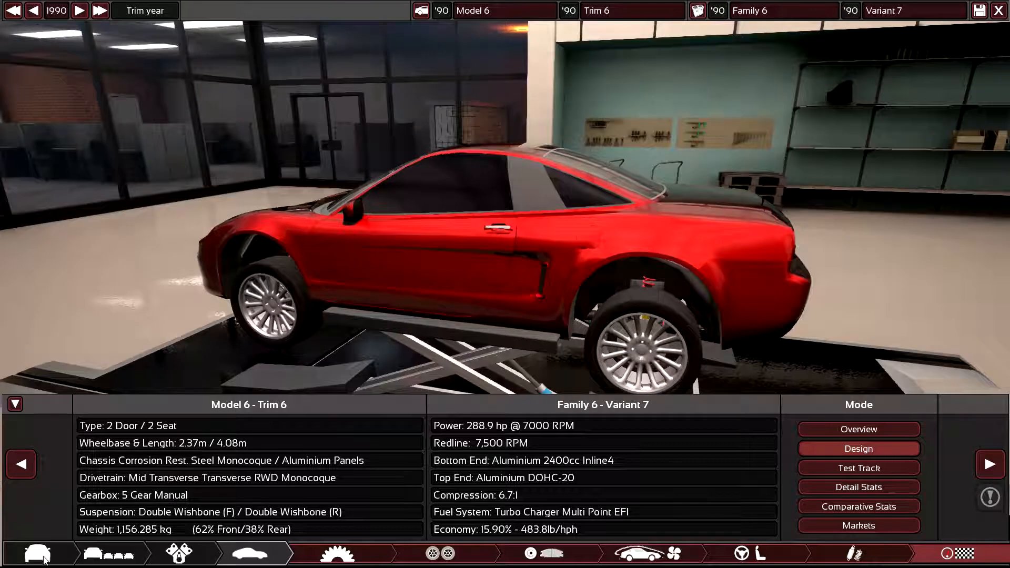
# Step: Try Partial Alu, raise chassis quality to +1, revert to Aluminium, and return to Overview
pyautogui.click(252, 553)
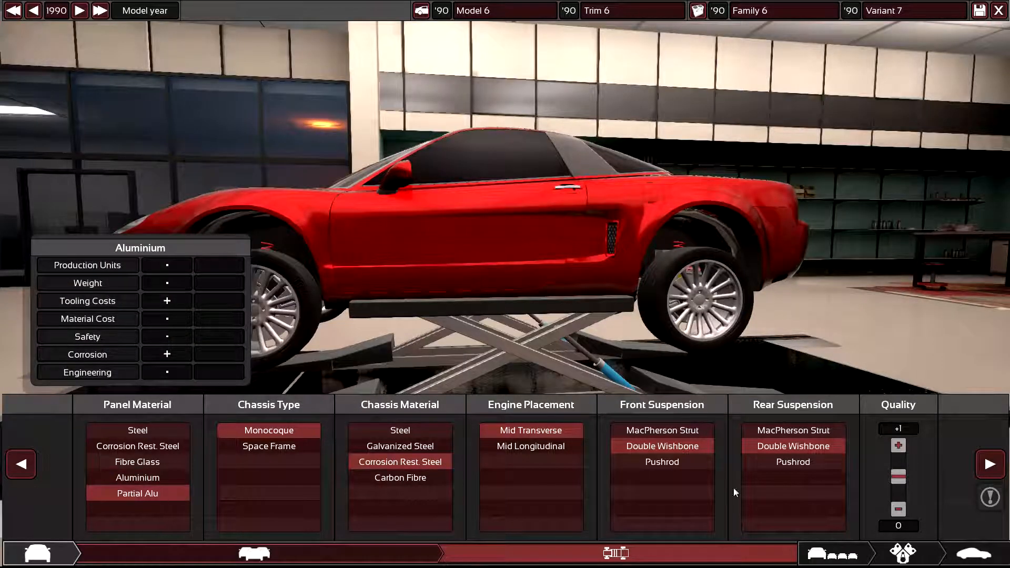
pyautogui.click(251, 553)
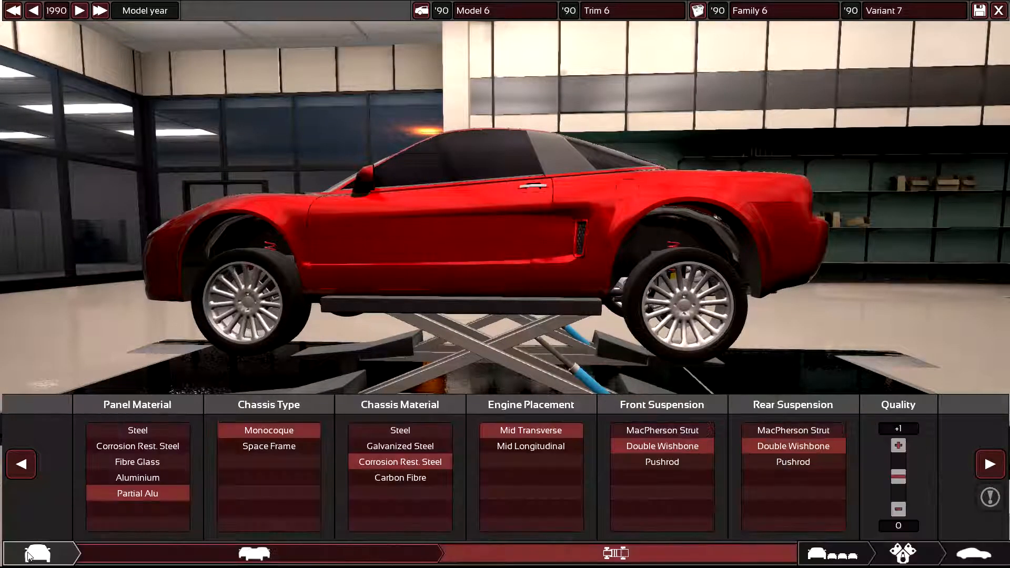
pyautogui.moveTo(137, 477)
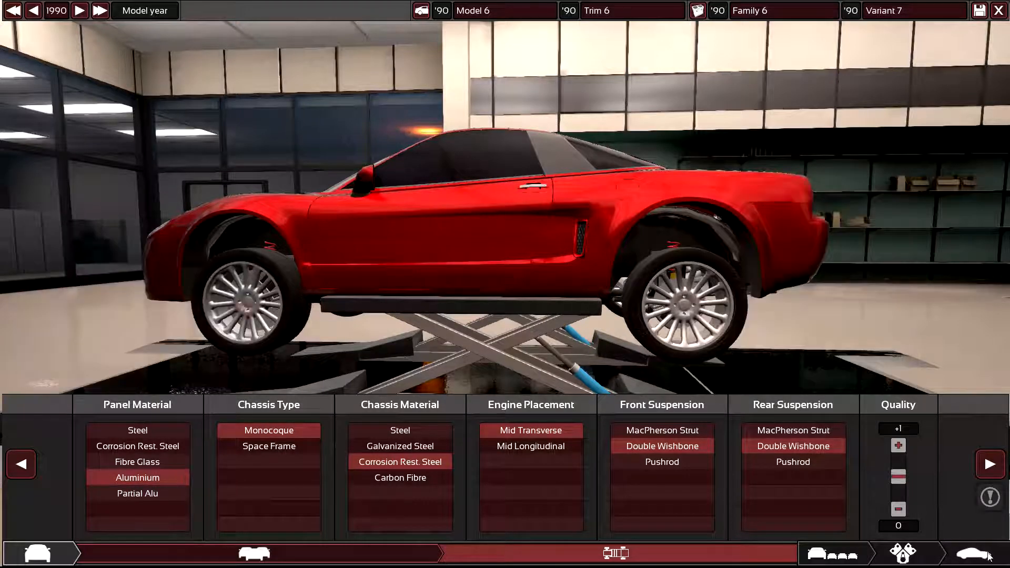
pyautogui.click(252, 553)
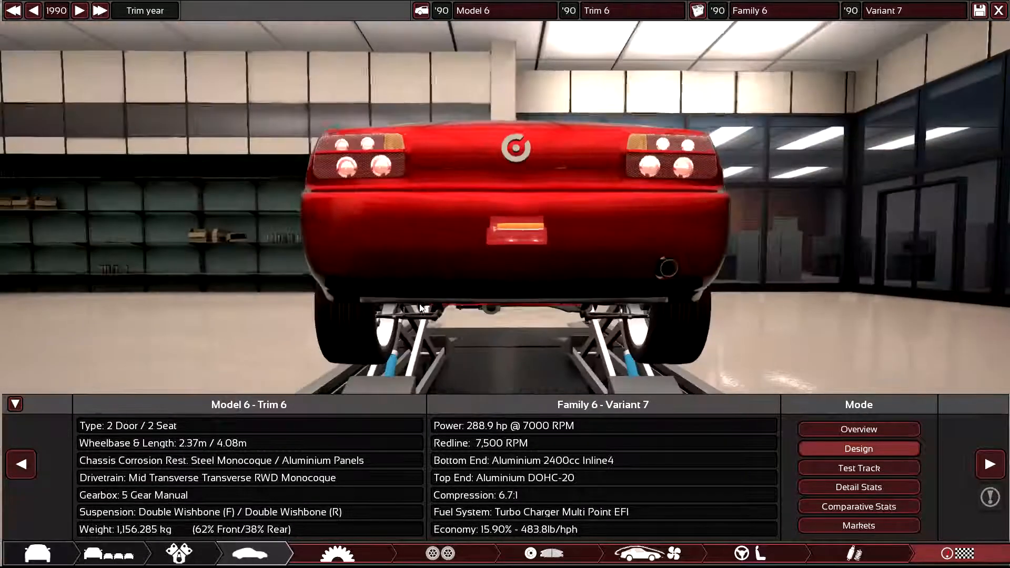
pyautogui.click(20, 464)
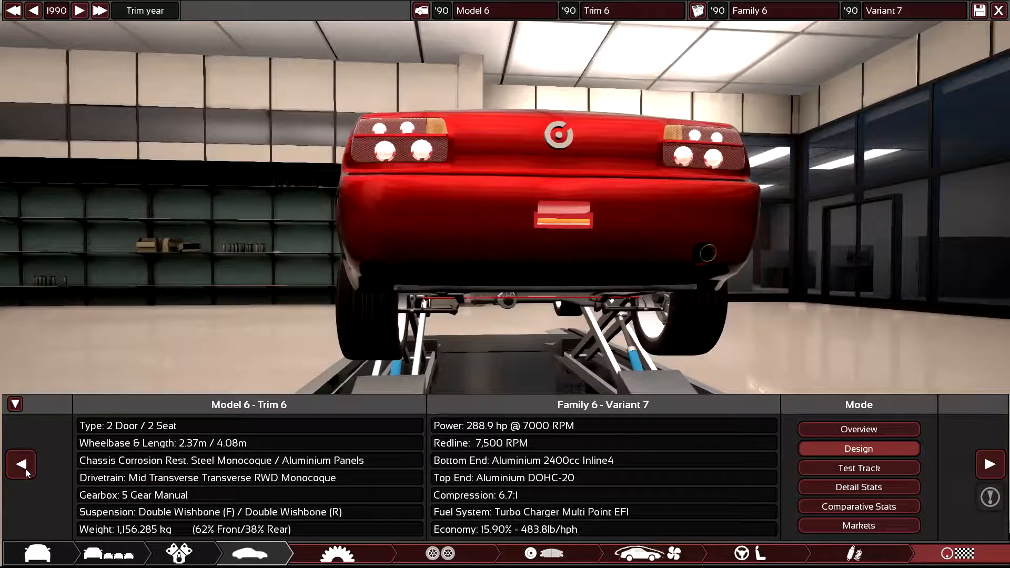
pyautogui.click(855, 553)
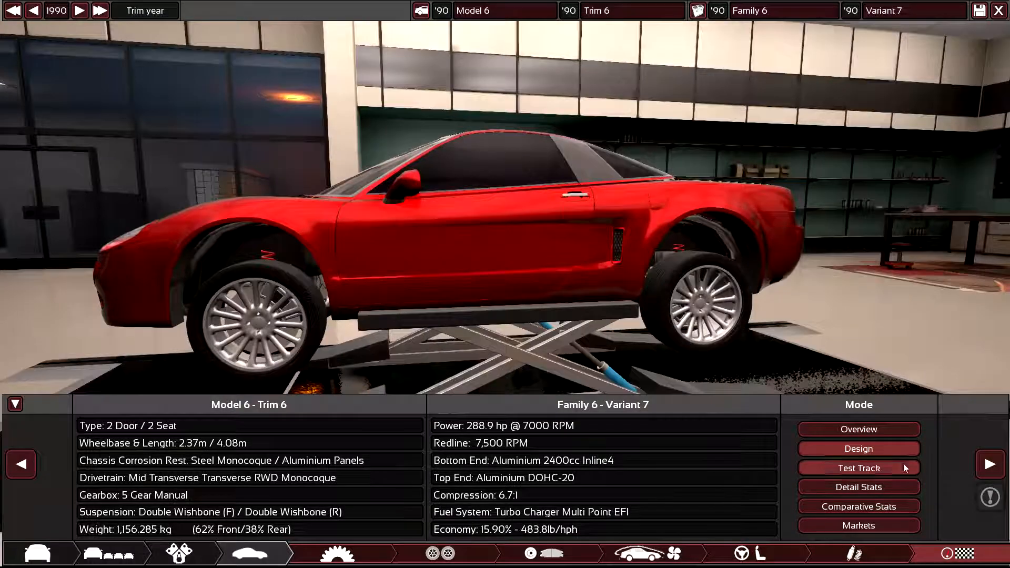
# Step: Start a Test Track lap for Trim 6, recording a 2:15.26 lap time
pyautogui.click(858, 467)
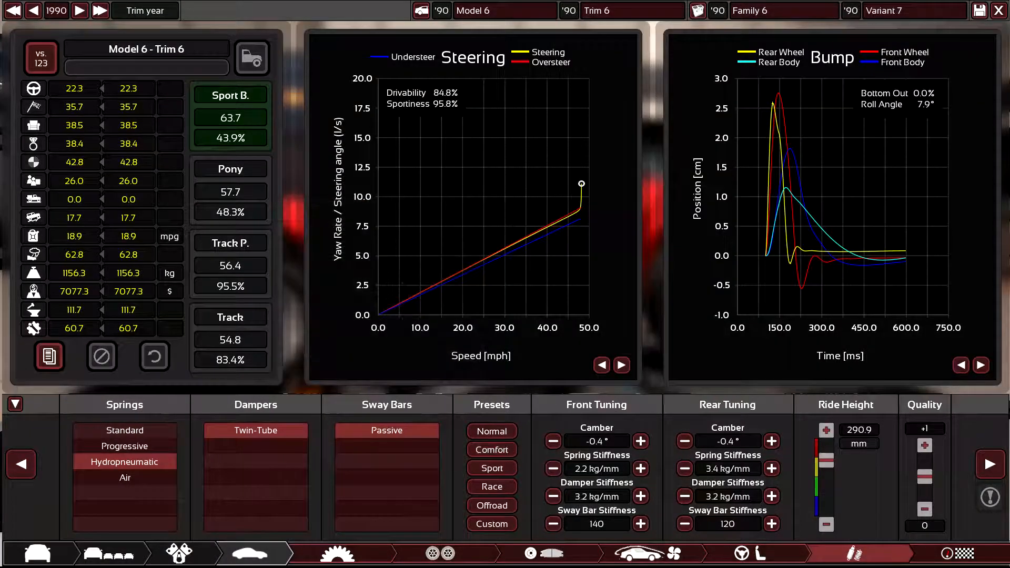
pyautogui.click(859, 468)
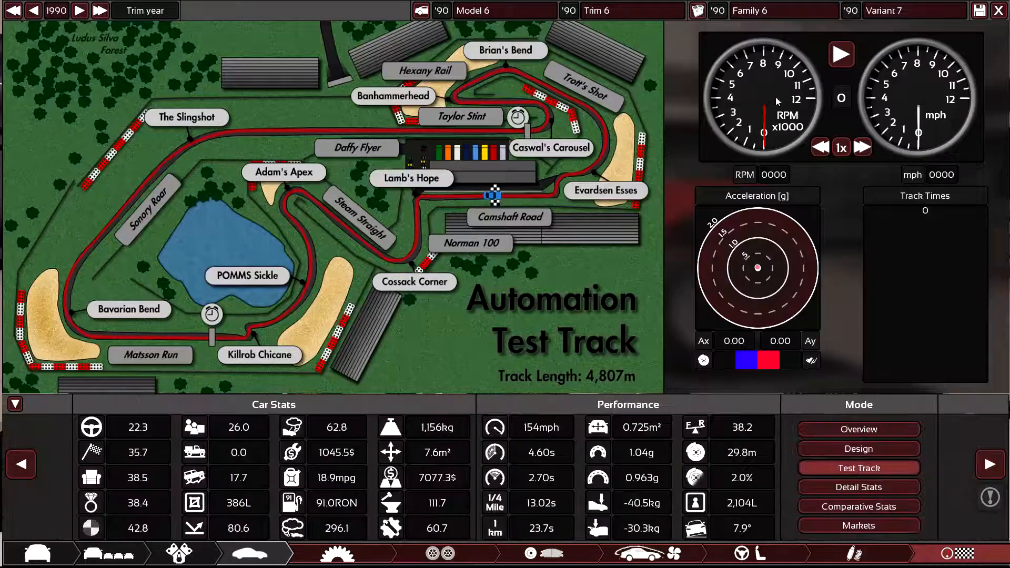
pyautogui.click(841, 54)
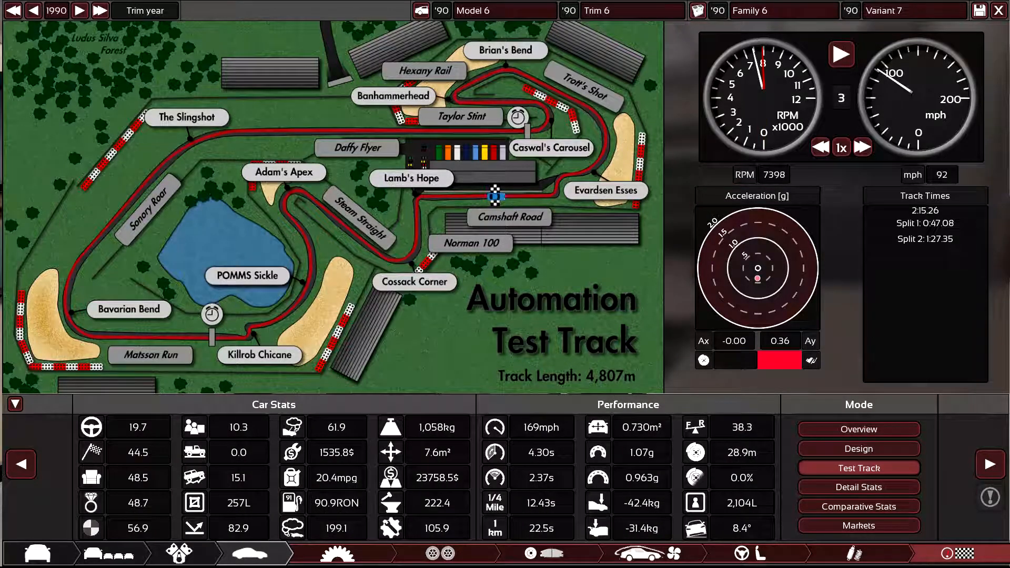
pyautogui.moveTo(676, 322)
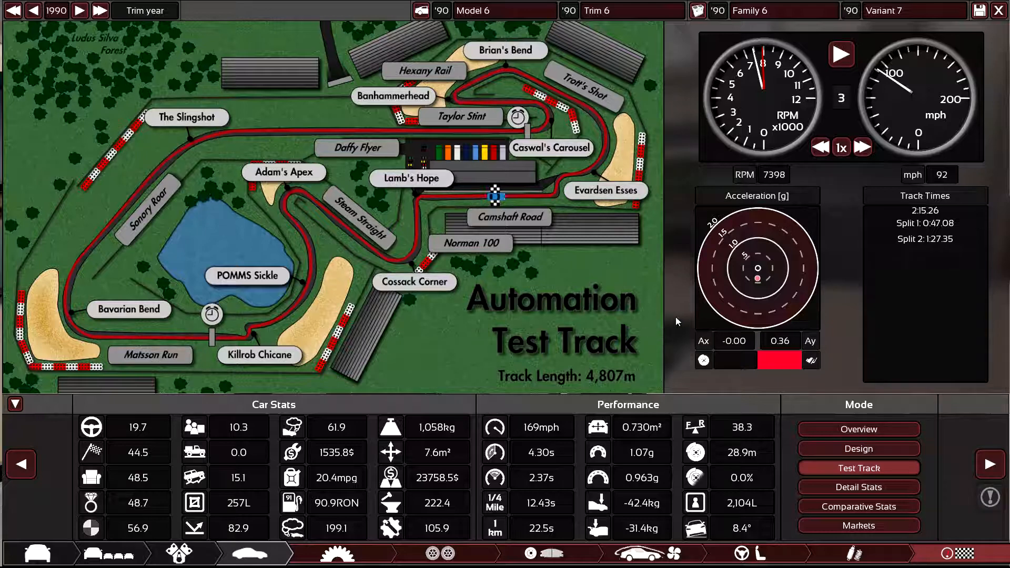
pyautogui.moveTo(730, 199)
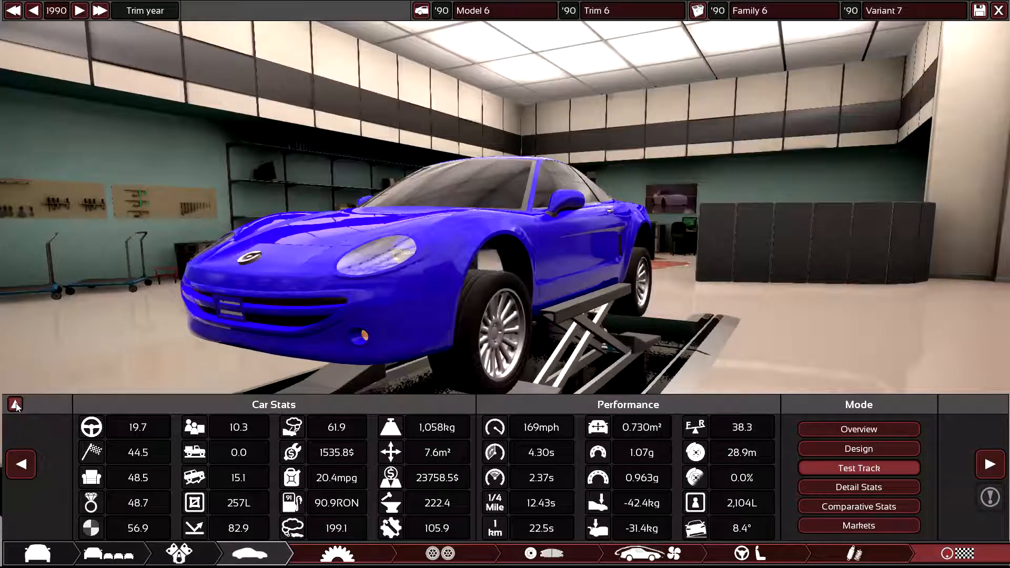
pyautogui.click(858, 468)
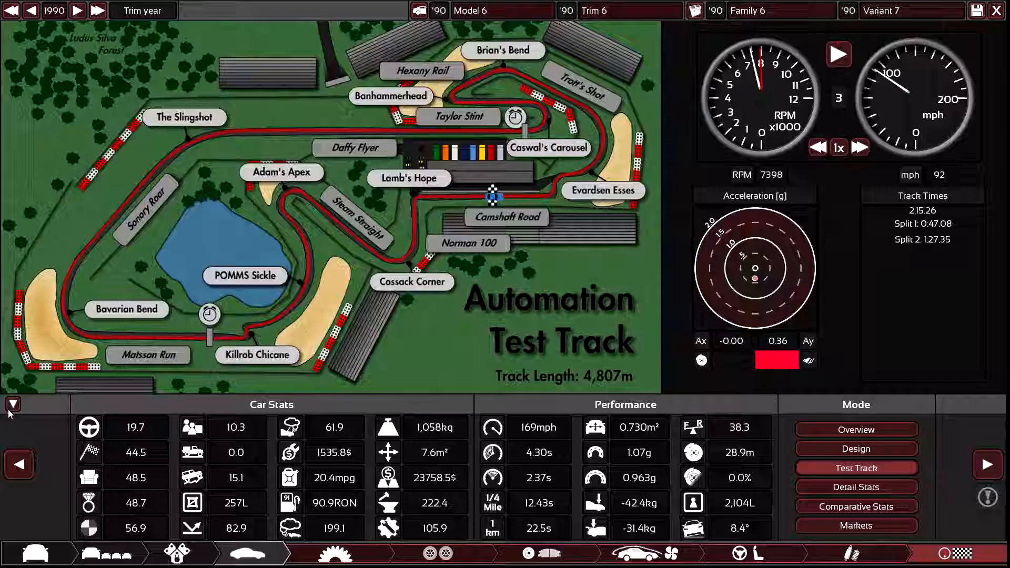
pyautogui.click(13, 405)
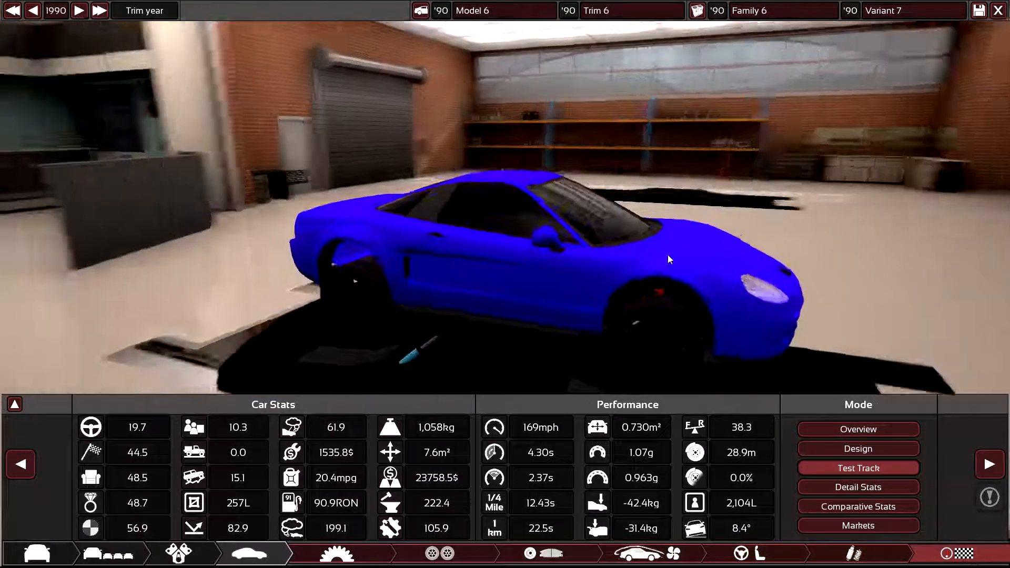
pyautogui.click(846, 553)
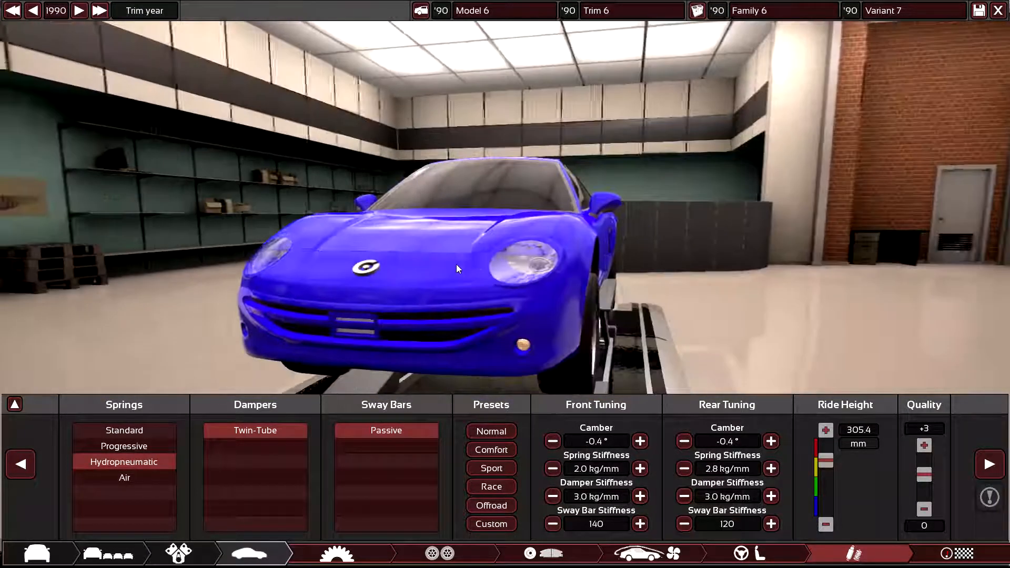
pyautogui.click(989, 464)
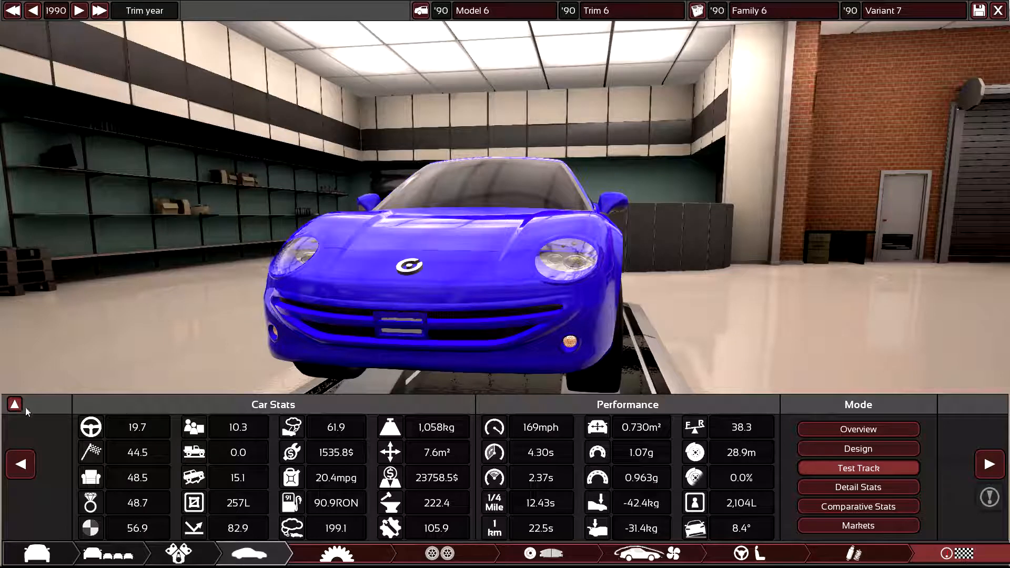
# Step: Inspect the carbon fibre, pushrod chassis from the side, then advance to the next design page
pyautogui.click(14, 405)
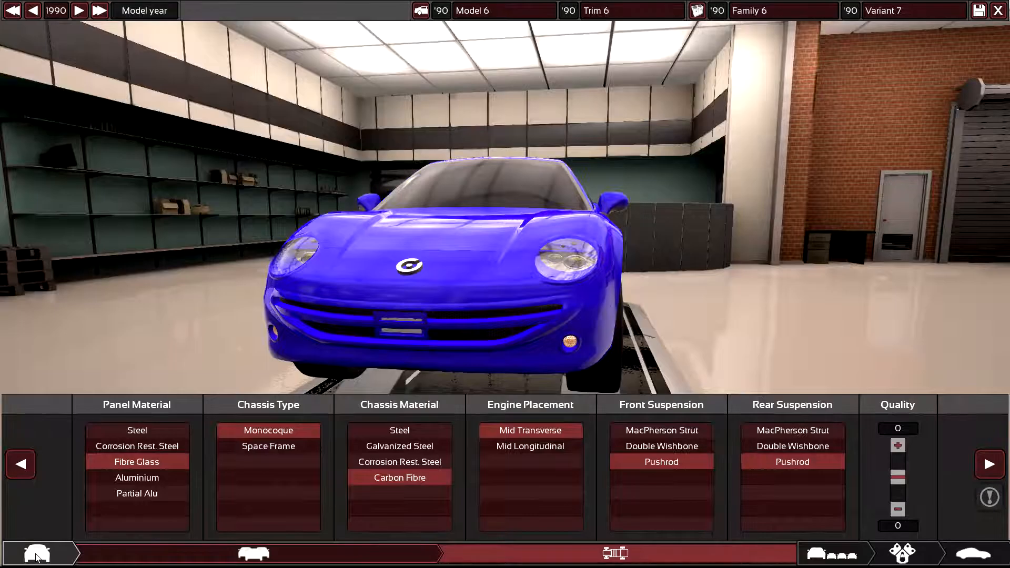
pyautogui.moveTo(400, 477)
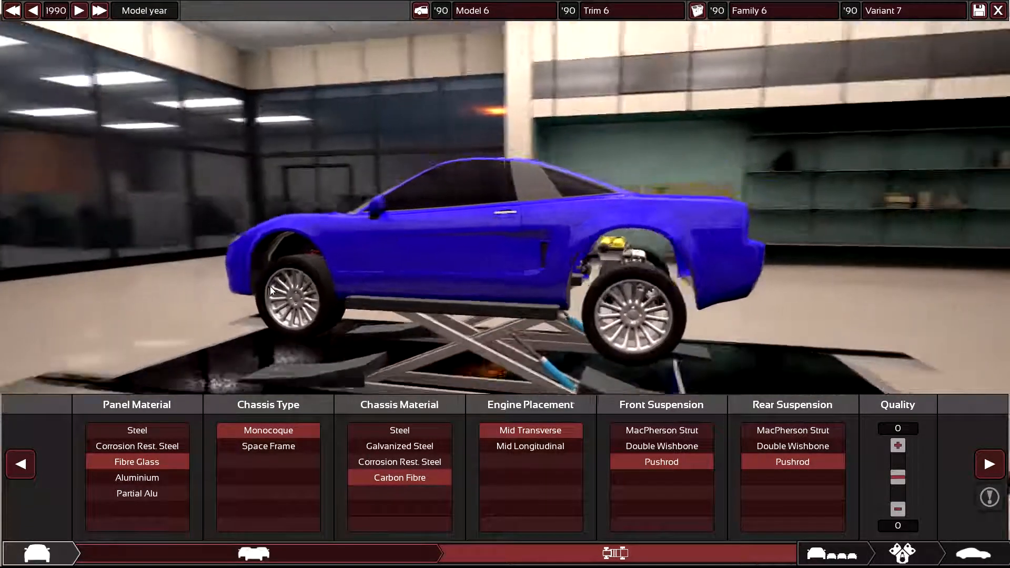
pyautogui.moveTo(270, 290); pyautogui.dragTo(369, 279)
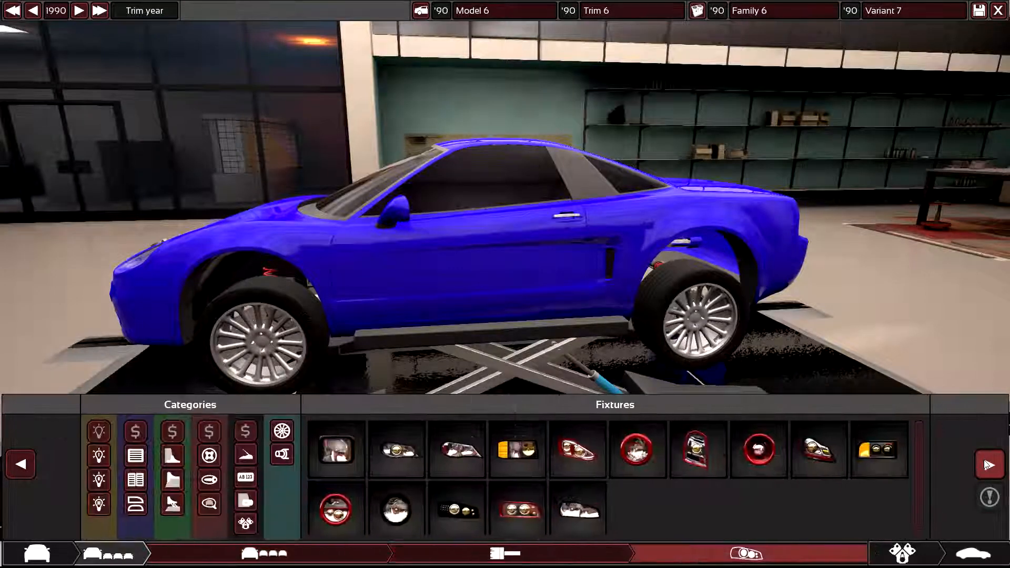
pyautogui.click(178, 554)
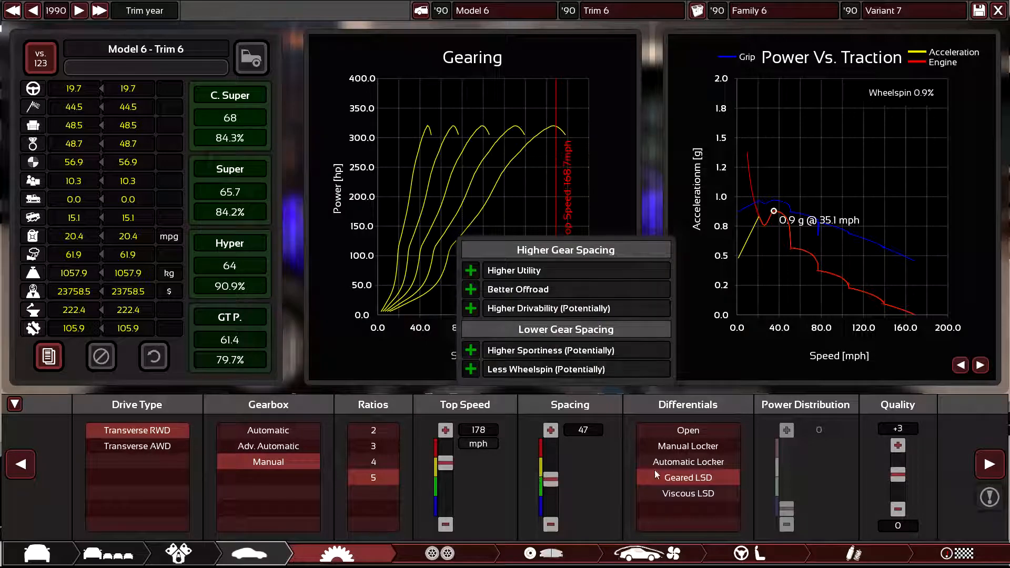
# Step: Review the tyre settings and show the test track results: 2:15.26 lap, 169 mph
pyautogui.click(441, 554)
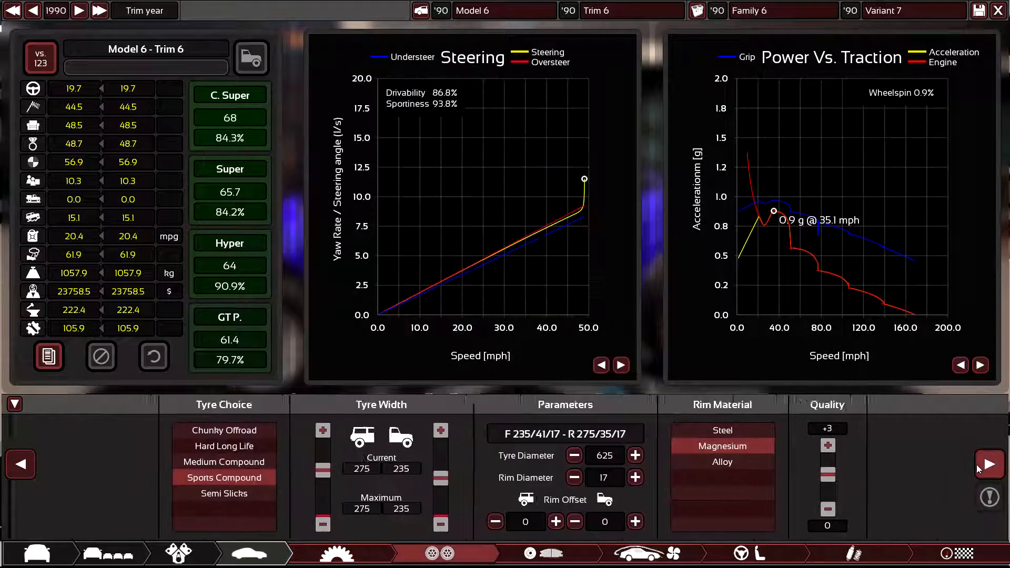
pyautogui.click(858, 553)
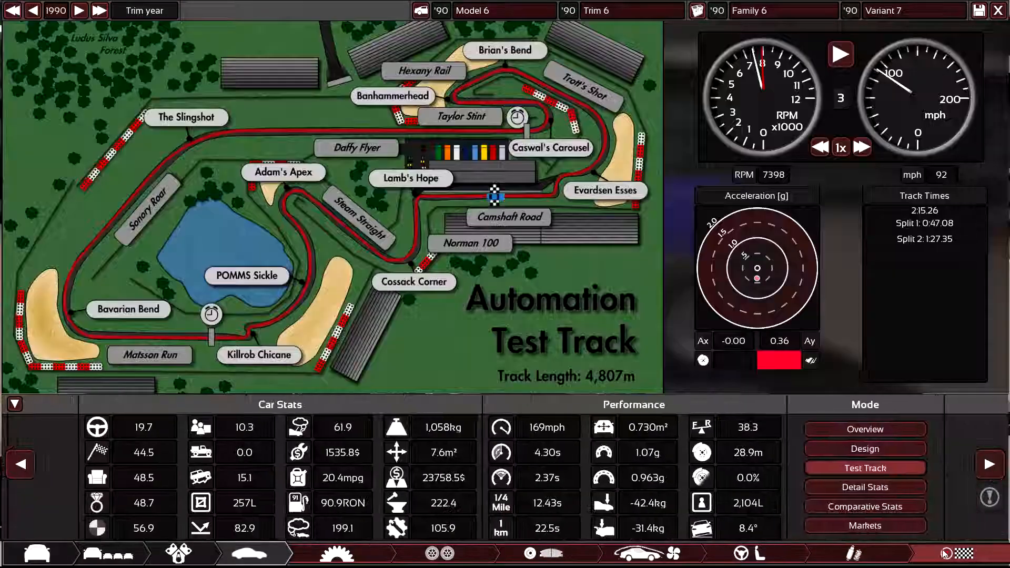
# Step: Show Gasmea market pricing, try a 10% margin, then return to 20% for 59,760$
pyautogui.click(858, 525)
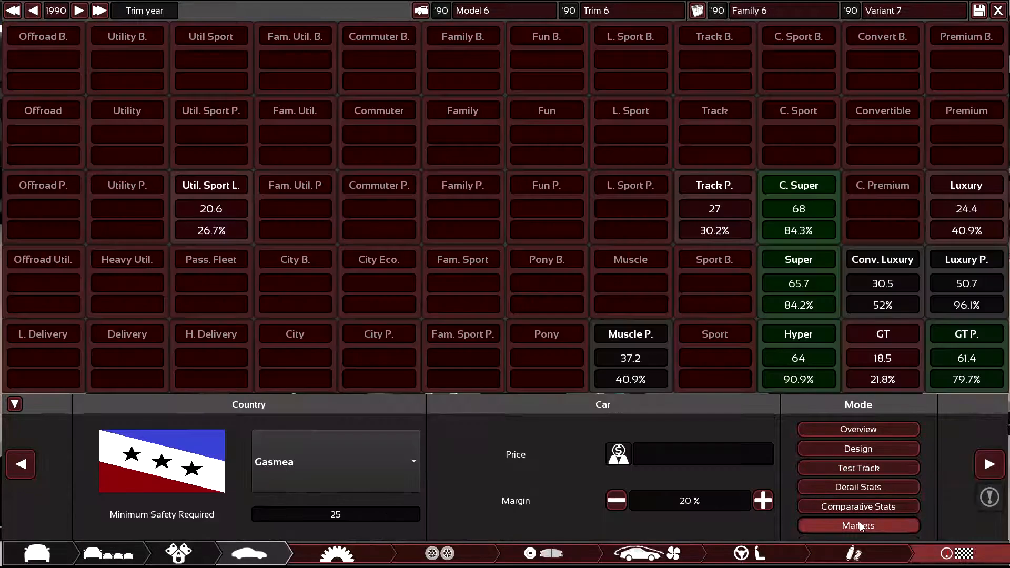
pyautogui.click(615, 500)
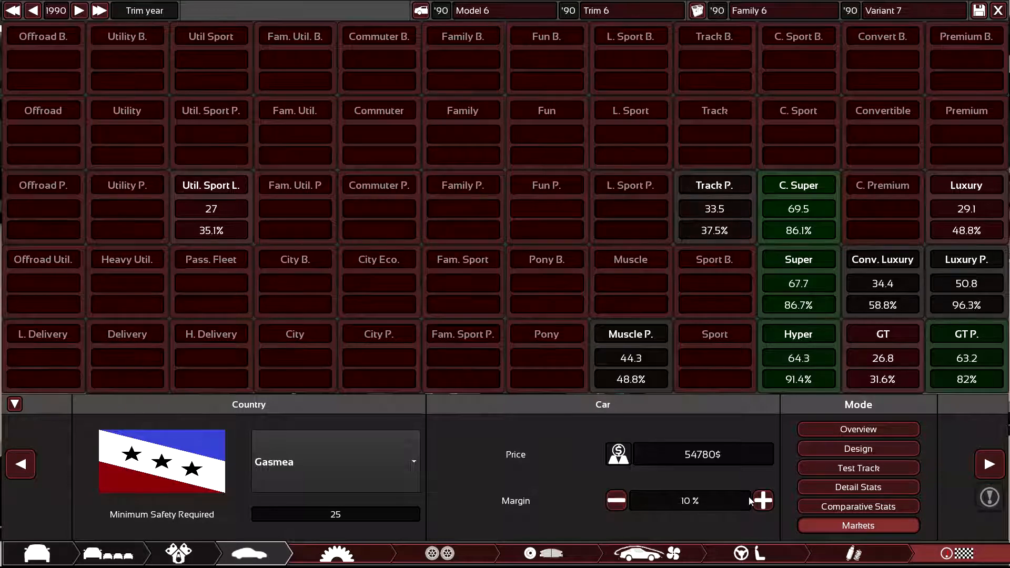
pyautogui.click(763, 500)
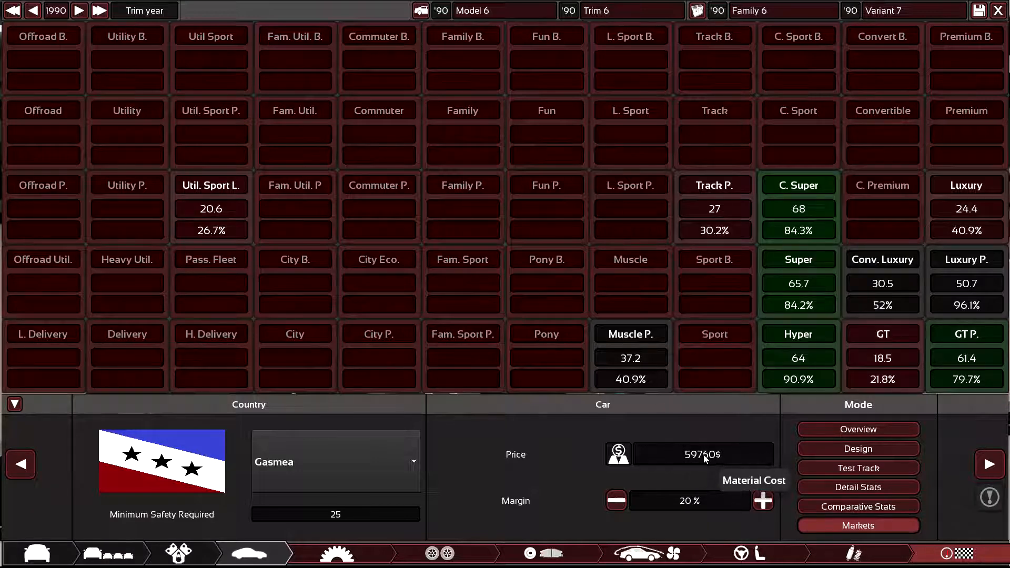
pyautogui.moveTo(185, 562)
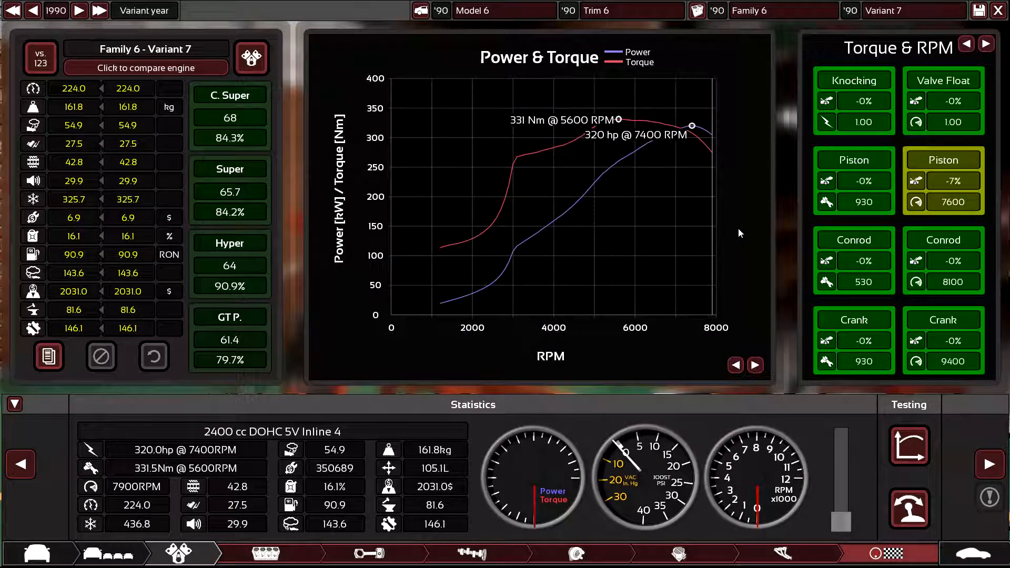
pyautogui.moveTo(731, 237)
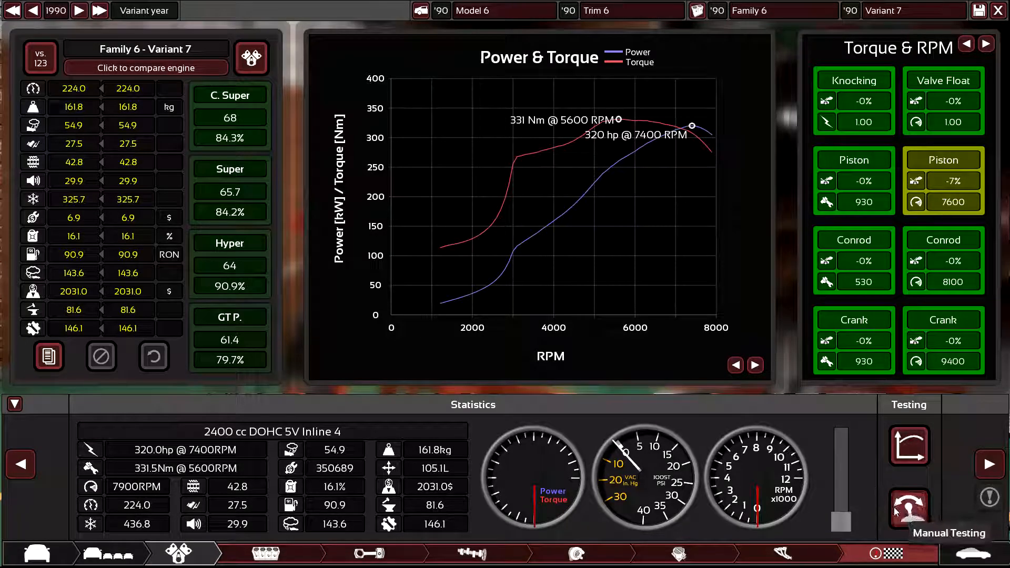
# Step: Run manual and automatic dyno tests on the 2400 cc DOHC inline-4, then advance to tyres
pyautogui.click(909, 509)
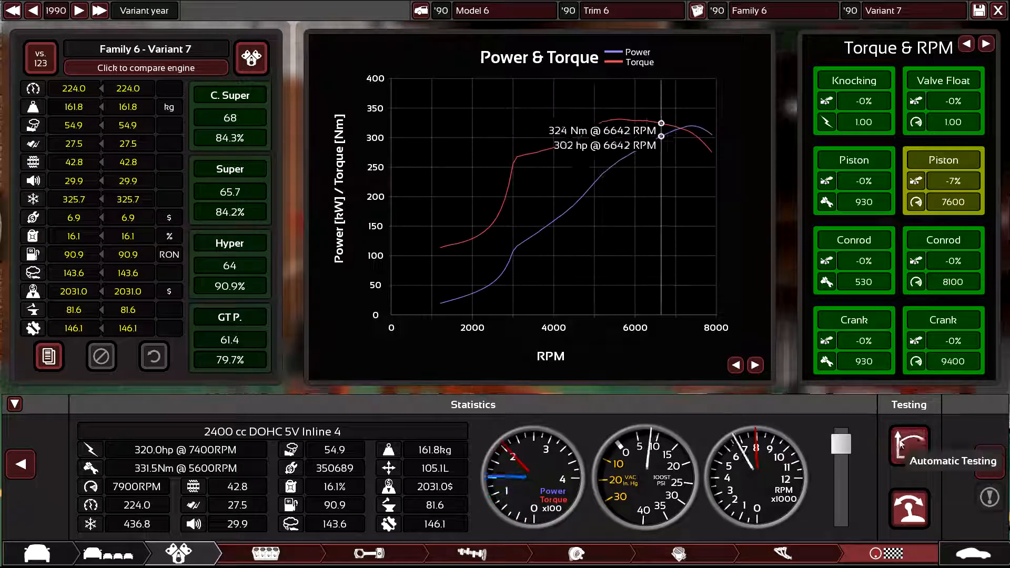
pyautogui.click(909, 444)
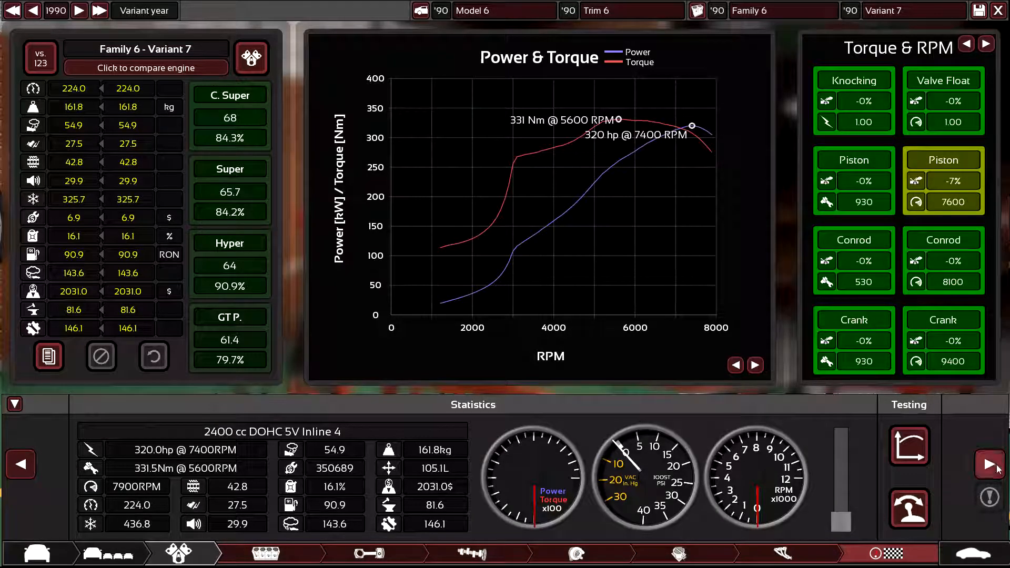
pyautogui.click(245, 553)
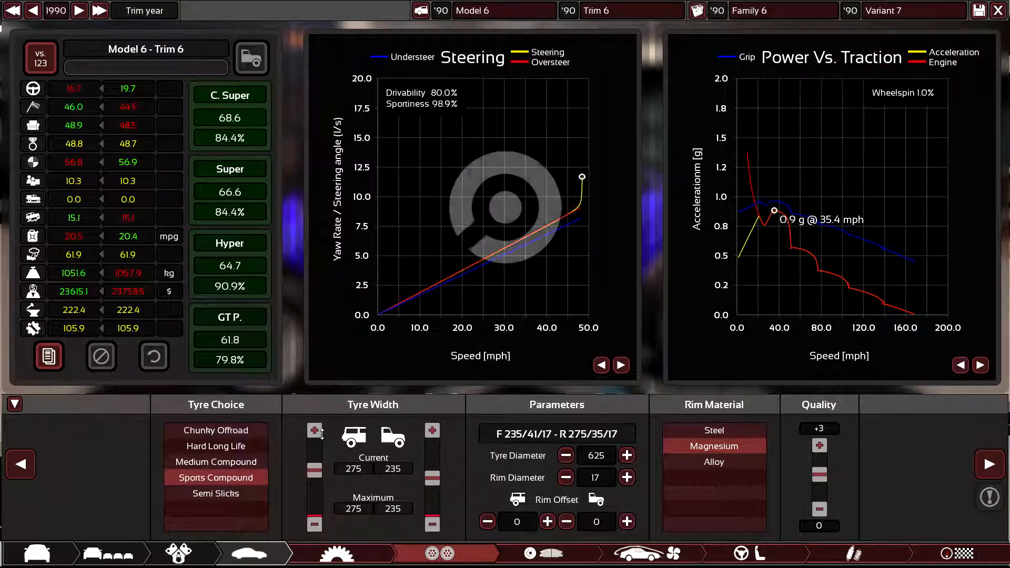
# Step: Hide the charts, orbit the car side-on, and keep the rear tyres at 265/36/17
pyautogui.click(14, 404)
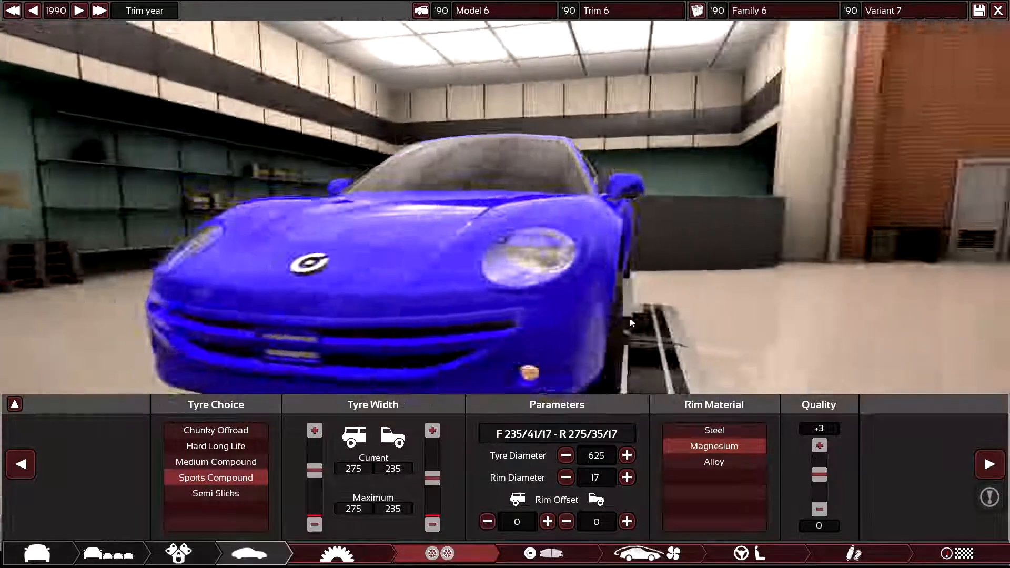
pyautogui.moveTo(631, 322); pyautogui.dragTo(477, 203)
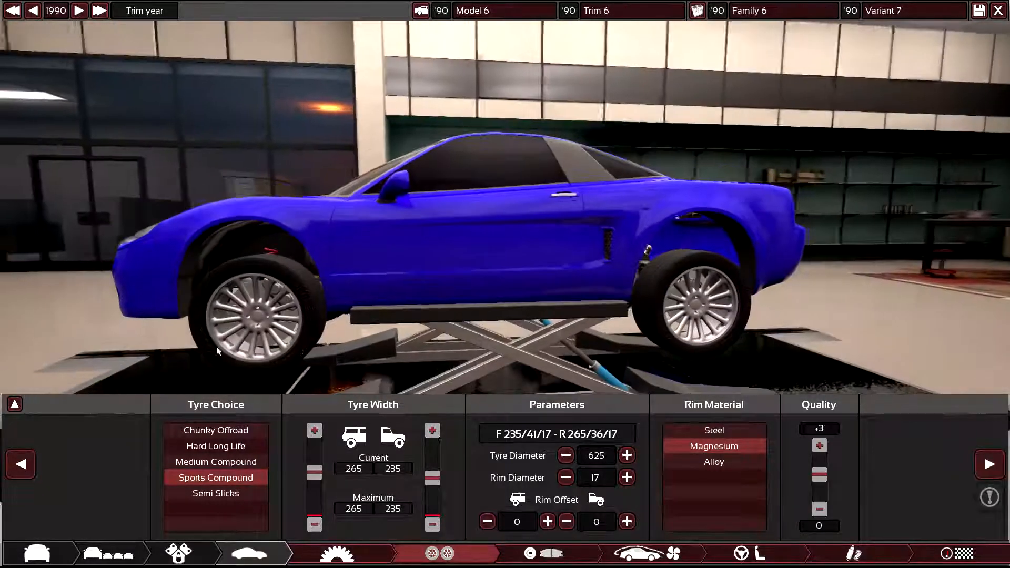
pyautogui.click(989, 464)
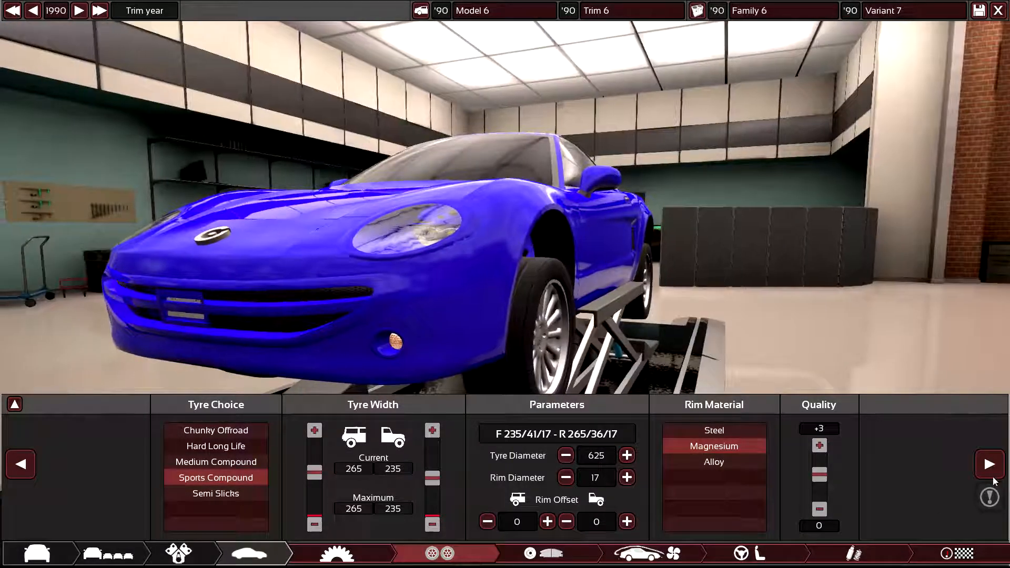
# Step: Step through Brakes and Aero to the Luxury interior, Luxury Cassette and Advanced 90s safety options
pyautogui.click(550, 553)
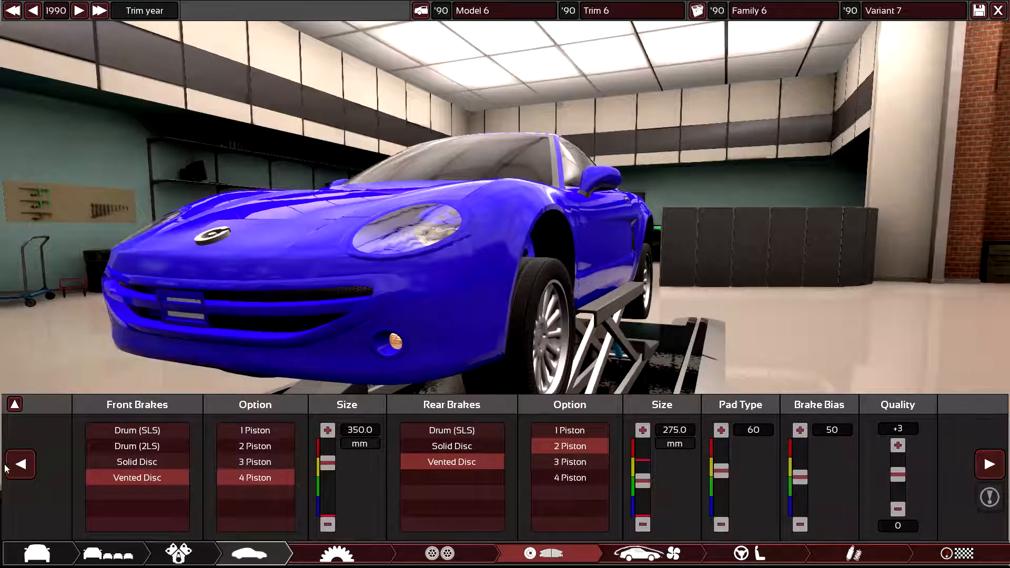
pyautogui.moveTo(255, 477)
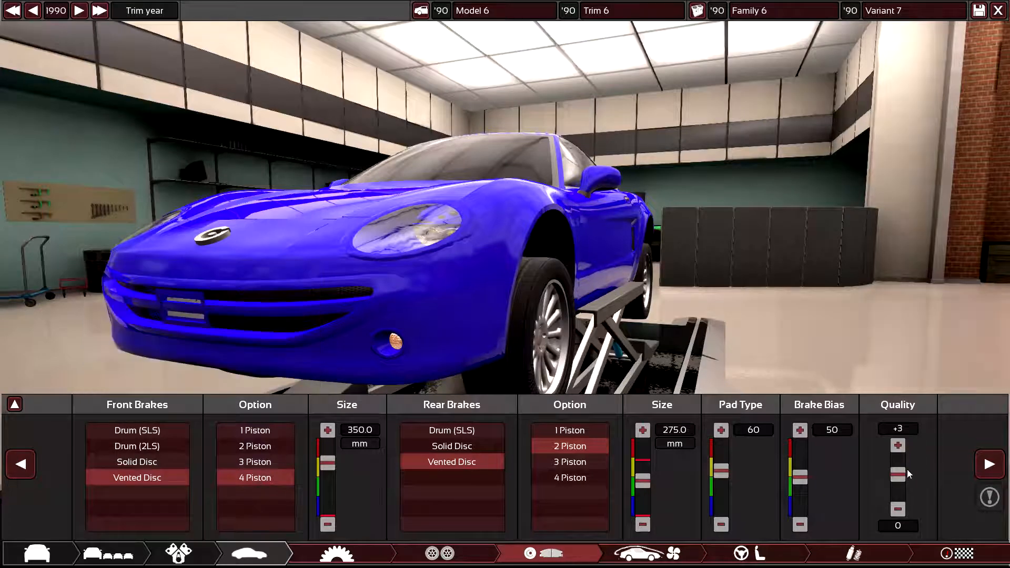
pyautogui.click(652, 553)
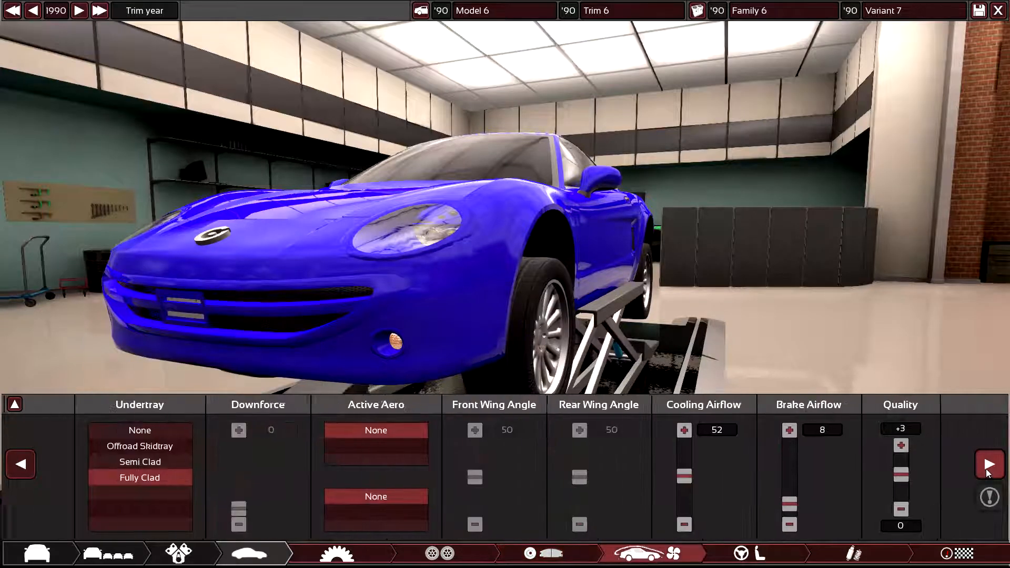
pyautogui.click(741, 554)
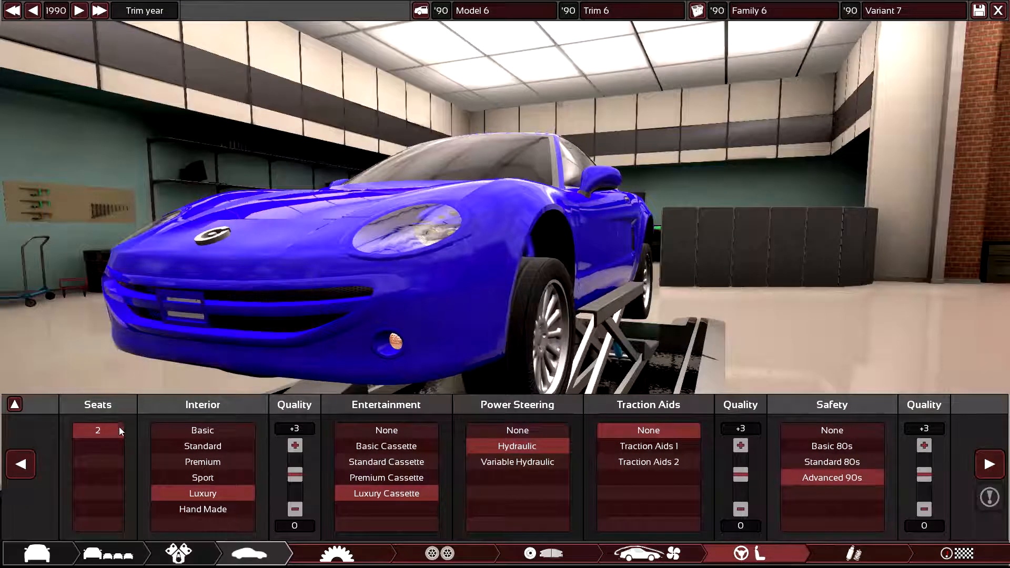
pyautogui.moveTo(386, 493)
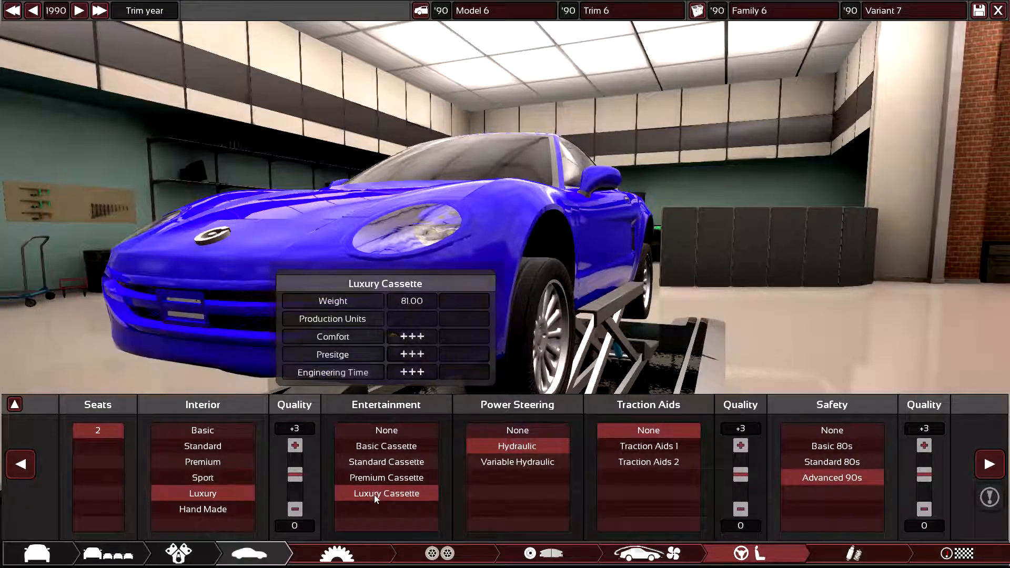
pyautogui.moveTo(203, 493)
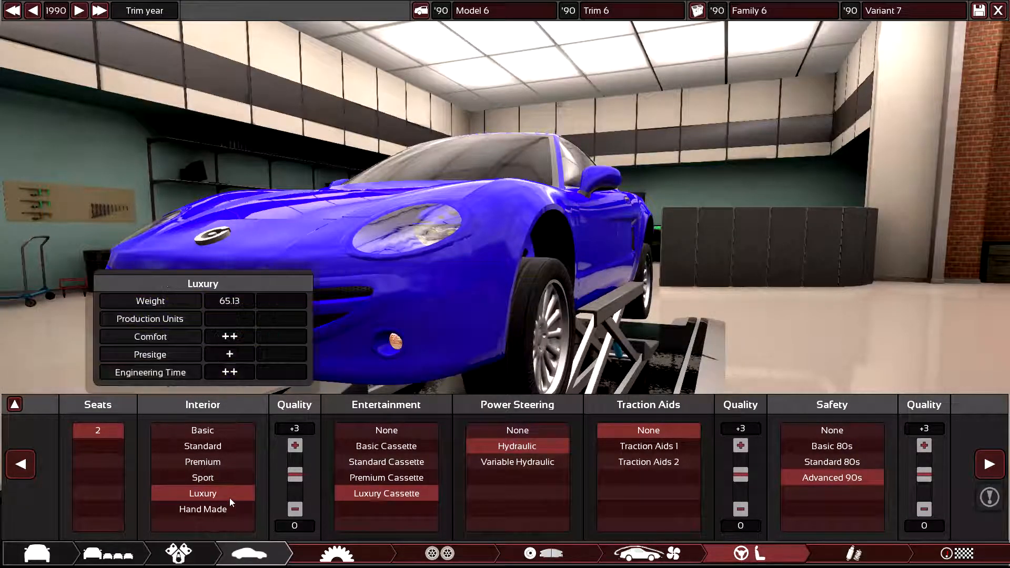
pyautogui.moveTo(387, 493)
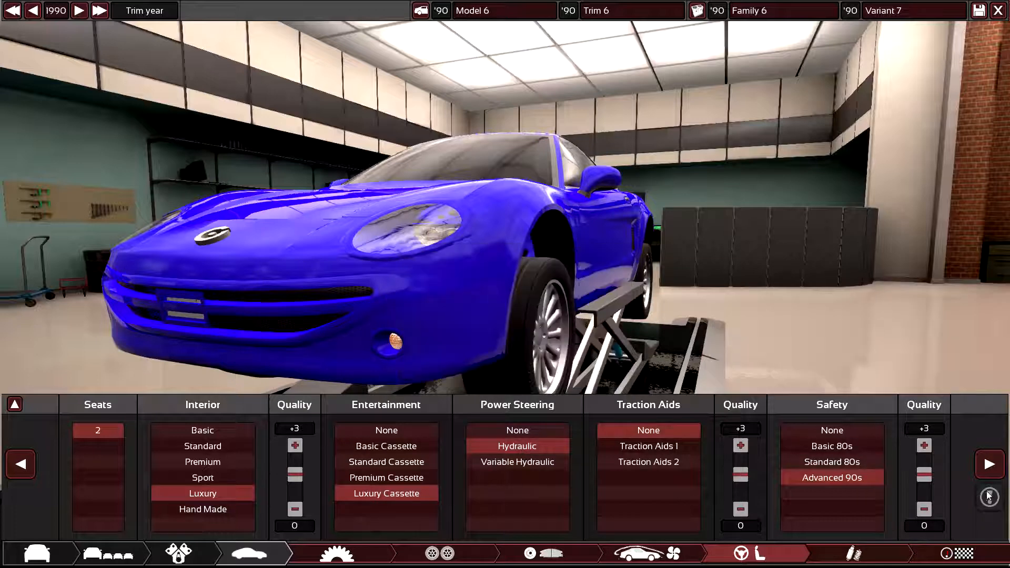
pyautogui.moveTo(831, 477)
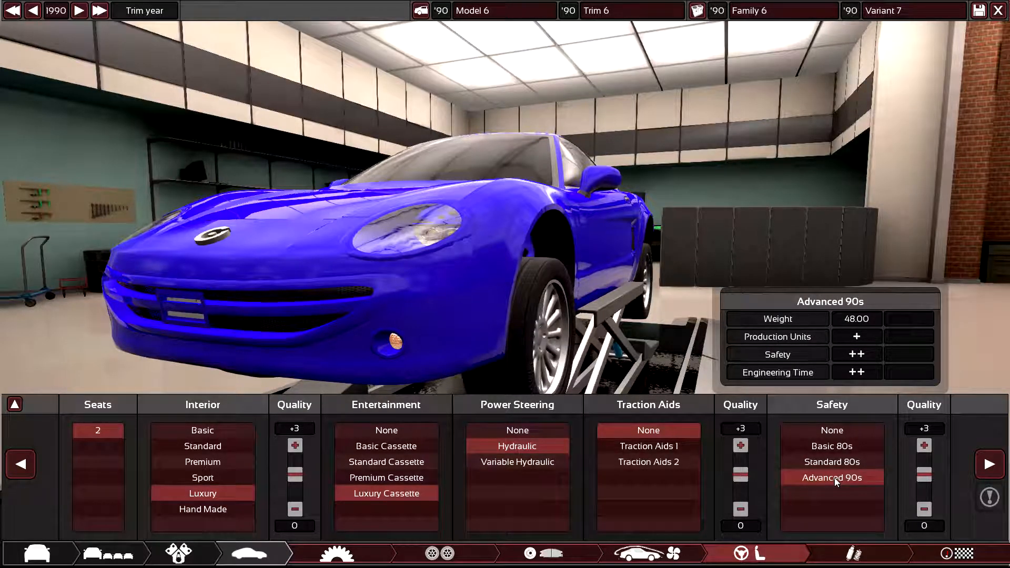
pyautogui.click(837, 553)
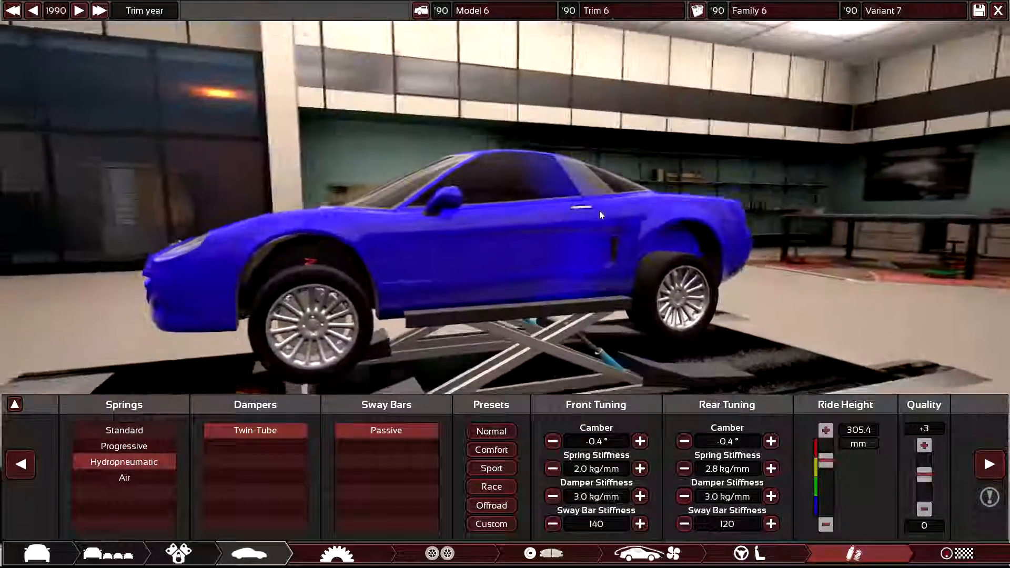
# Step: Orbit the car on the lift to inspect the hydropneumatic suspension
pyautogui.moveTo(599, 213); pyautogui.dragTo(560, 348)
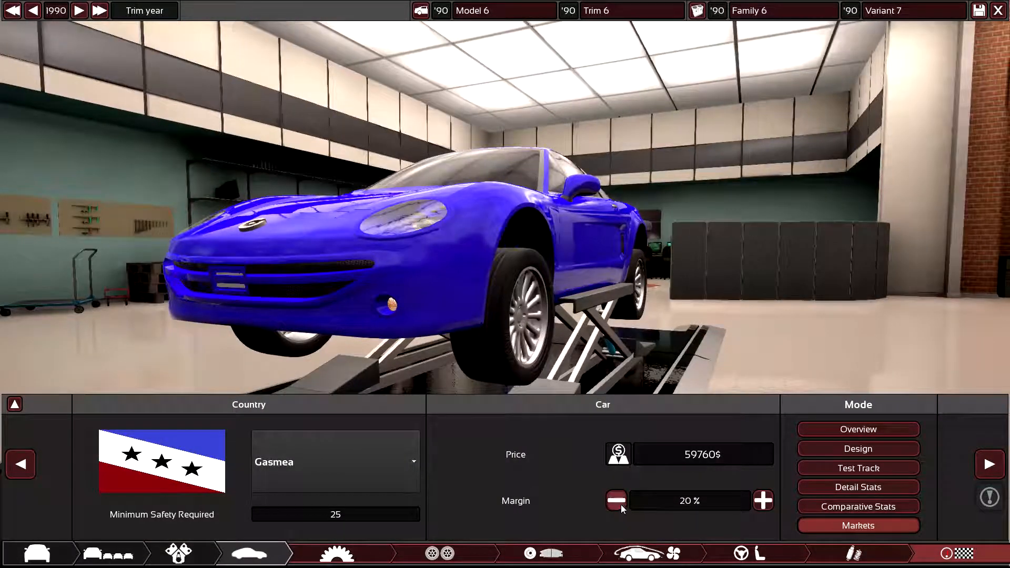
# Step: Compare 10% and 20% margins, keep 20% at 59,760$, and show the comparative stats
pyautogui.click(616, 500)
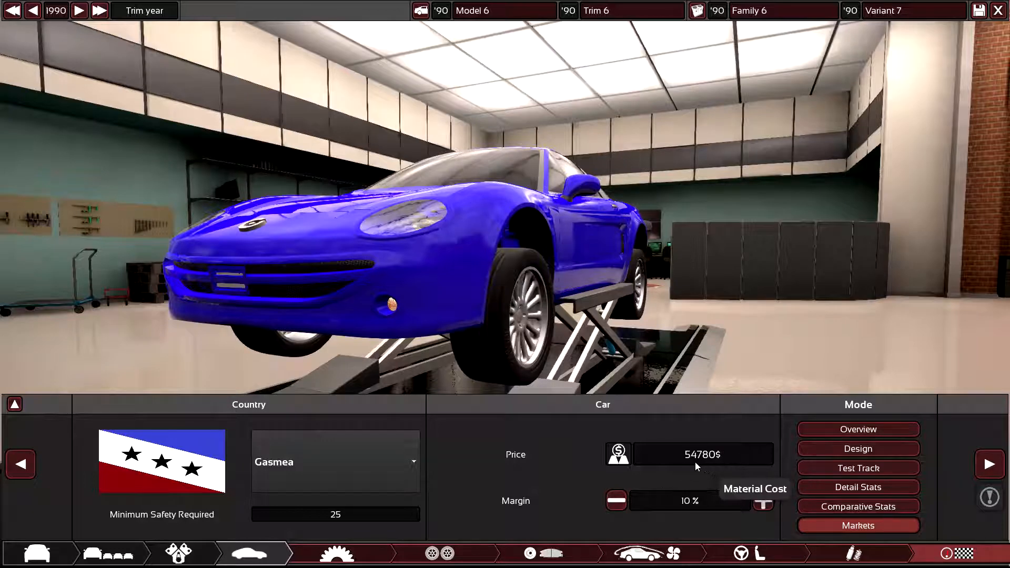
pyautogui.click(763, 500)
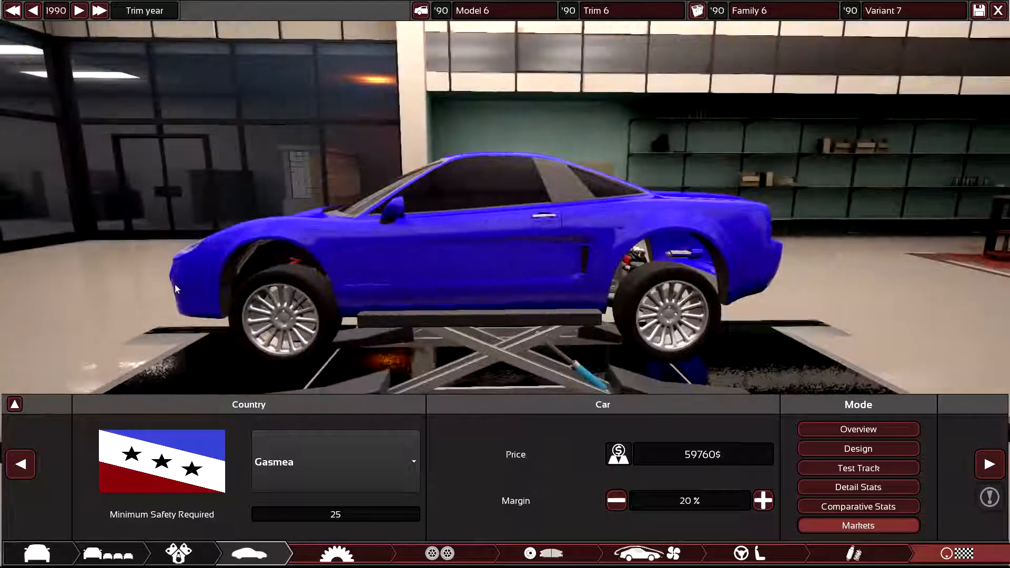
pyautogui.click(857, 488)
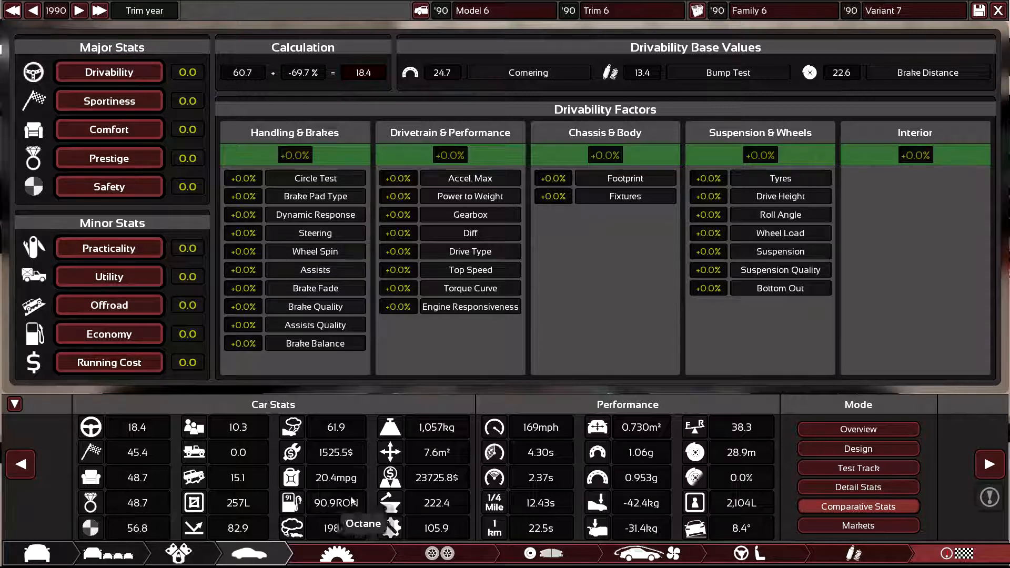
pyautogui.moveTo(115, 482)
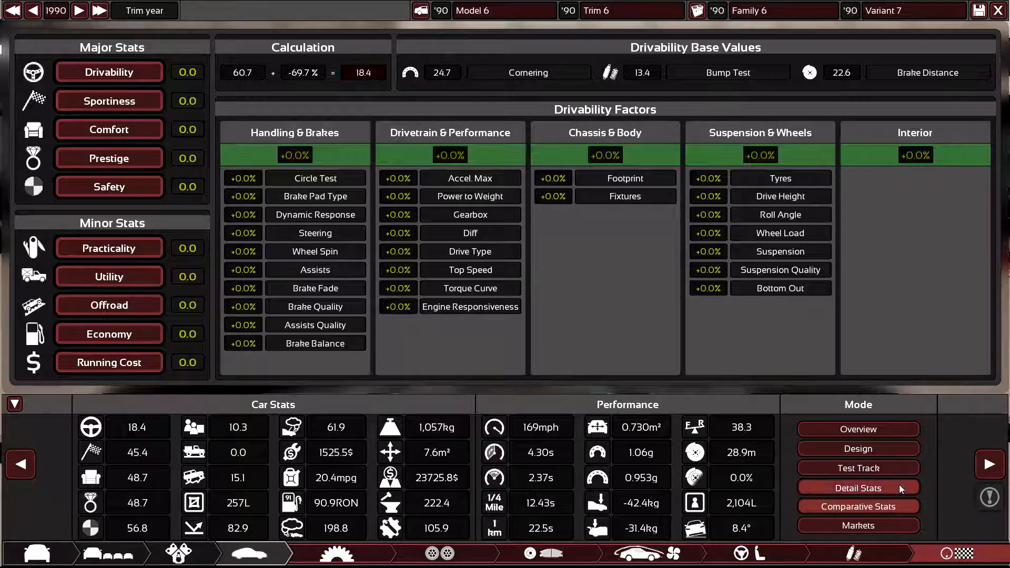
# Step: View the detailed drivability breakdown, then run Trim 6 around the test track
pyautogui.click(858, 468)
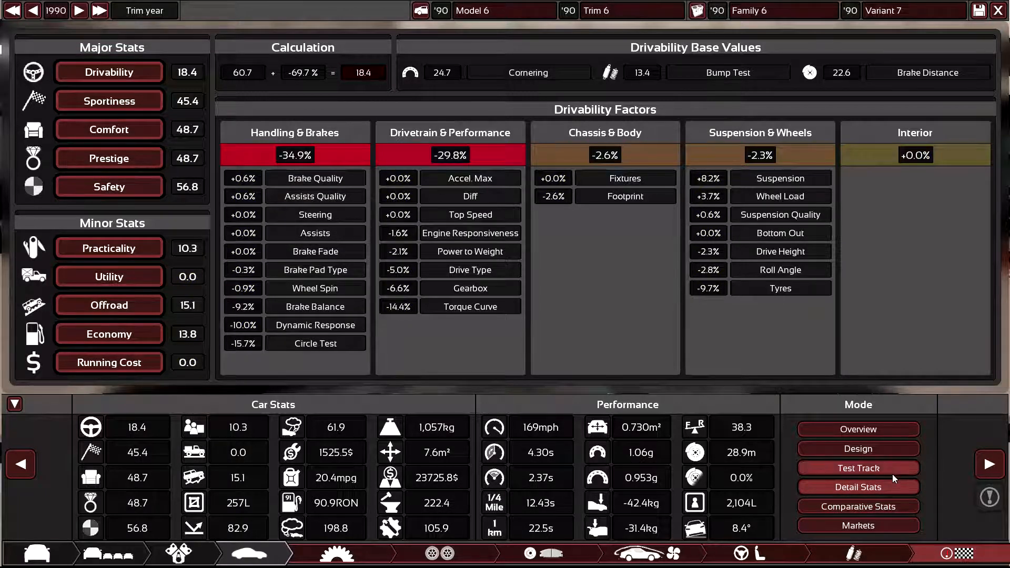
pyautogui.click(857, 468)
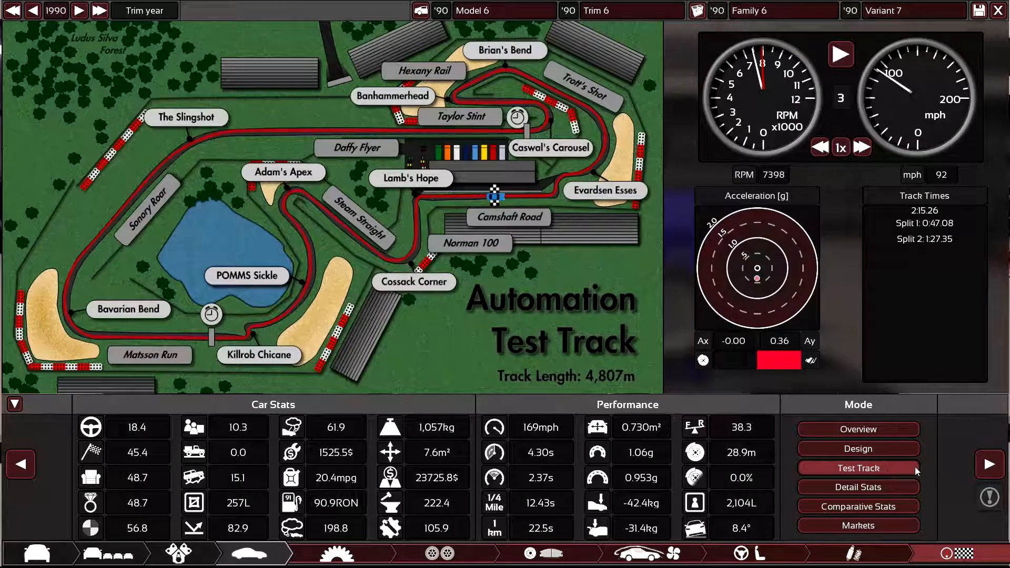